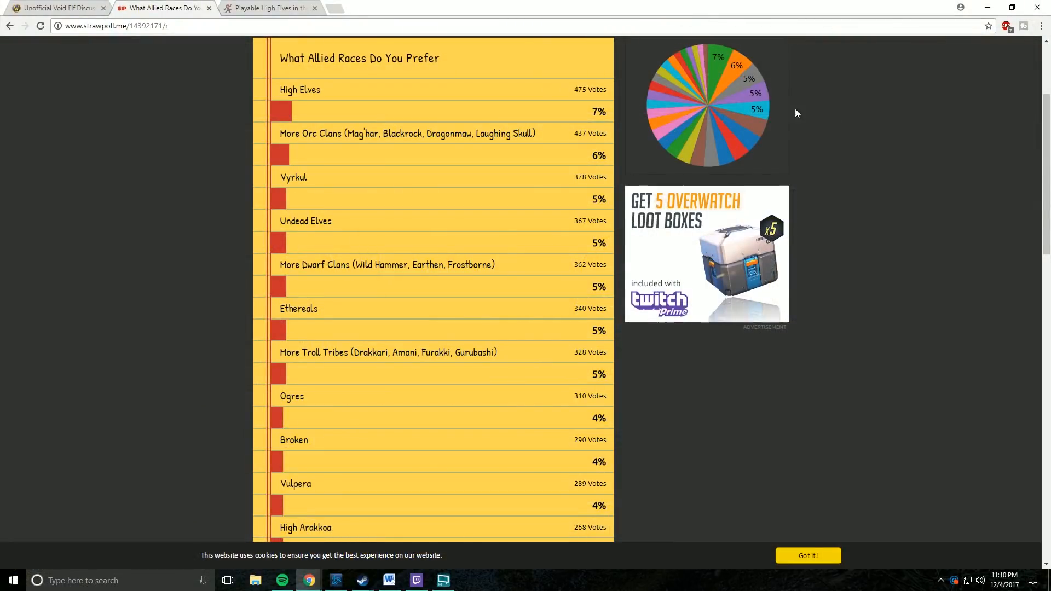
mouse_move(751, 107)
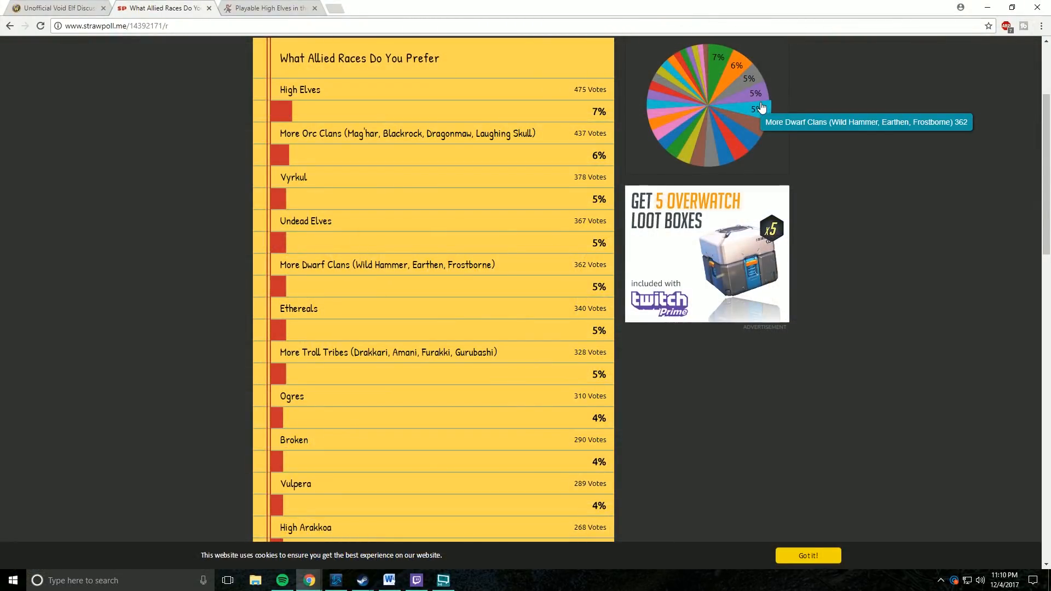
mouse_move(722, 54)
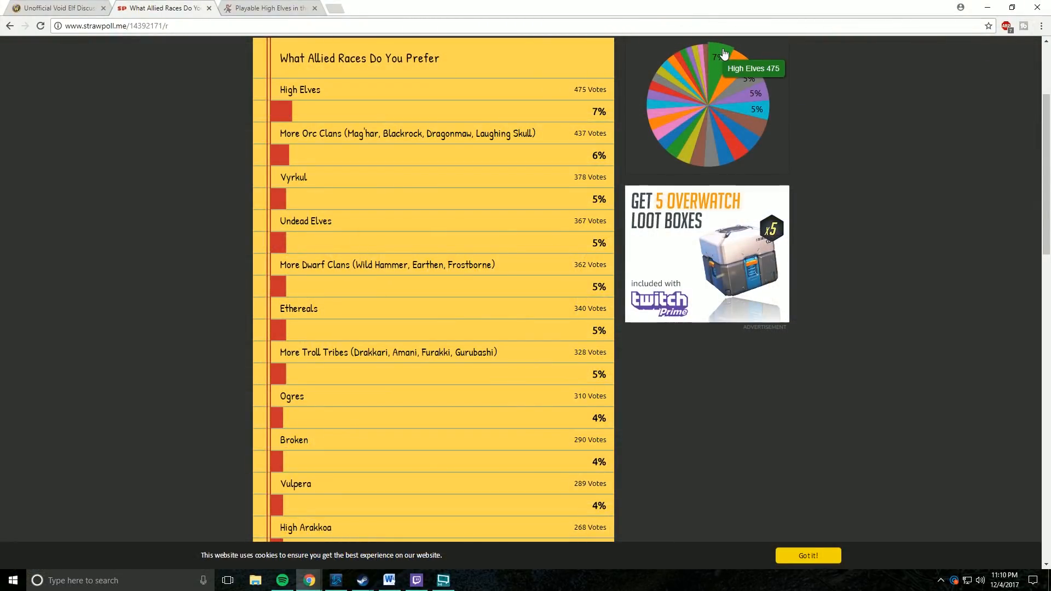
mouse_move(741, 64)
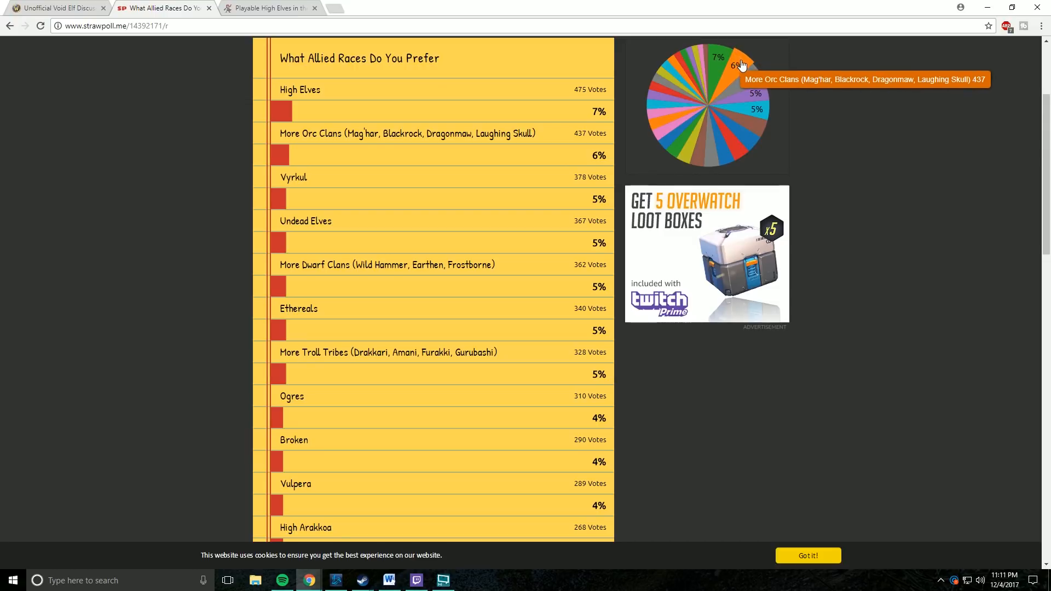
mouse_move(753, 98)
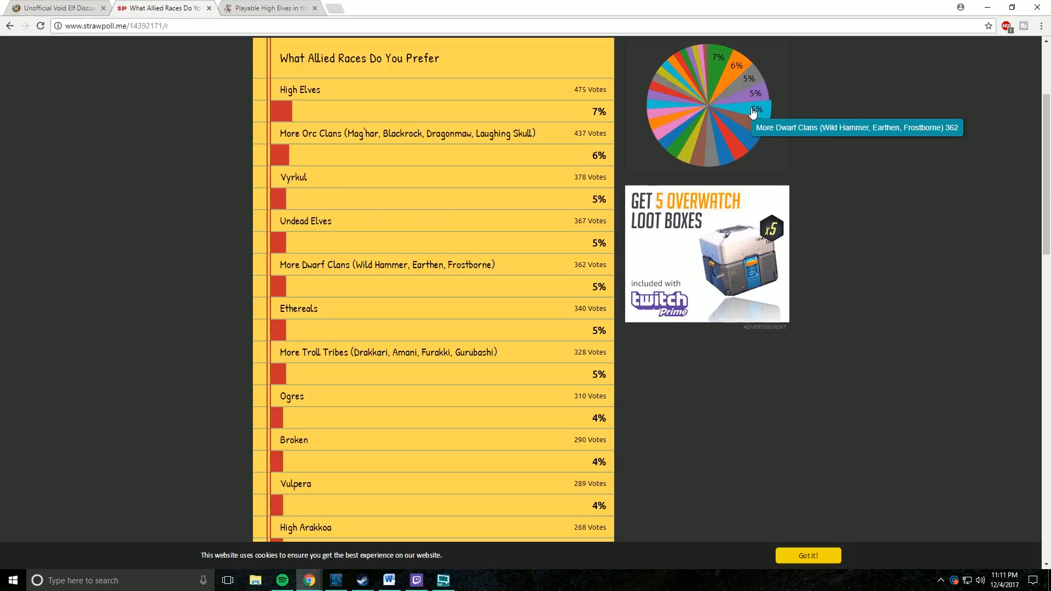
mouse_move(747, 126)
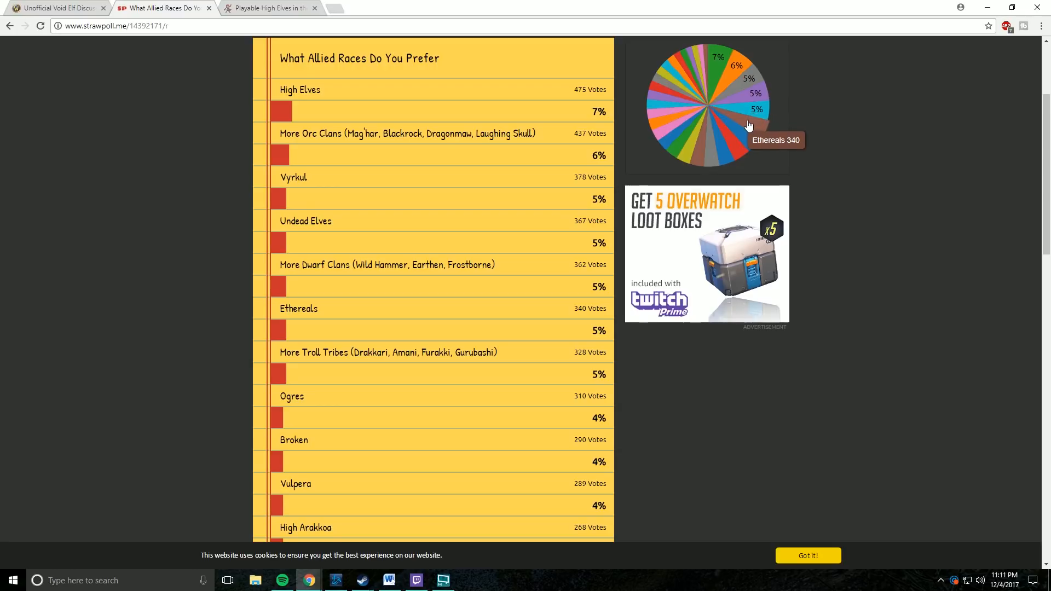
mouse_move(737, 135)
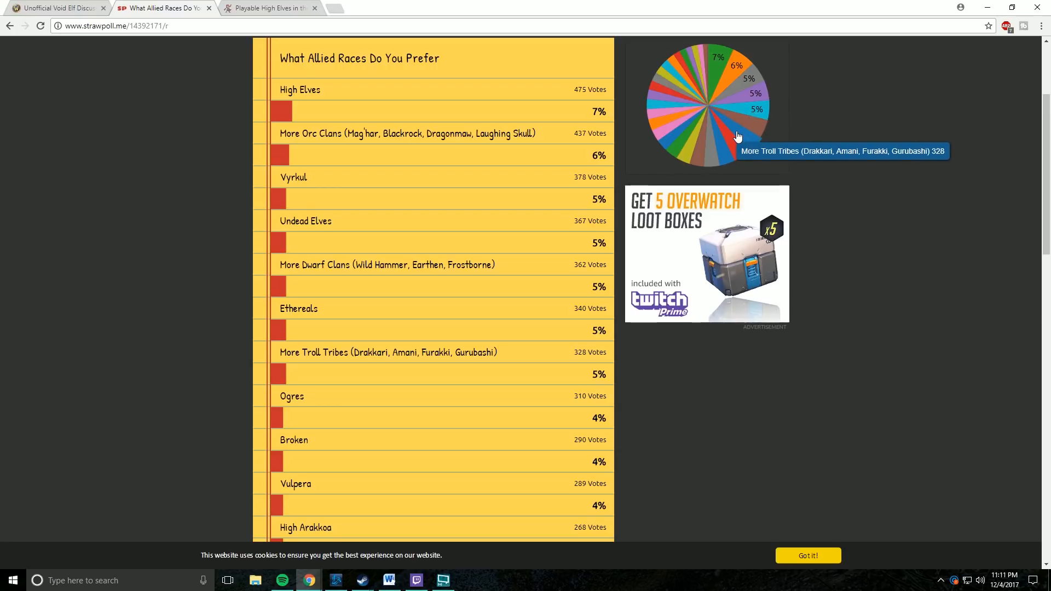
mouse_move(723, 145)
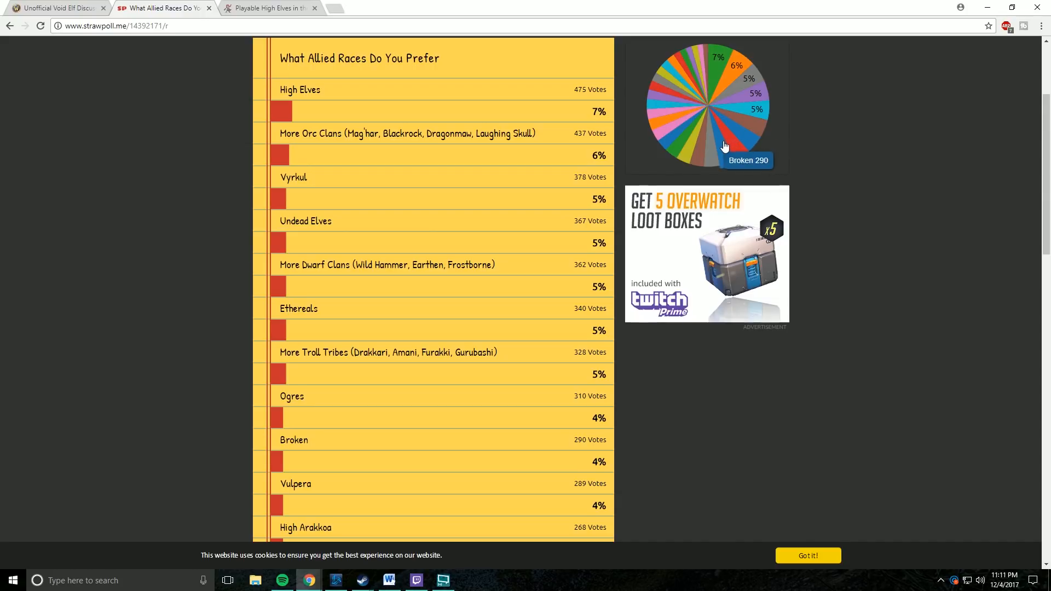
mouse_move(709, 150)
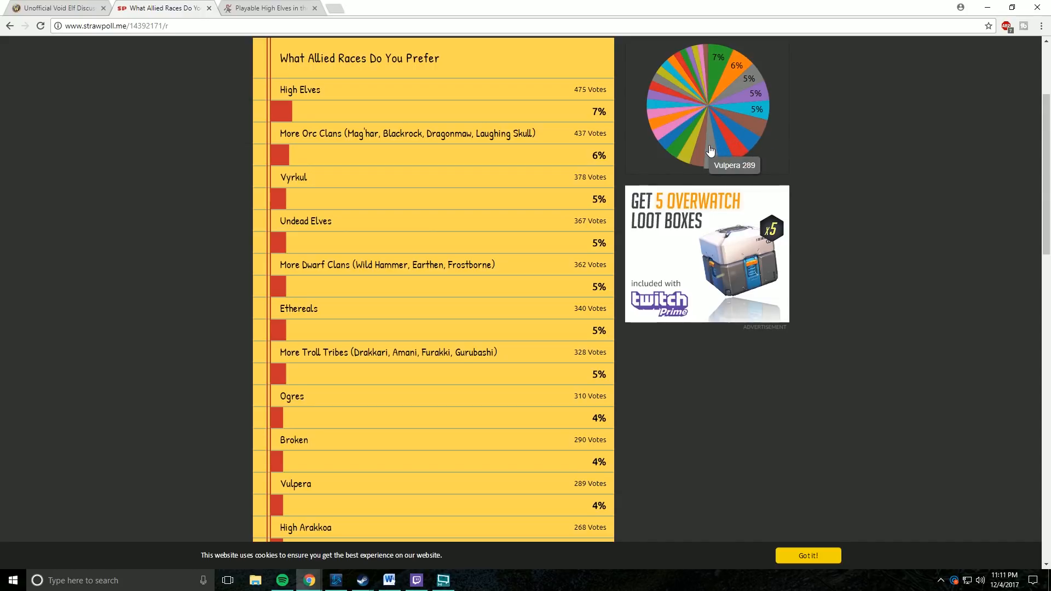
mouse_move(700, 151)
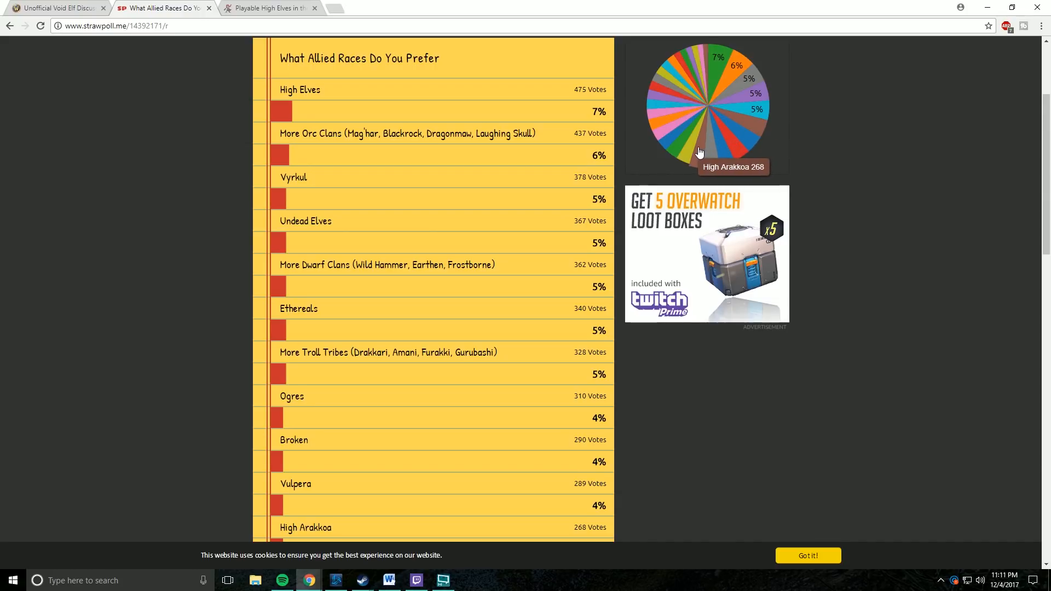
mouse_move(684, 148)
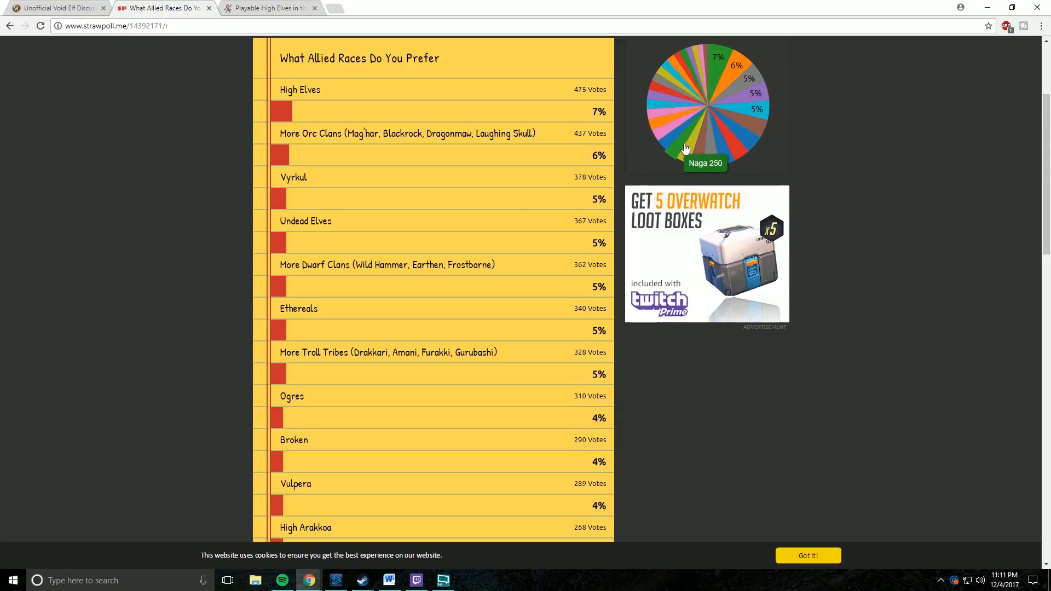
mouse_move(664, 129)
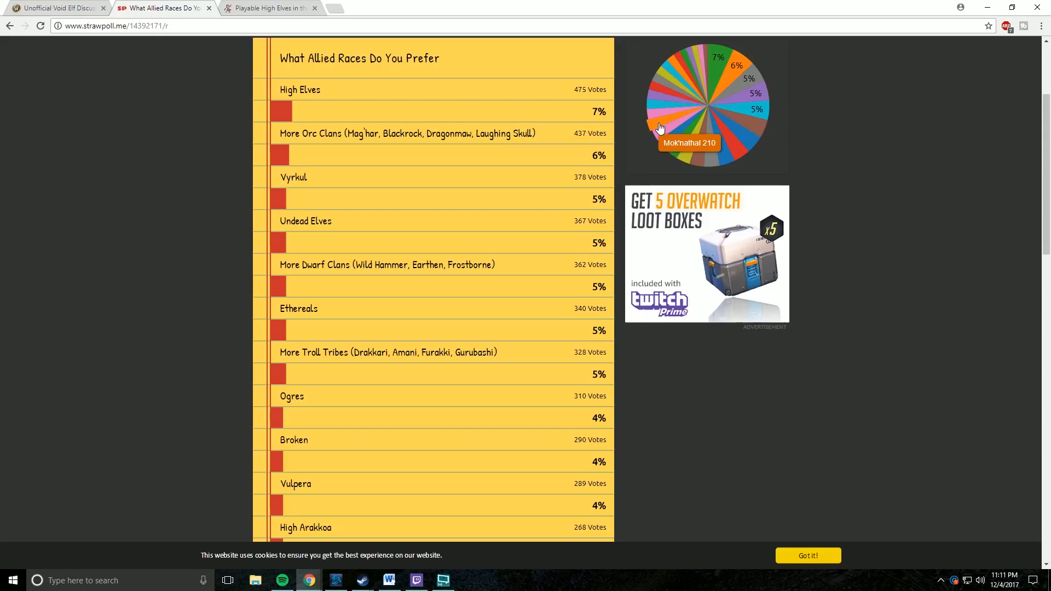
mouse_move(655, 106)
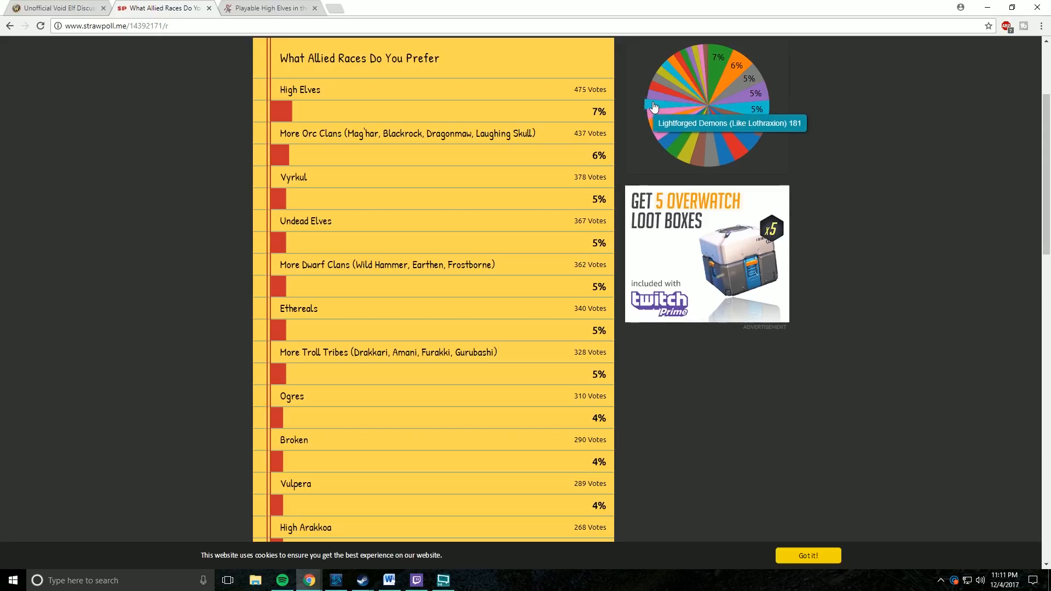
mouse_move(653, 97)
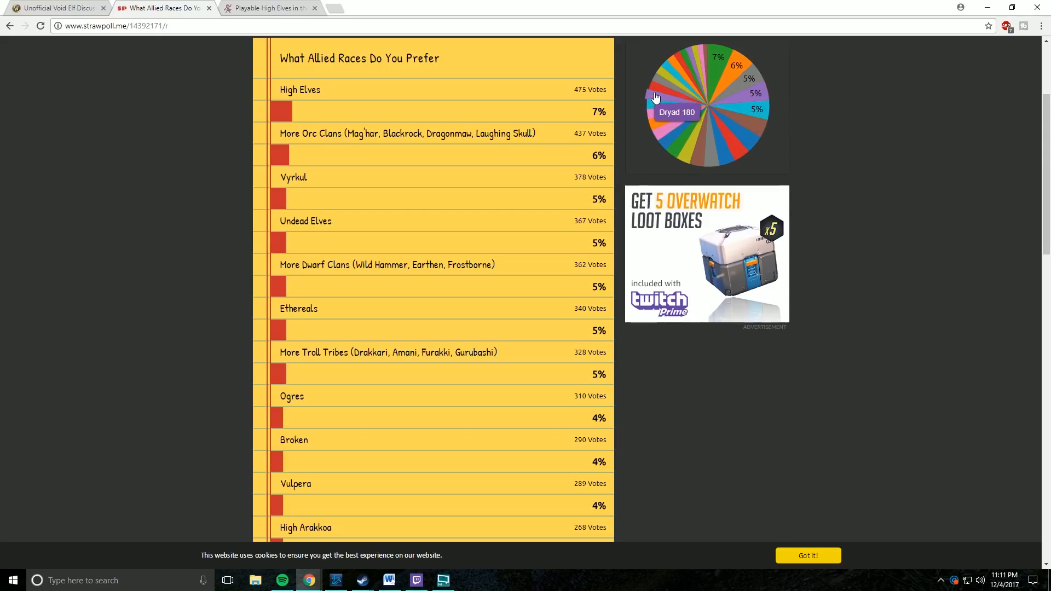
mouse_move(659, 88)
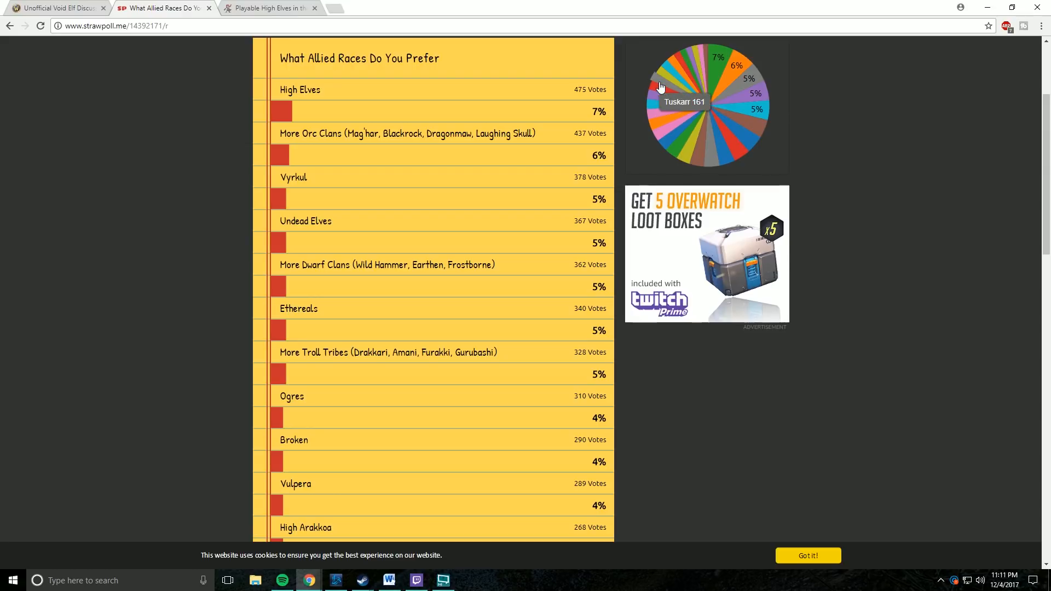
mouse_move(663, 80)
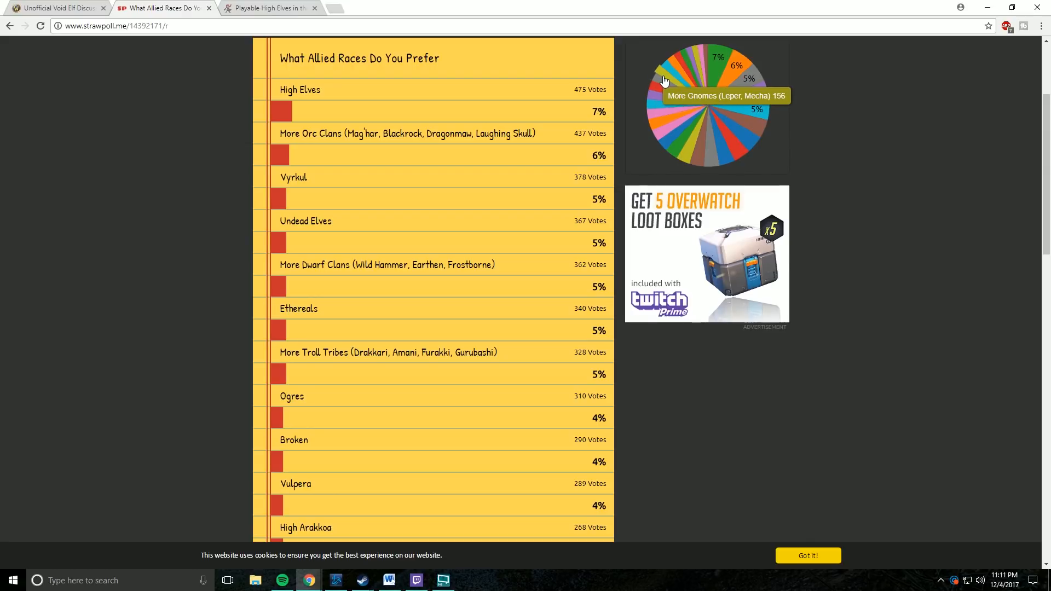
mouse_move(679, 67)
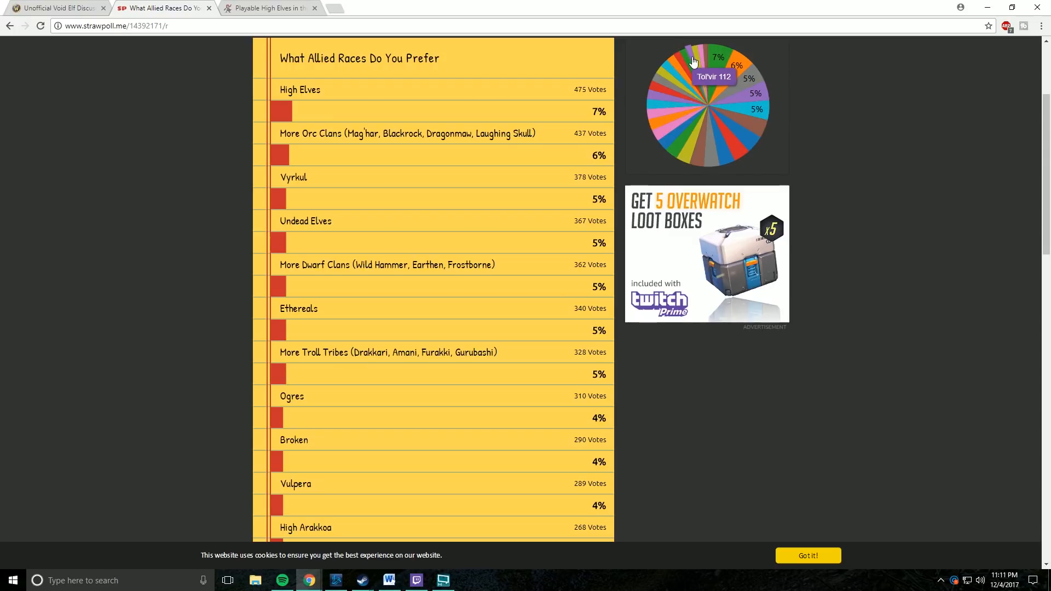
mouse_move(704, 62)
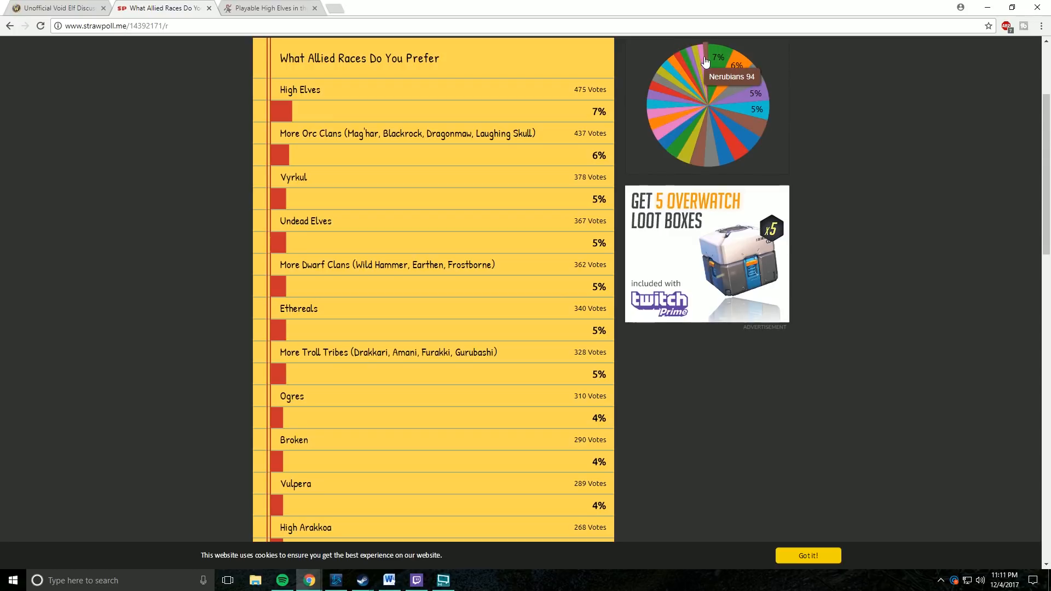
mouse_move(903, 219)
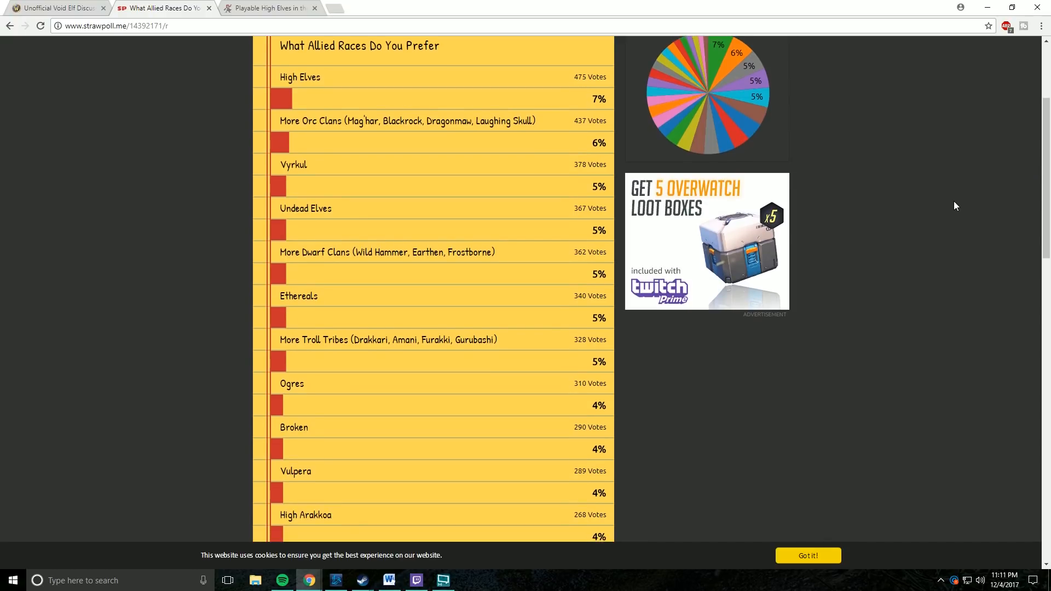
mouse_move(950, 199)
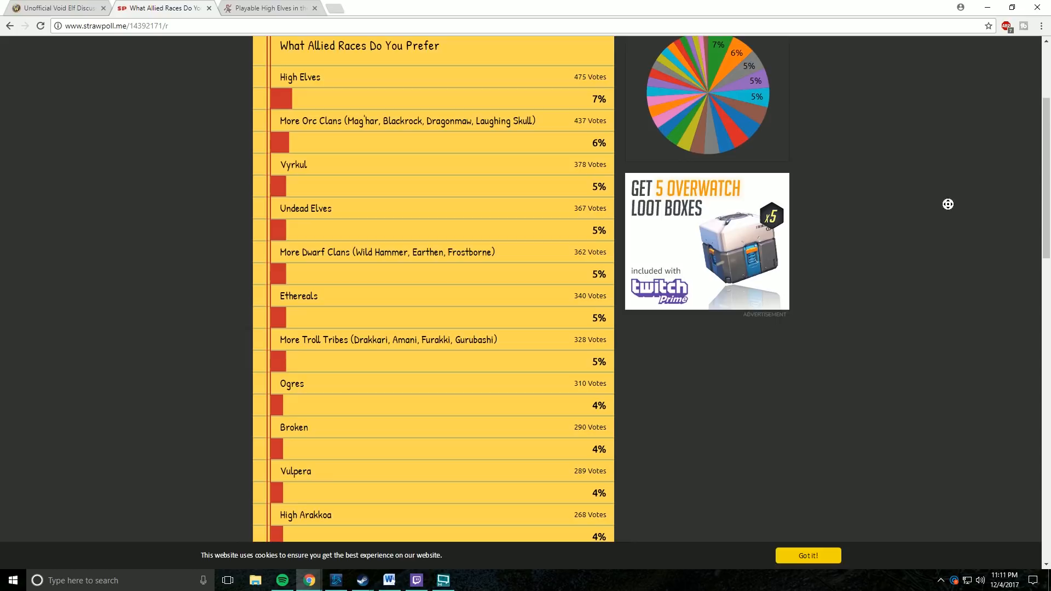
- Scroll the Strawpoll vote list to the bottom, reaching Mantid (104 votes) and Nerubians (94 votes)
scroll(down, 3)
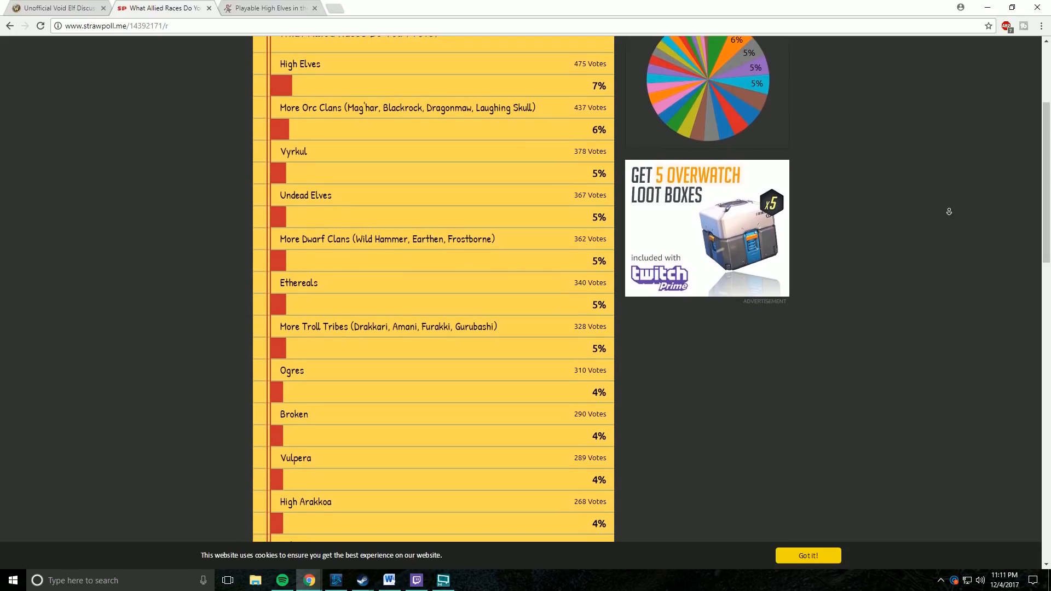
scroll(down, 3)
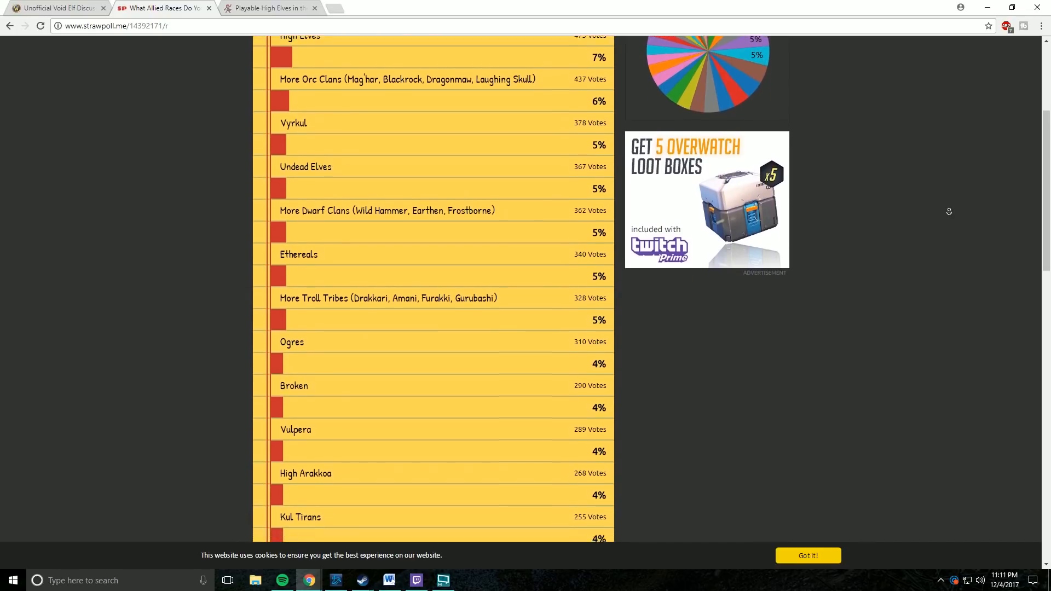
scroll(down, 3)
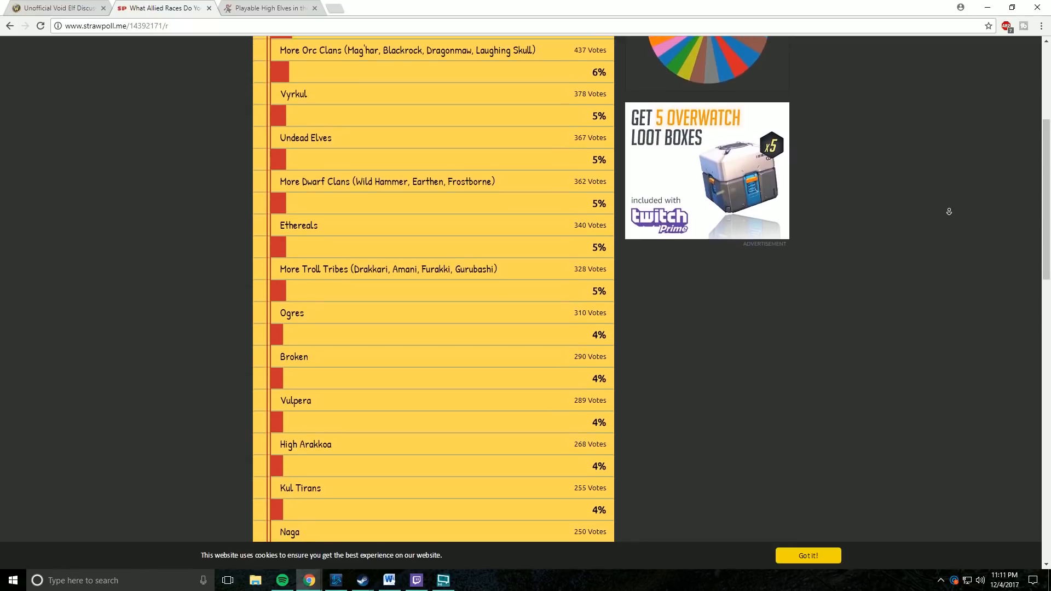
scroll(down, 3)
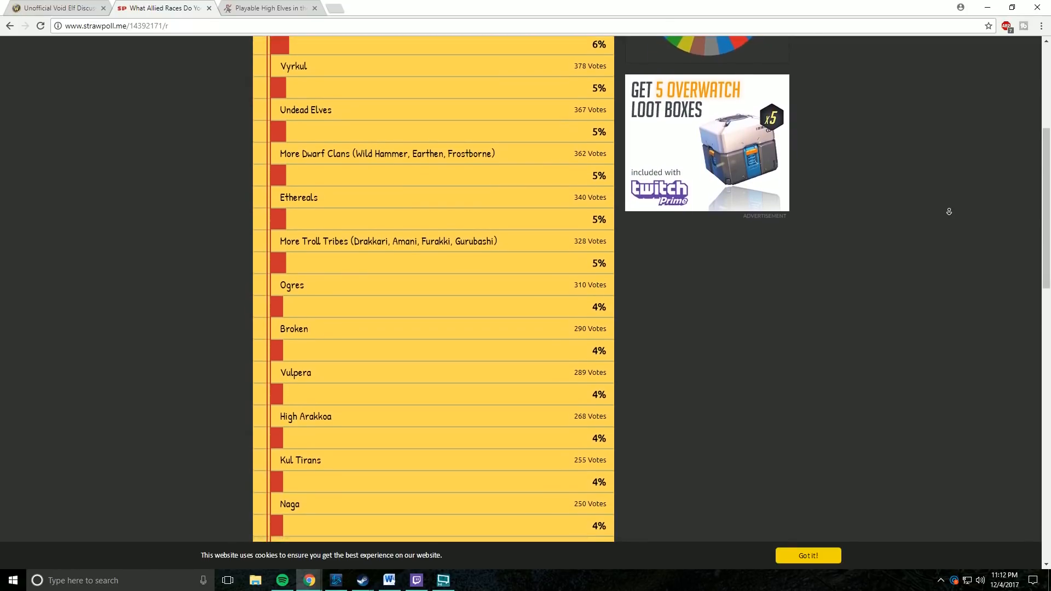
scroll(down, 3)
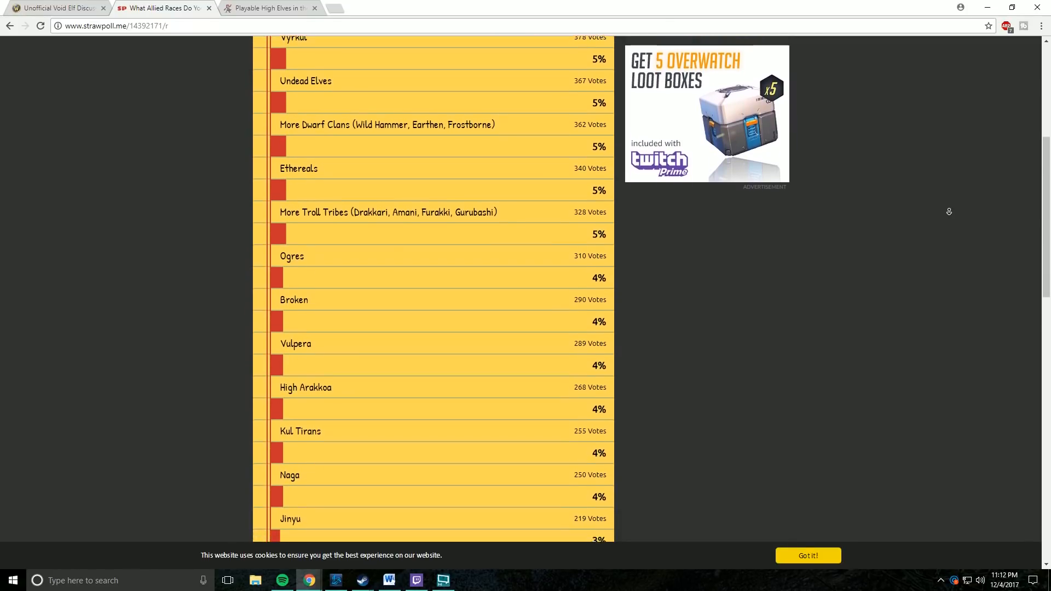
scroll(down, 3)
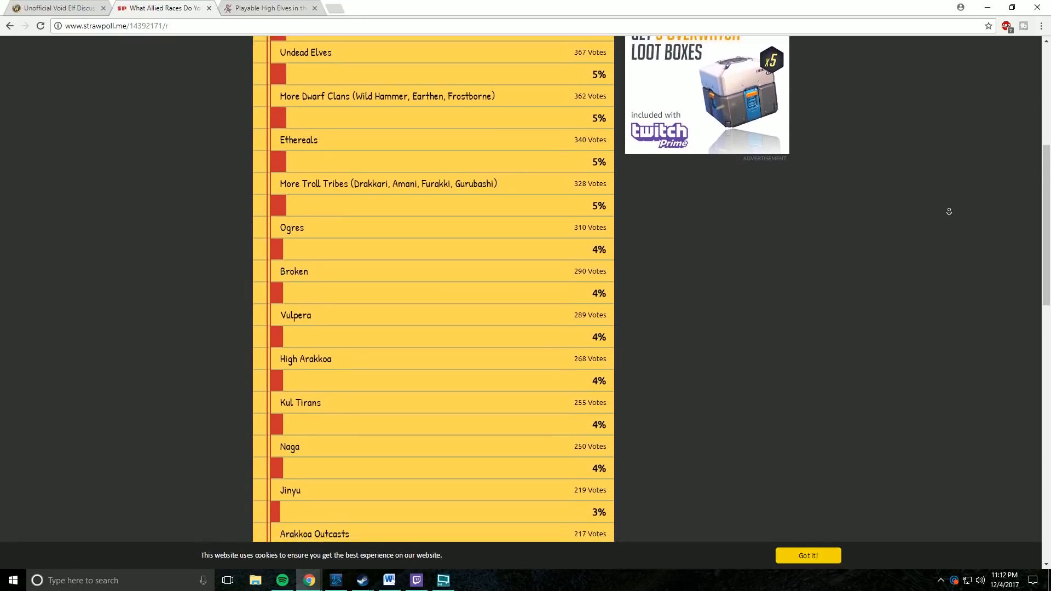
scroll(down, 3)
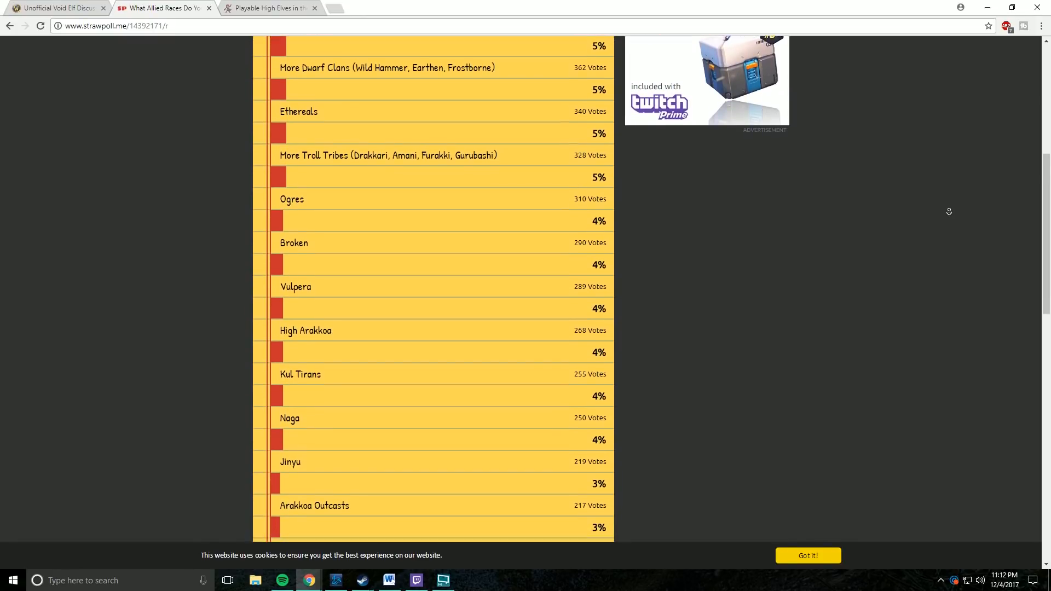
scroll(down, 3)
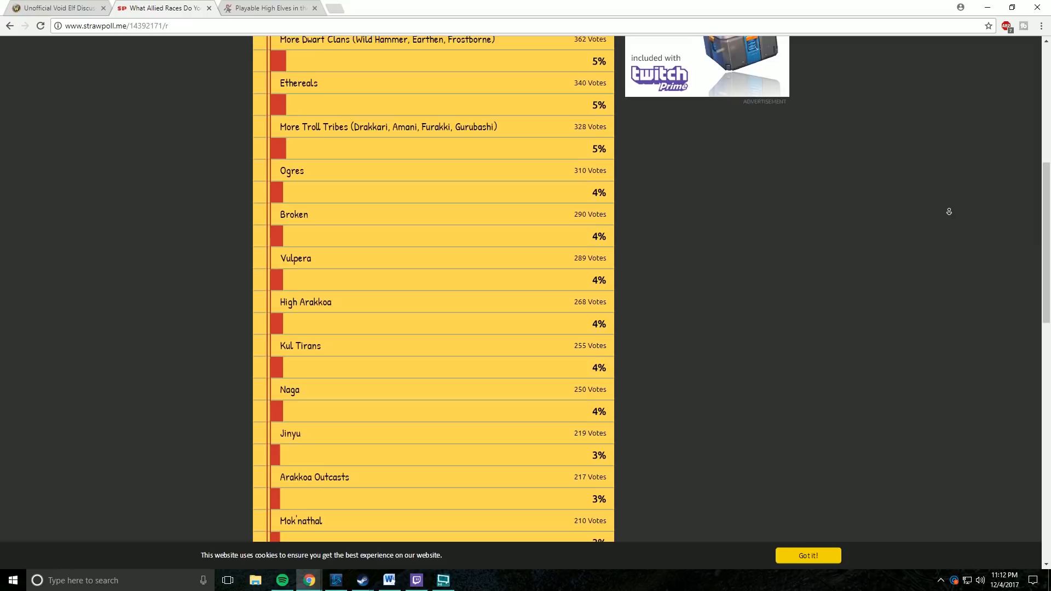
scroll(down, 3)
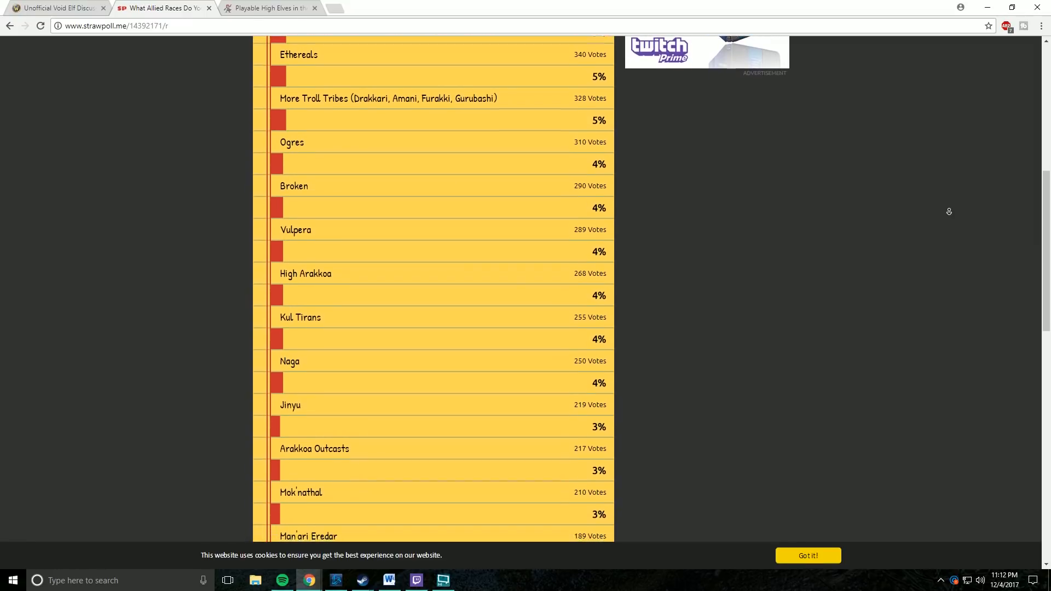
scroll(down, 3)
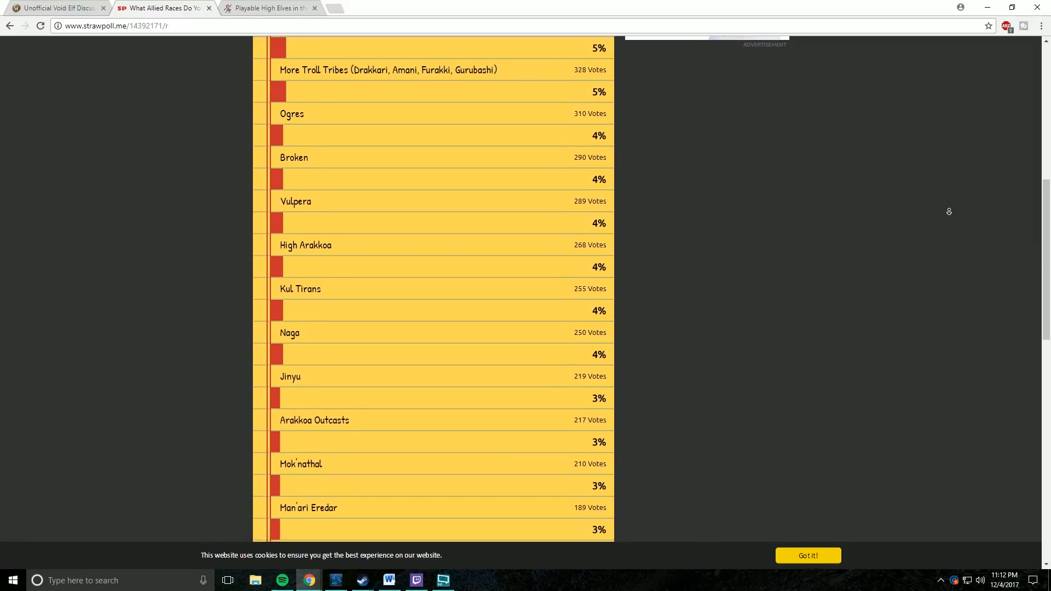
scroll(down, 3)
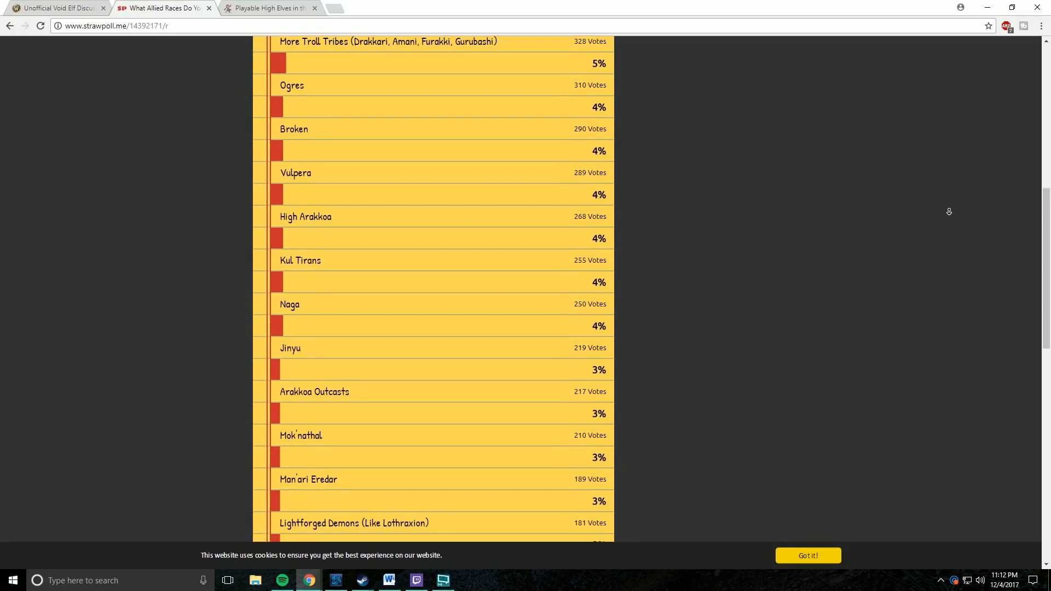
scroll(down, 3)
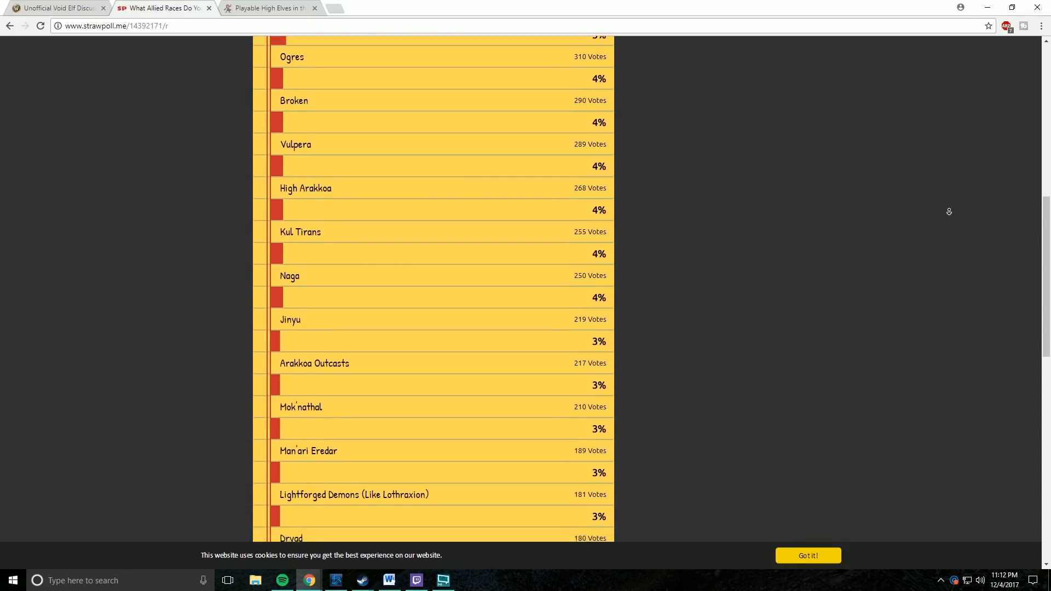
scroll(down, 3)
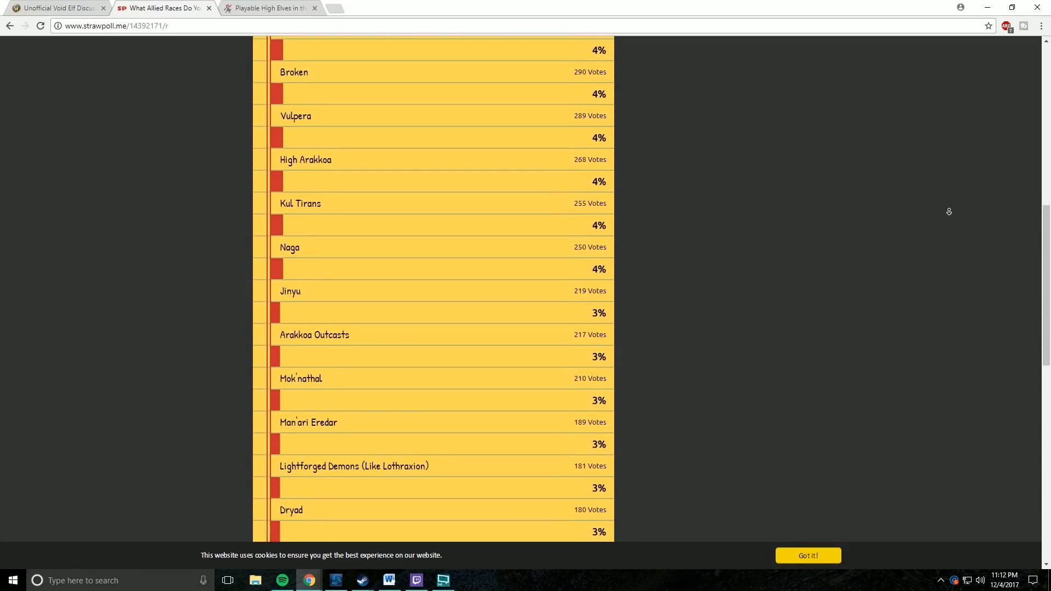
scroll(down, 3)
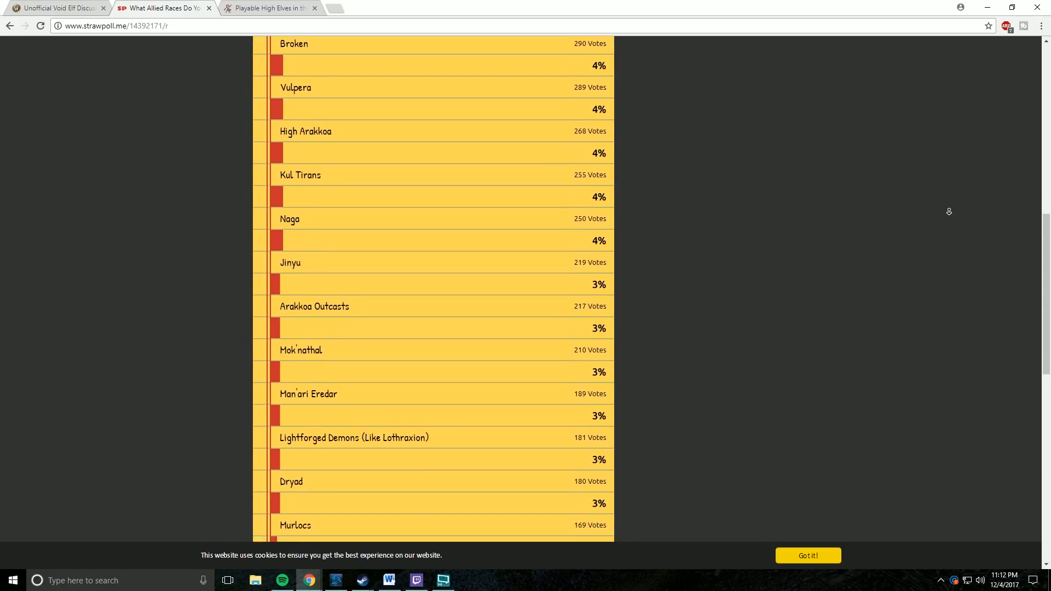
scroll(down, 3)
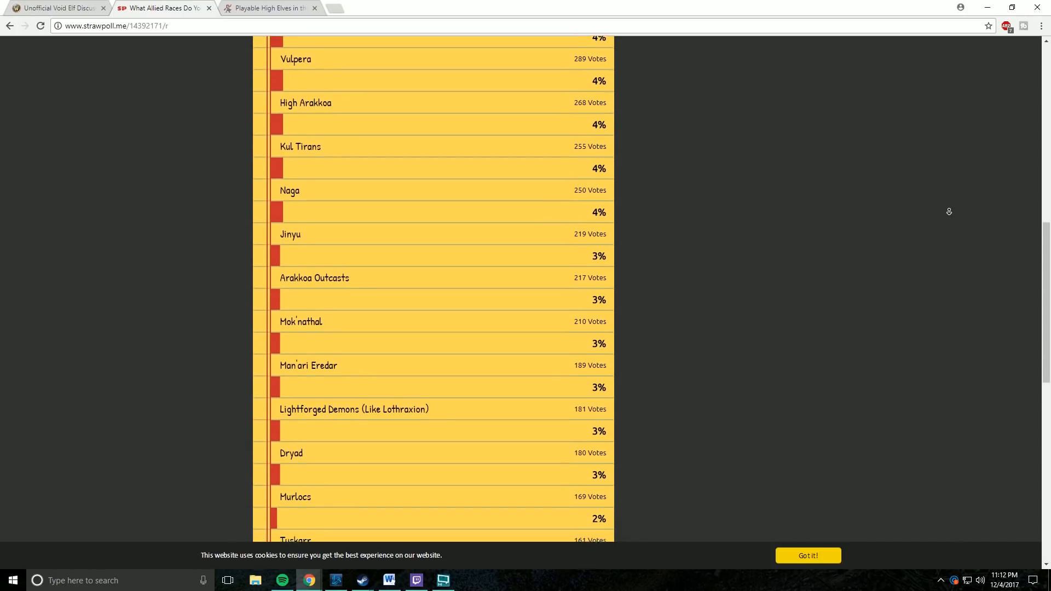
scroll(down, 3)
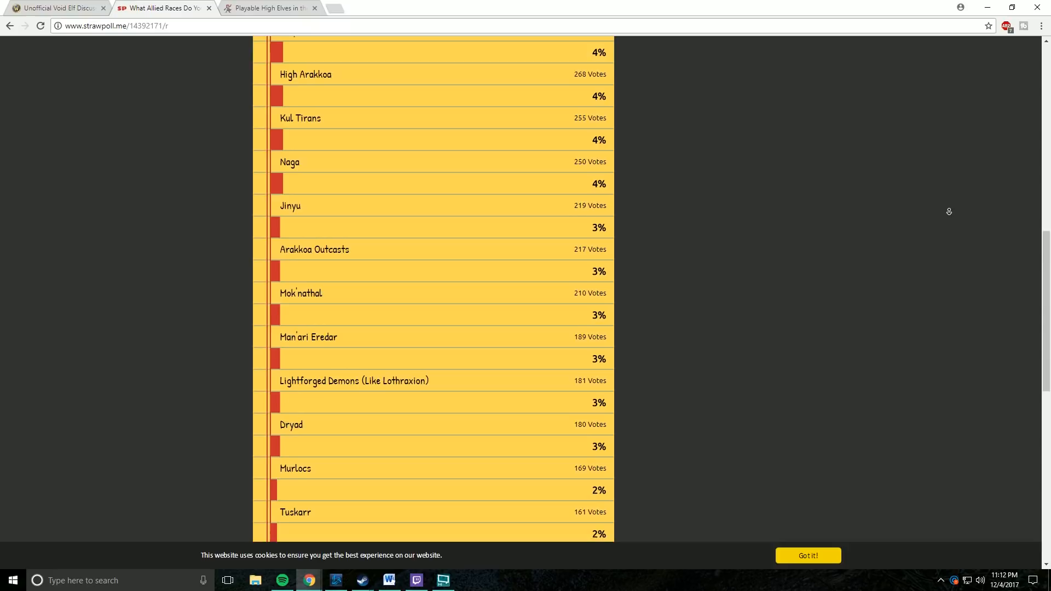
scroll(down, 3)
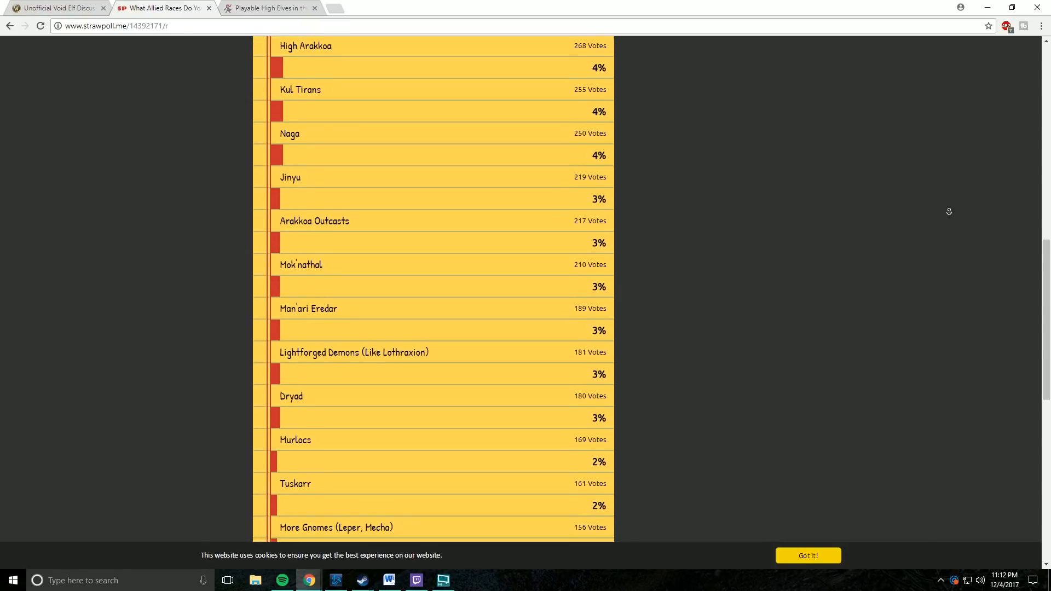
scroll(down, 3)
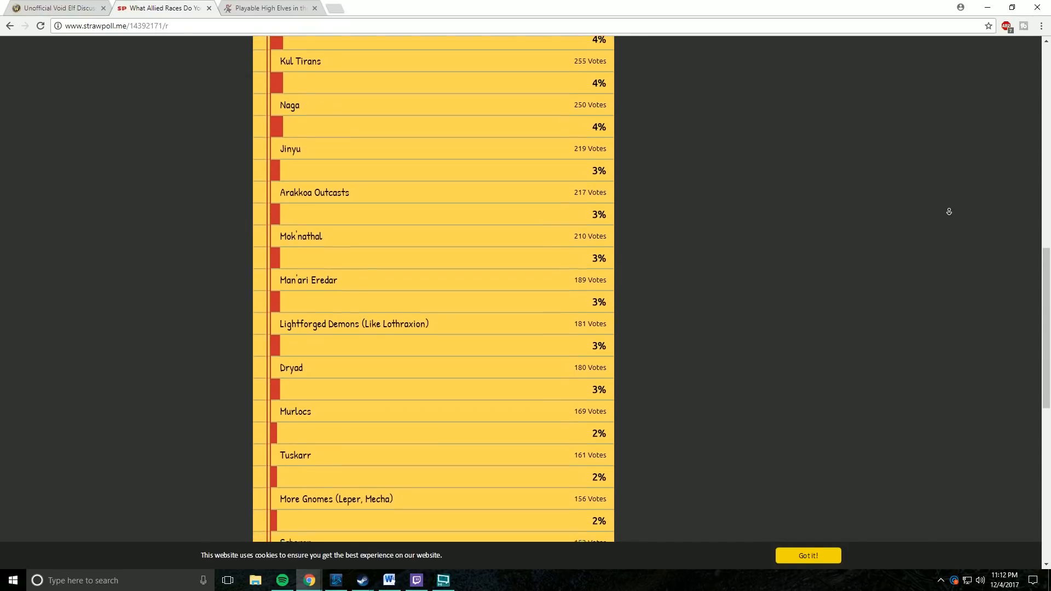
scroll(down, 3)
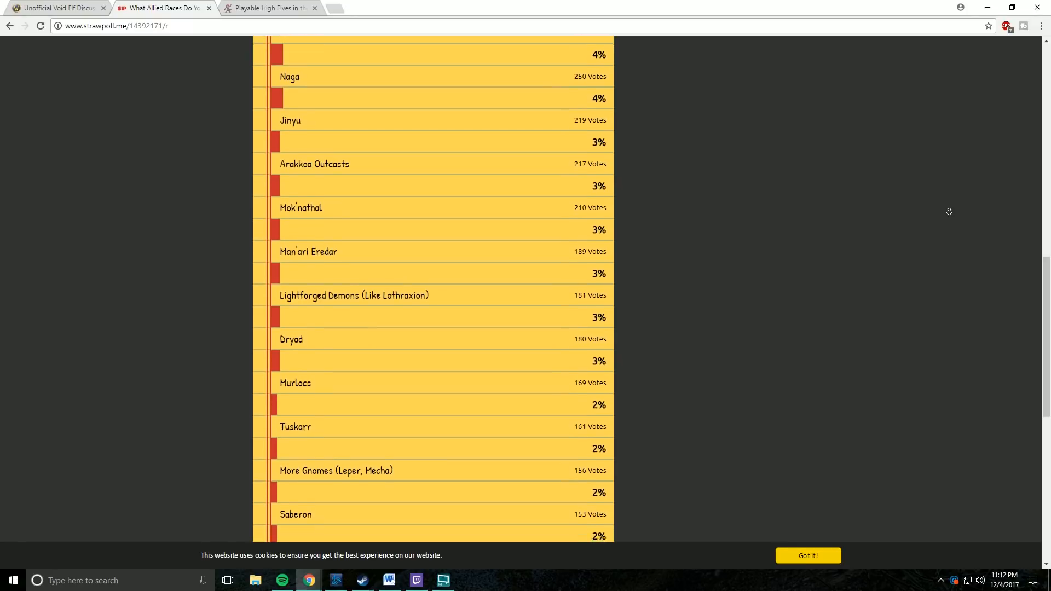
scroll(down, 3)
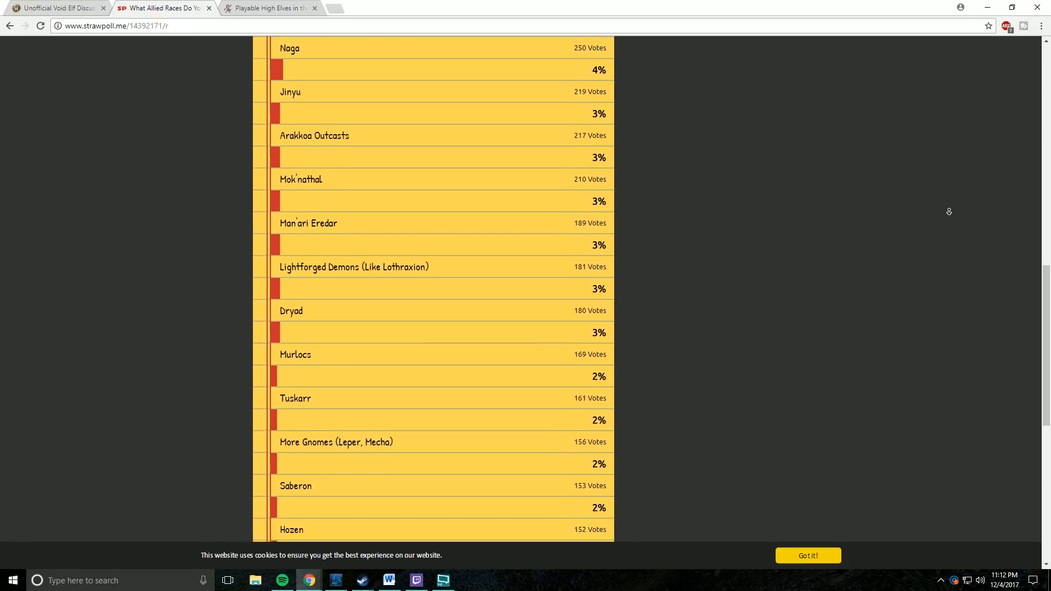
scroll(down, 3)
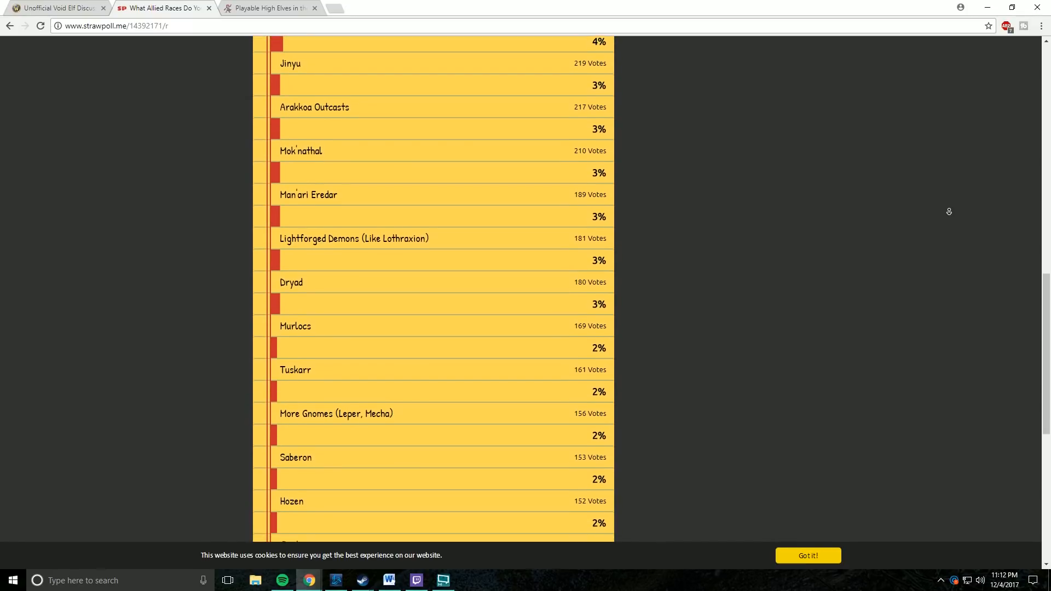
scroll(down, 3)
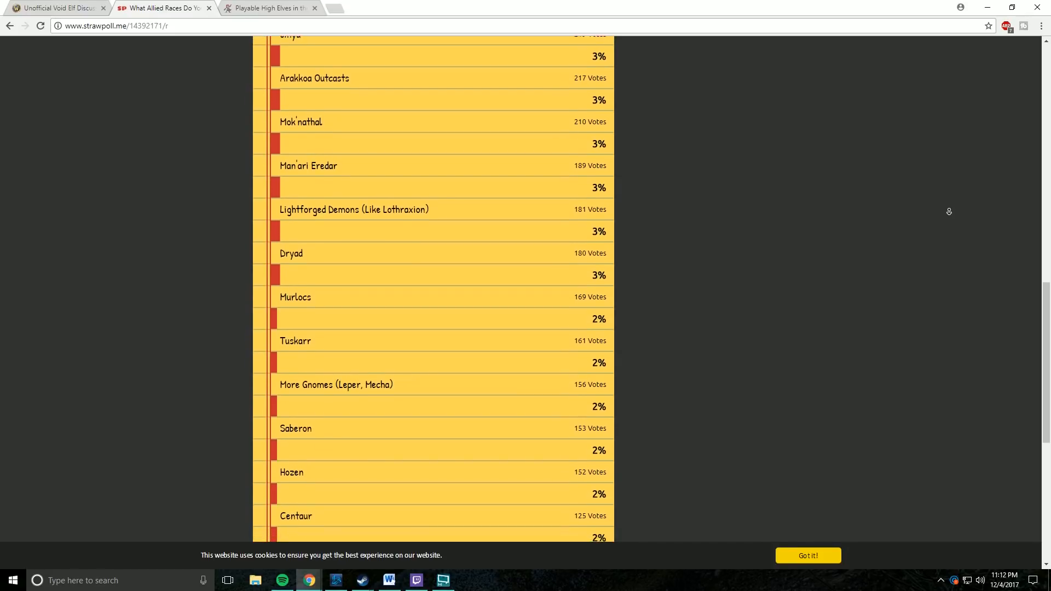
scroll(down, 3)
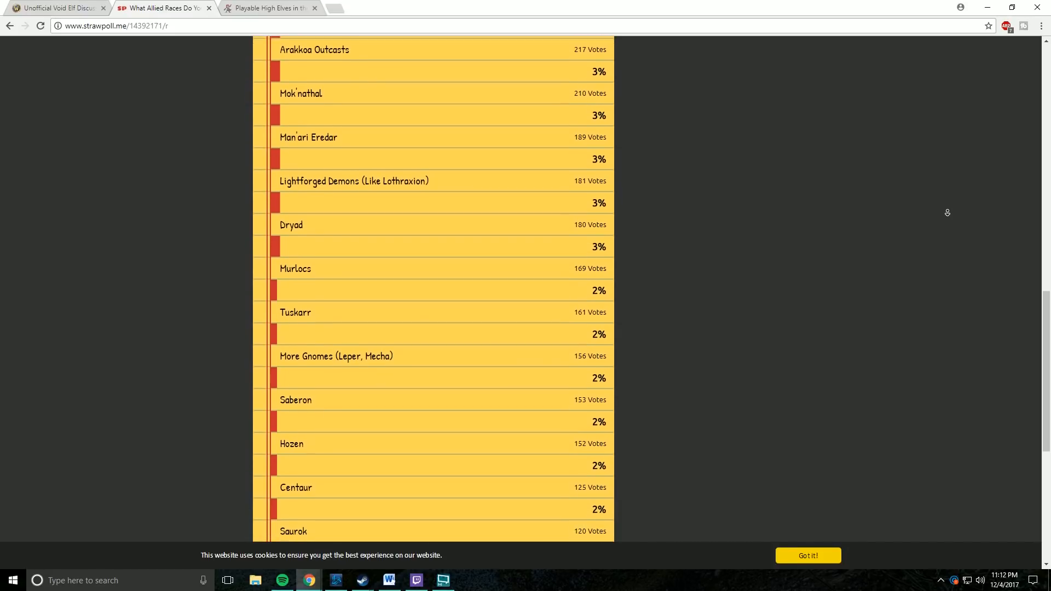
scroll(down, 3)
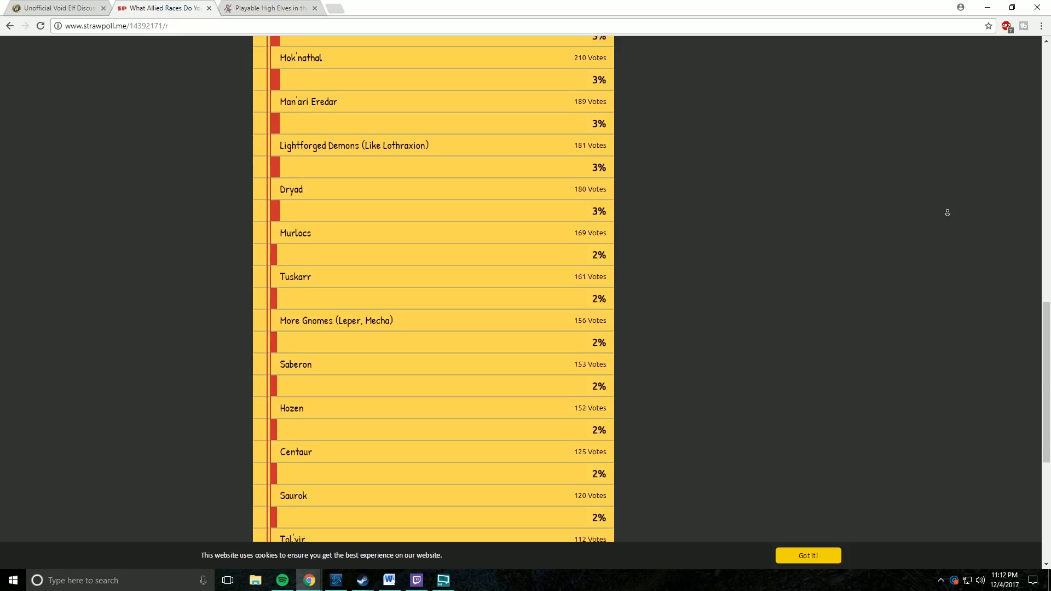
scroll(down, 3)
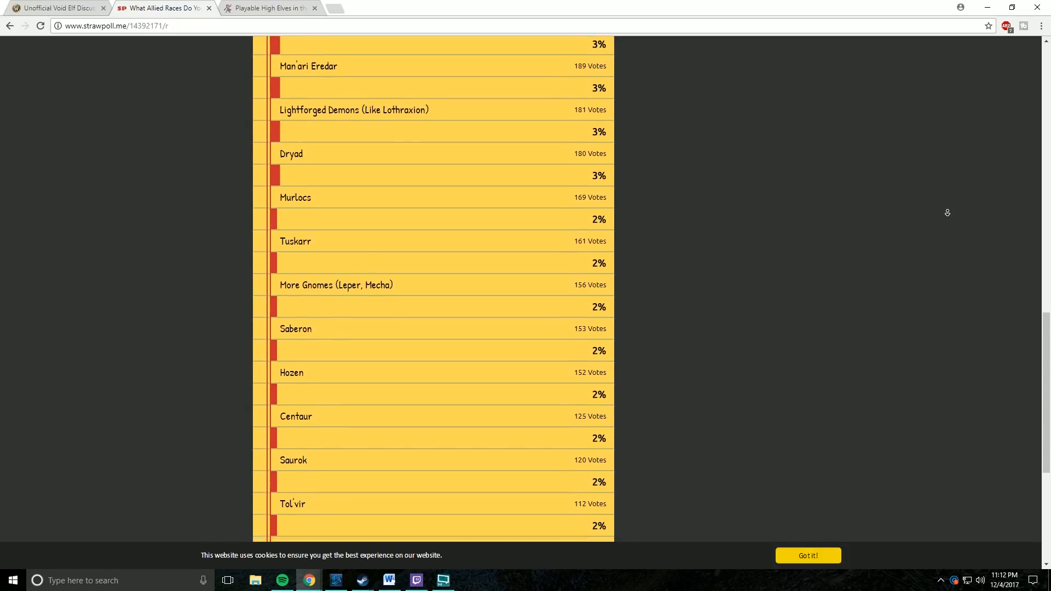
scroll(down, 3)
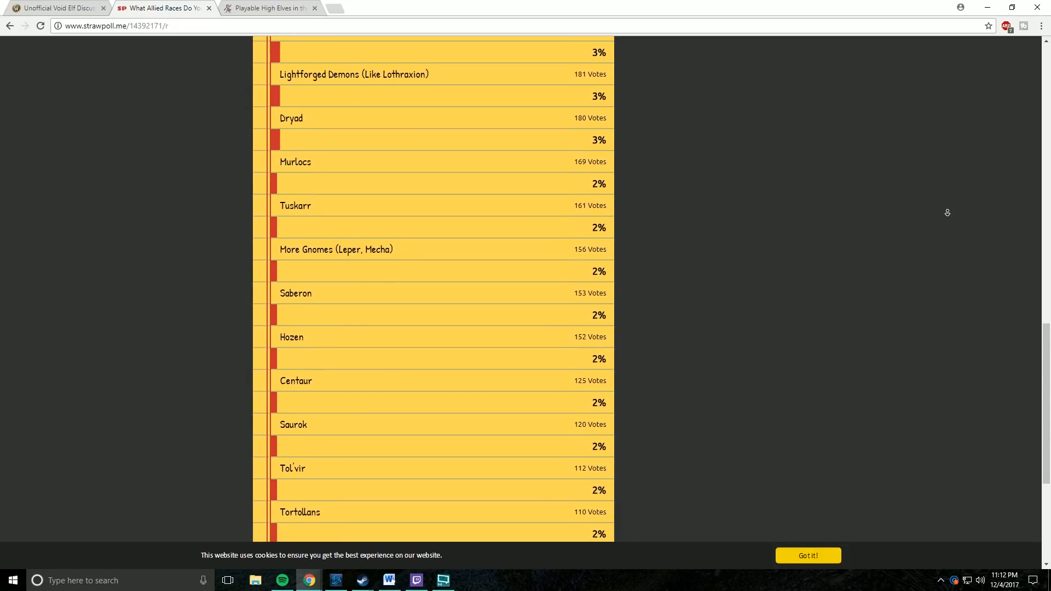
scroll(down, 3)
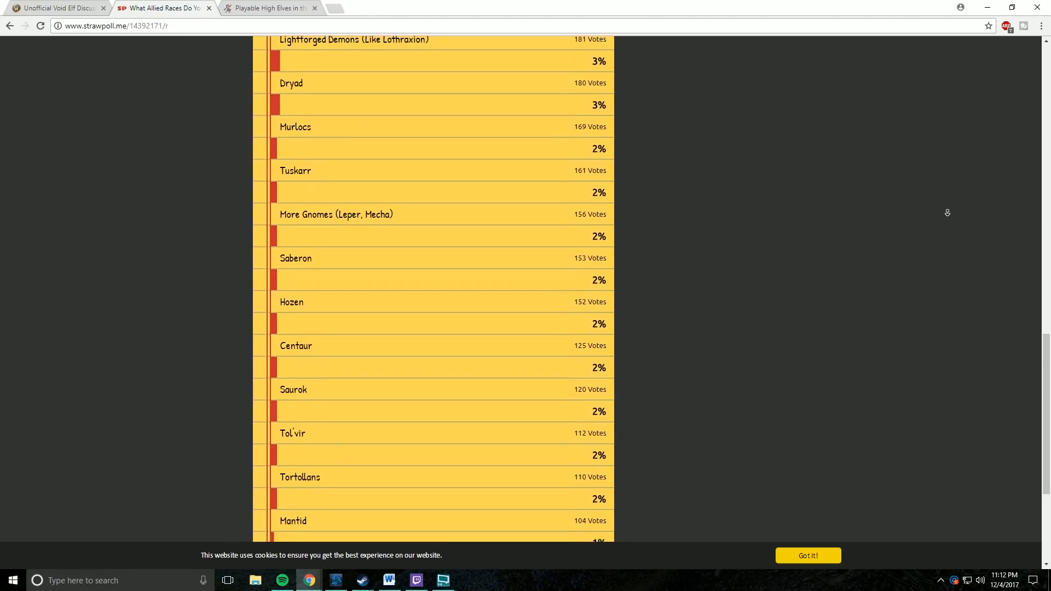
scroll(down, 3)
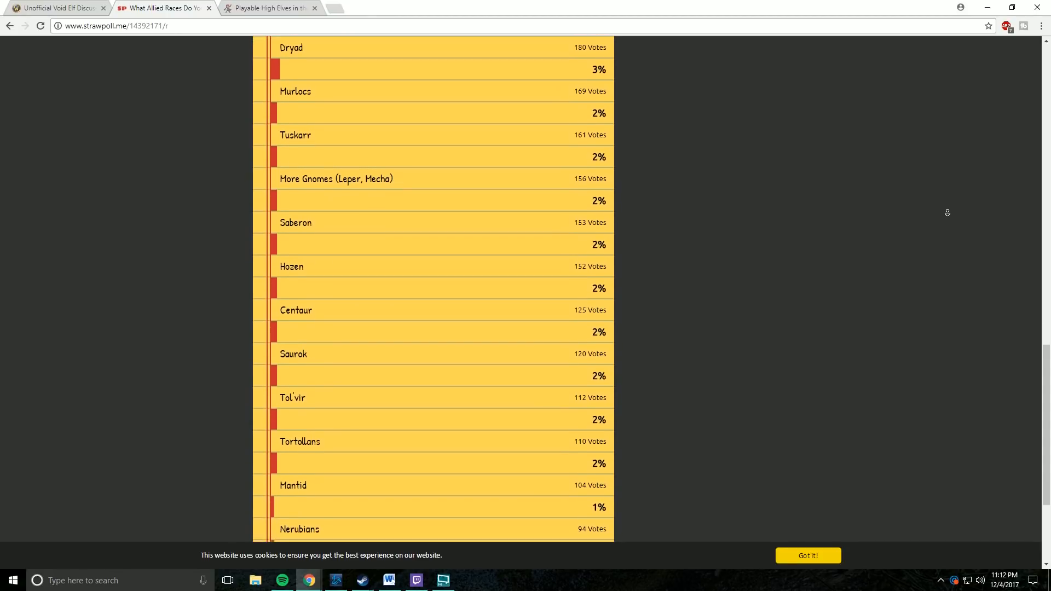
scroll(down, 3)
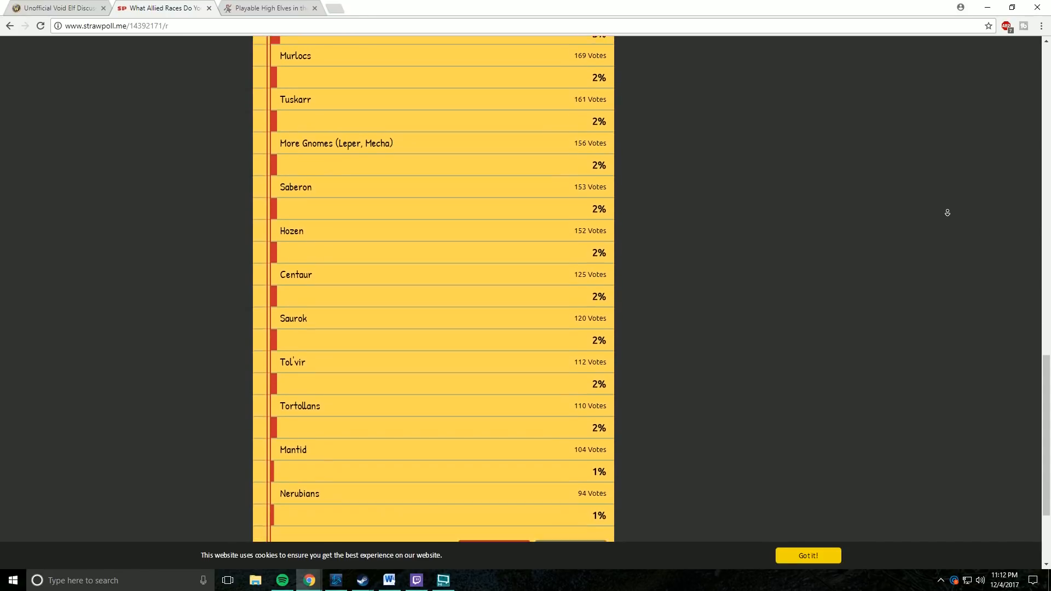
scroll(down, 3)
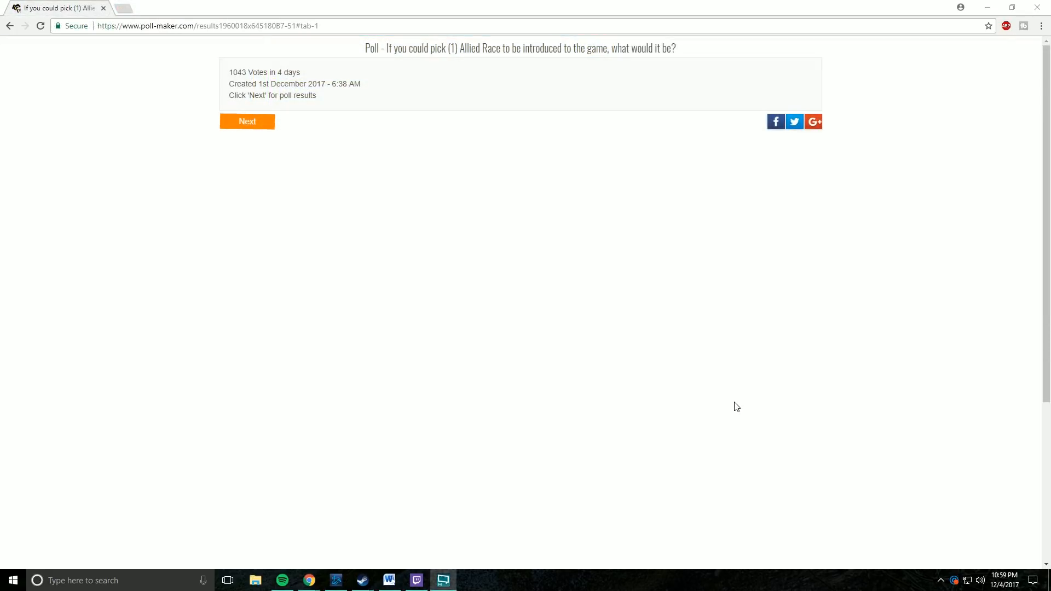
mouse_move(728, 404)
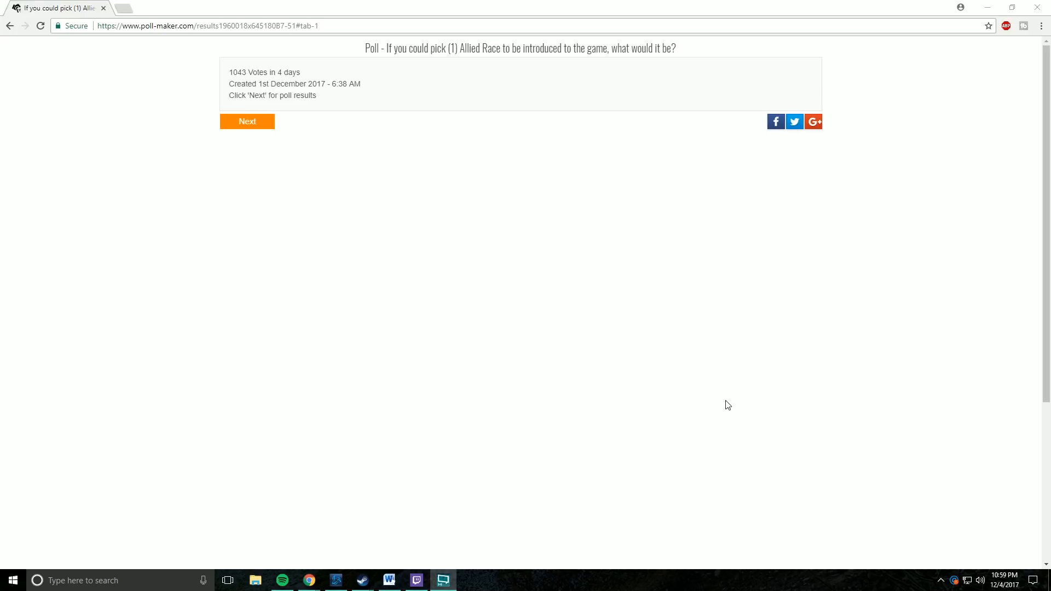
mouse_move(247, 122)
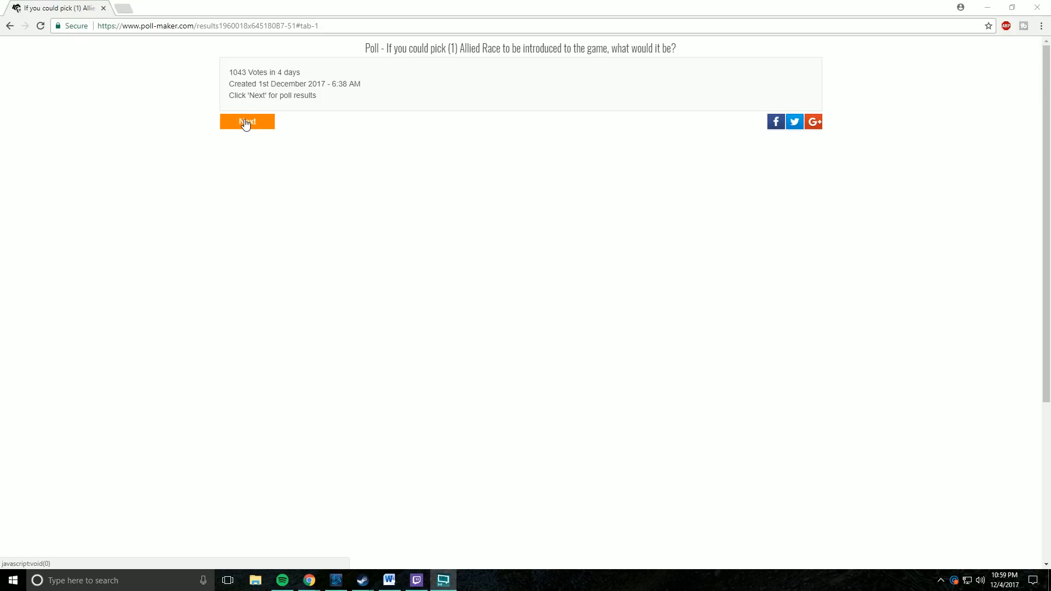
- Advance to Results Breakdown part 2 of 6, led by High Elves with 113 votes (11%)
click(246, 122)
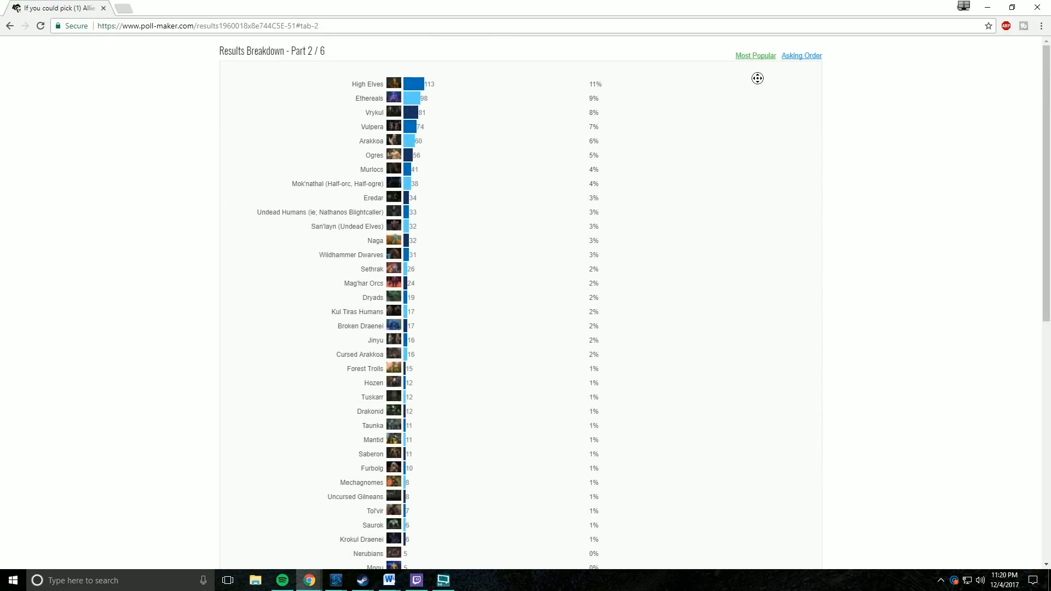
mouse_move(756, 85)
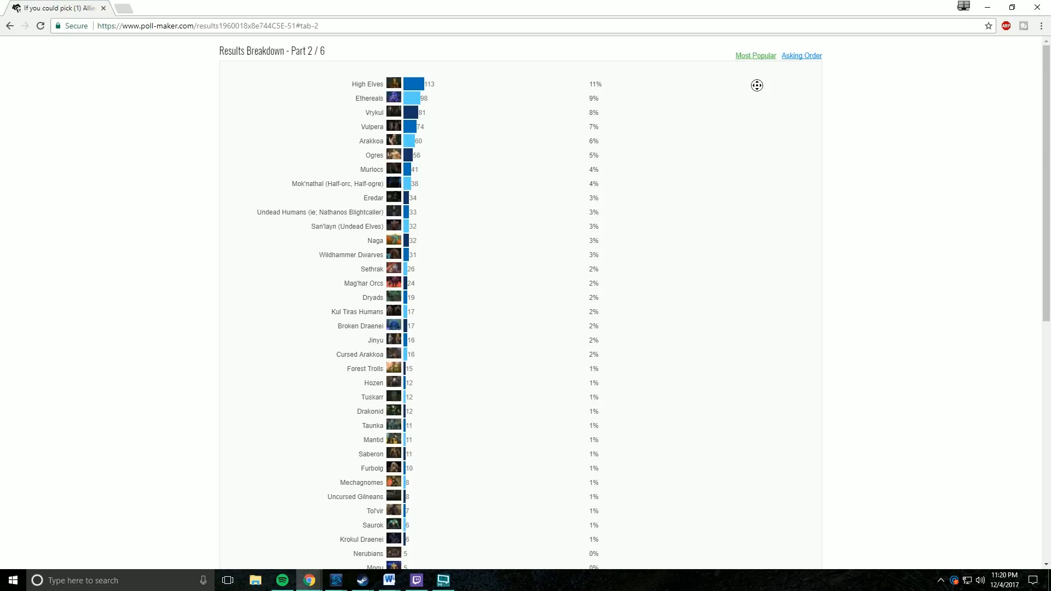
scroll(down, 3)
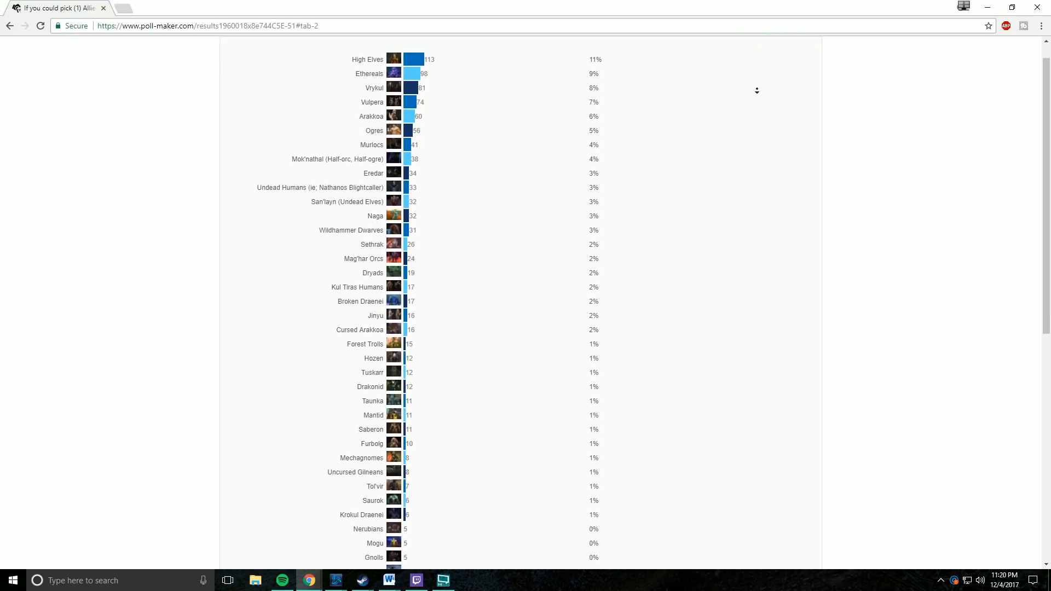
scroll(down, 3)
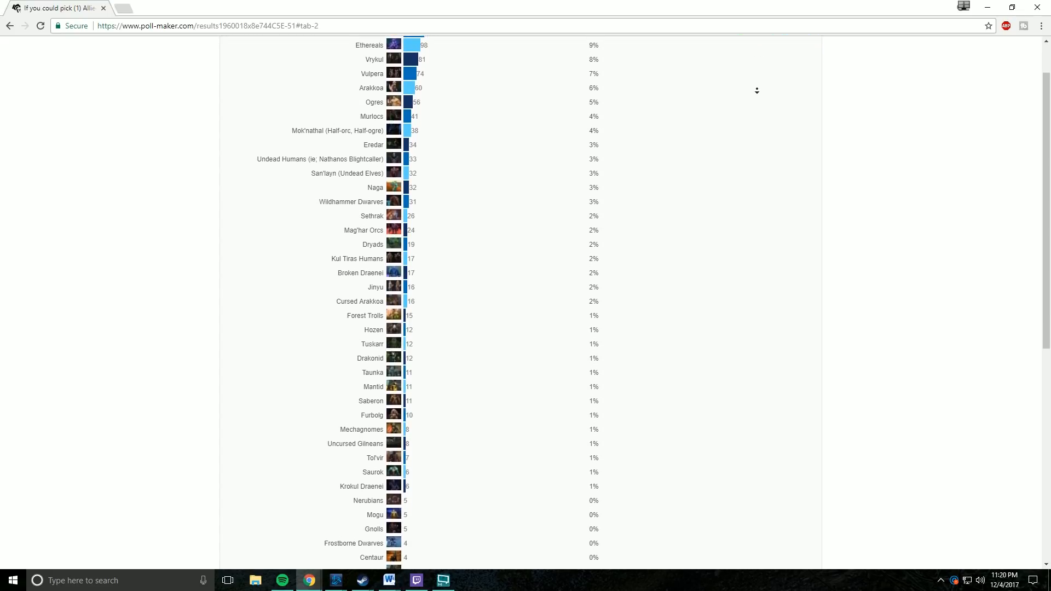
scroll(down, 3)
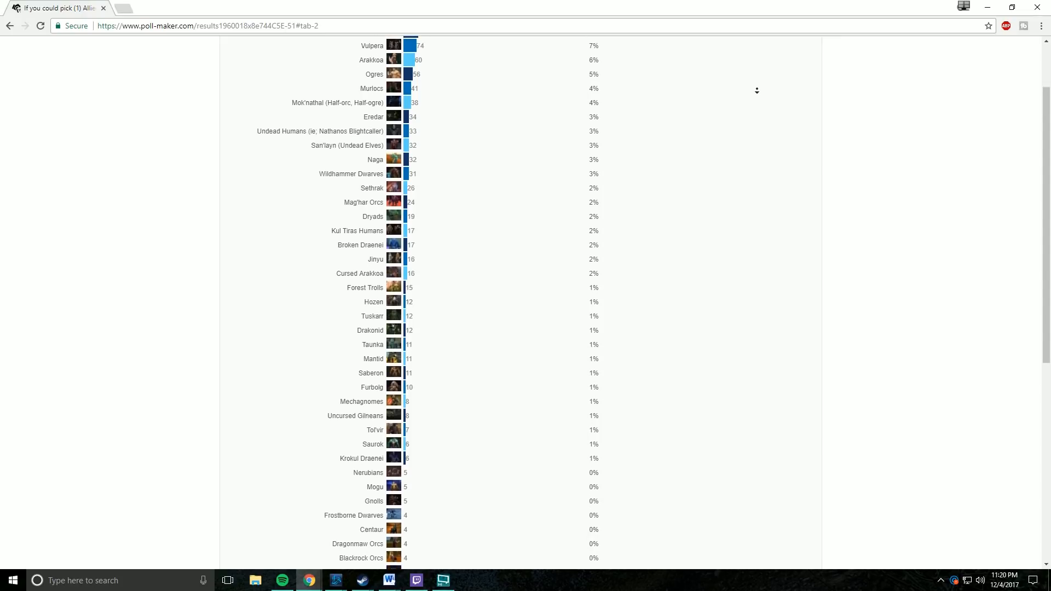
scroll(down, 3)
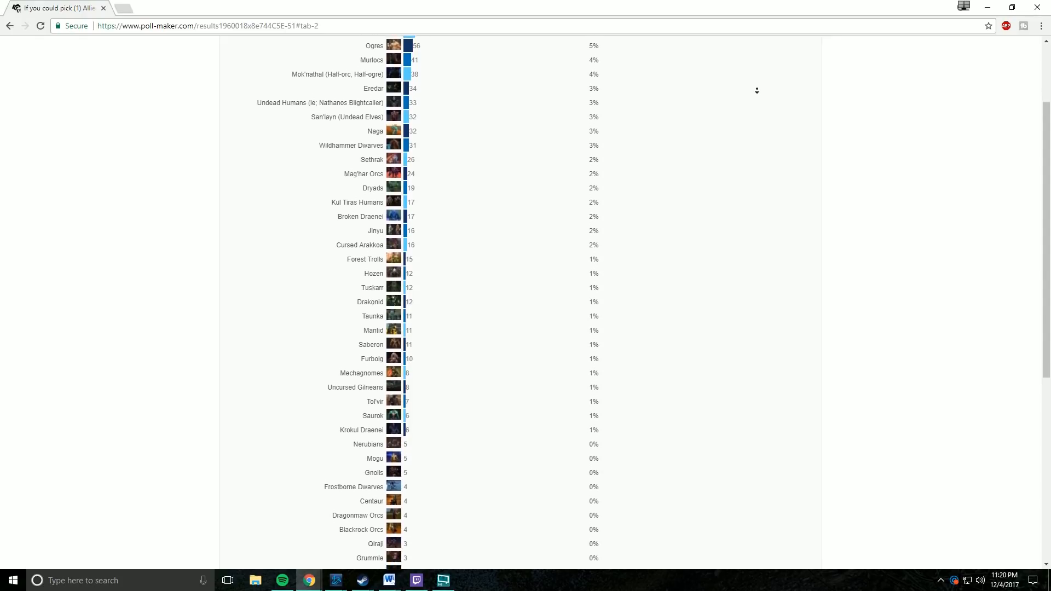
scroll(down, 3)
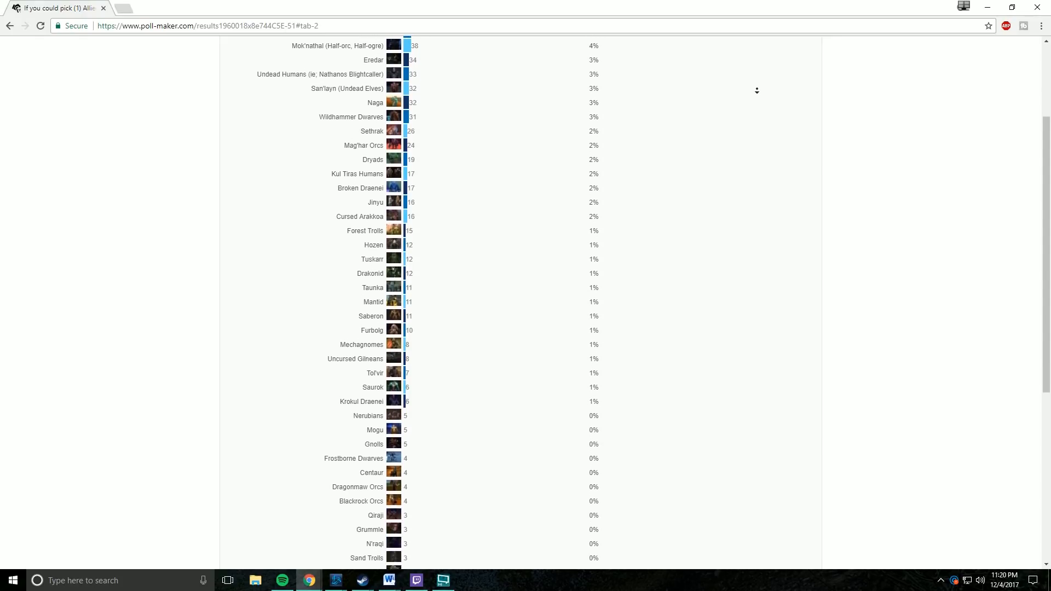
scroll(down, 3)
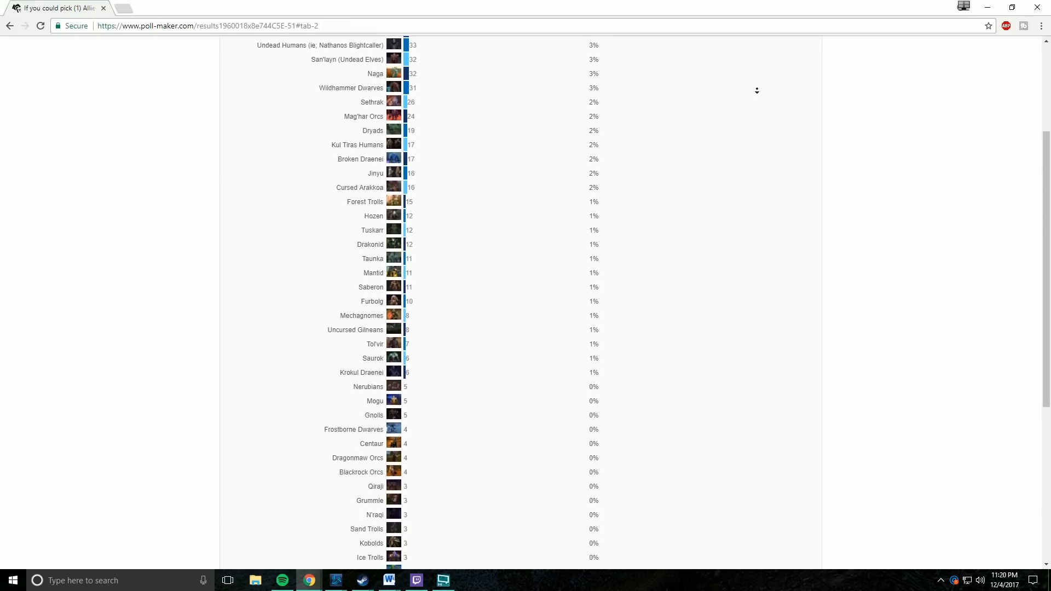
scroll(down, 3)
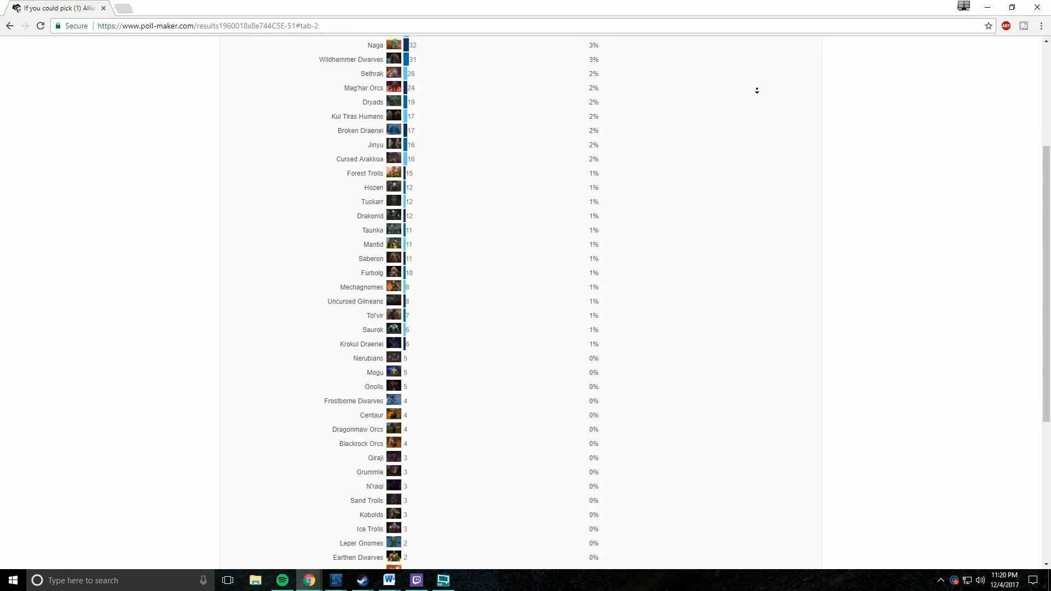
scroll(down, 3)
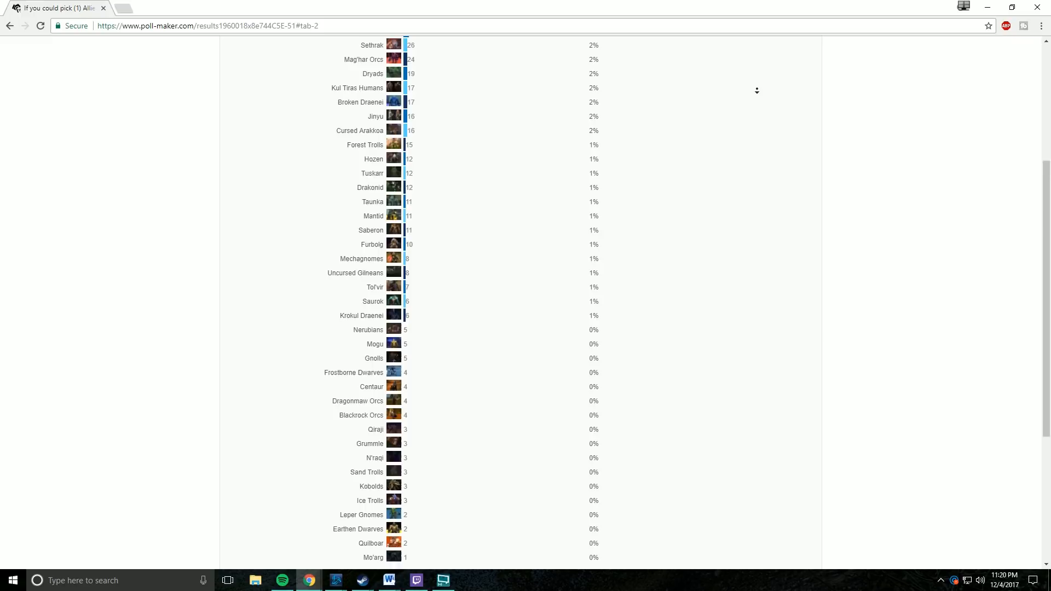
scroll(down, 3)
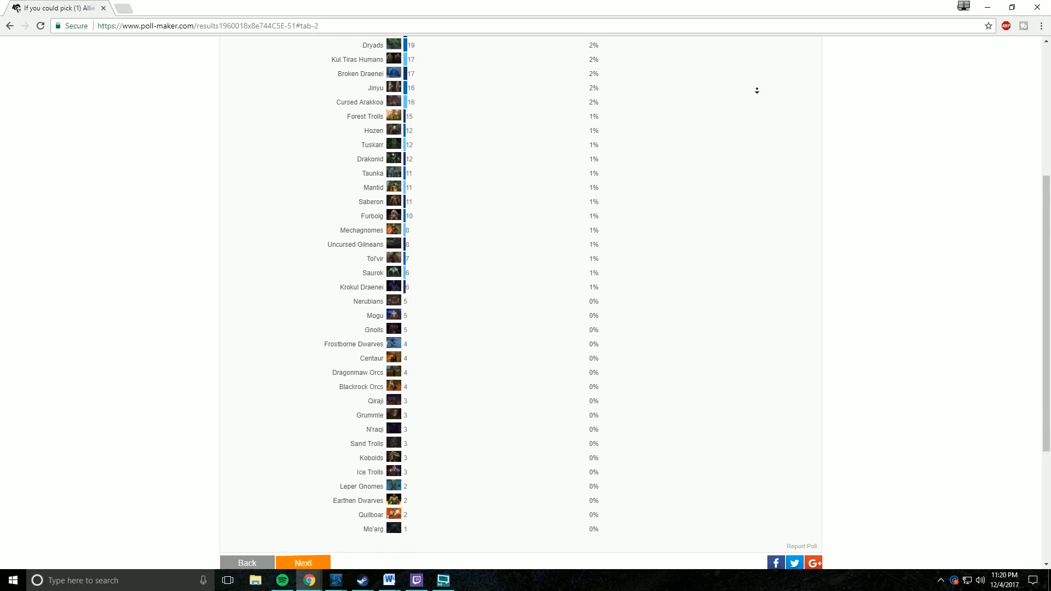
scroll(down, 3)
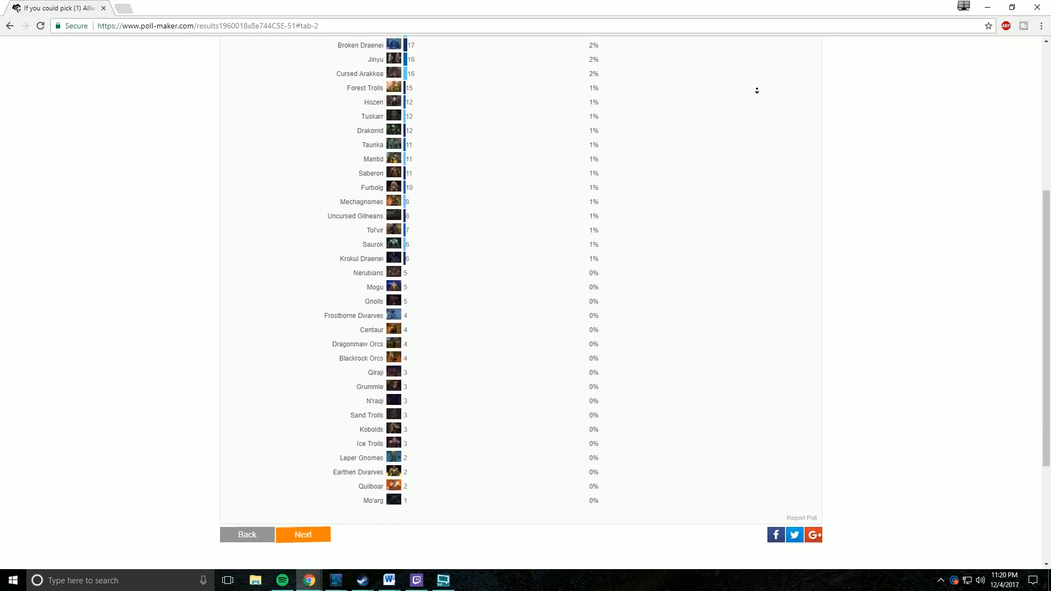
scroll(down, 3)
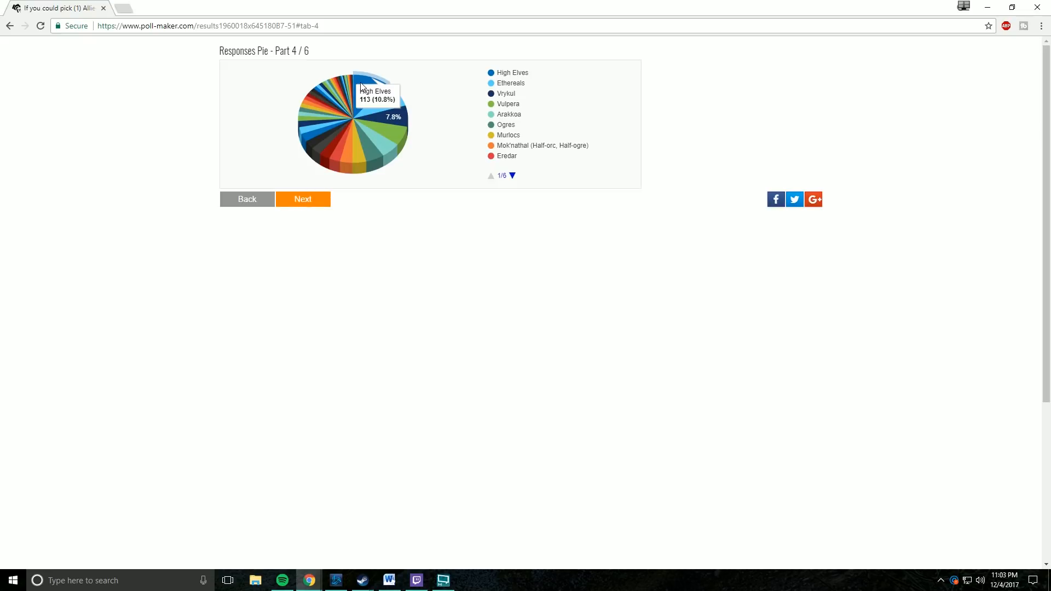
mouse_move(387, 101)
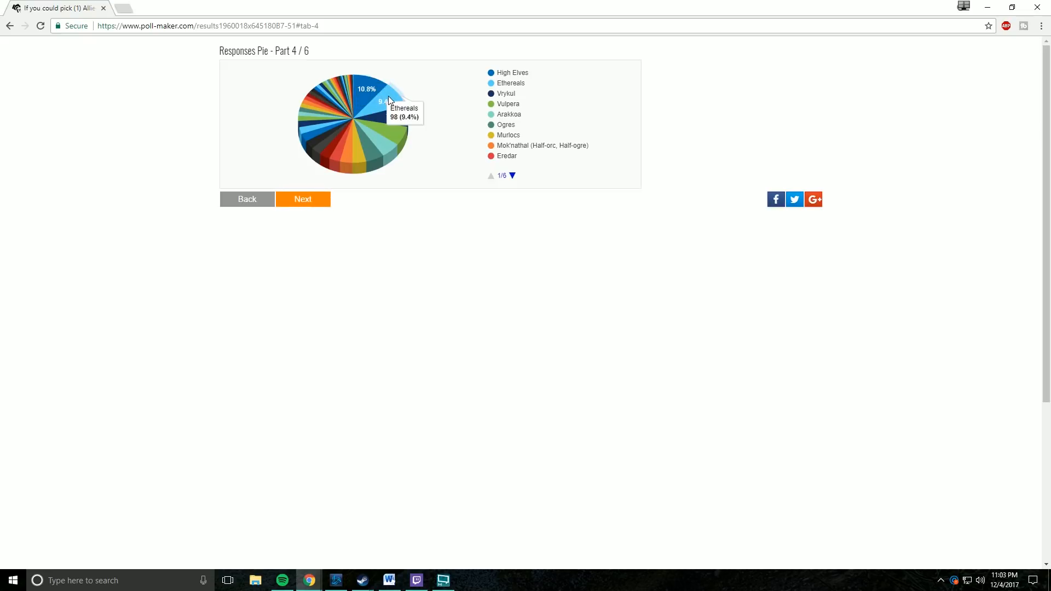
mouse_move(420, 113)
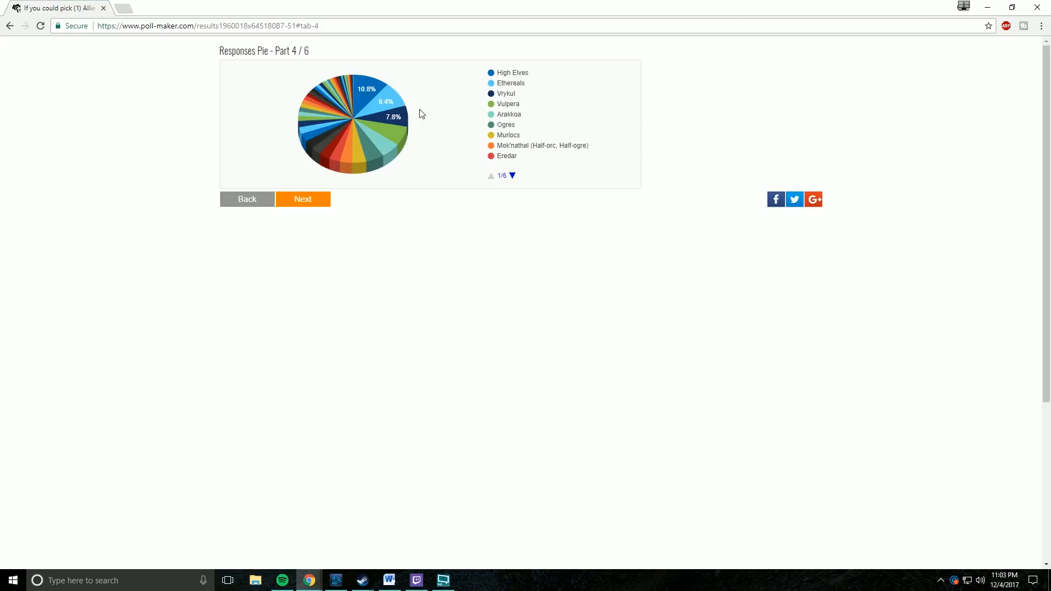
mouse_move(416, 130)
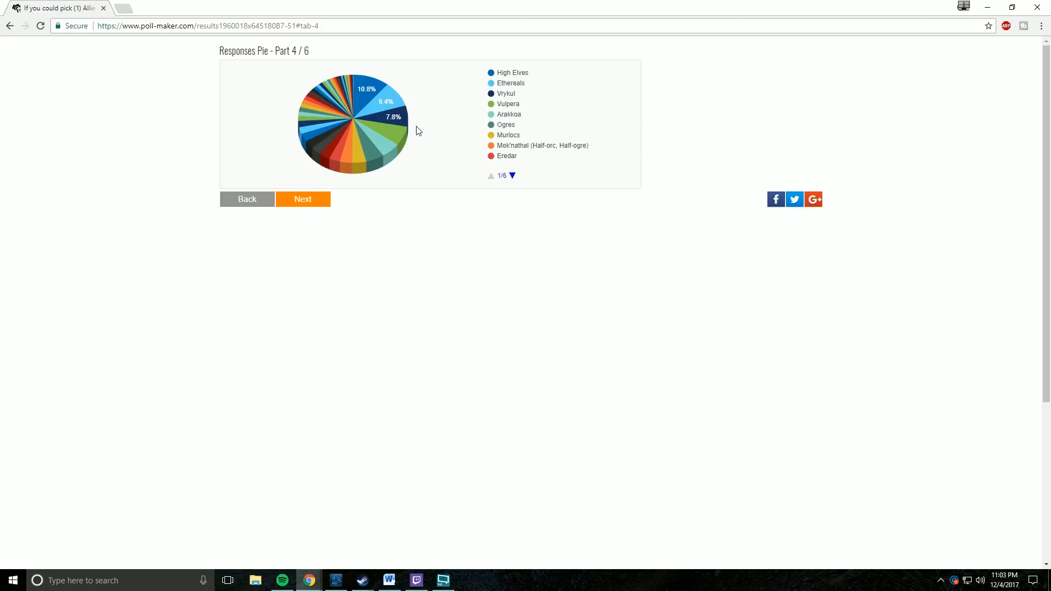
mouse_move(441, 160)
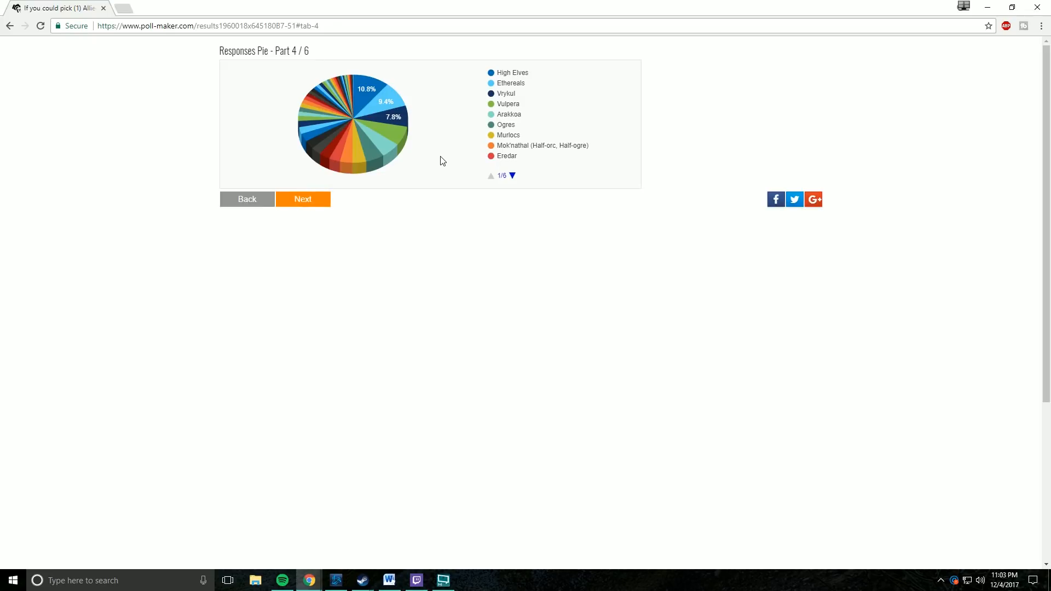
mouse_move(441, 160)
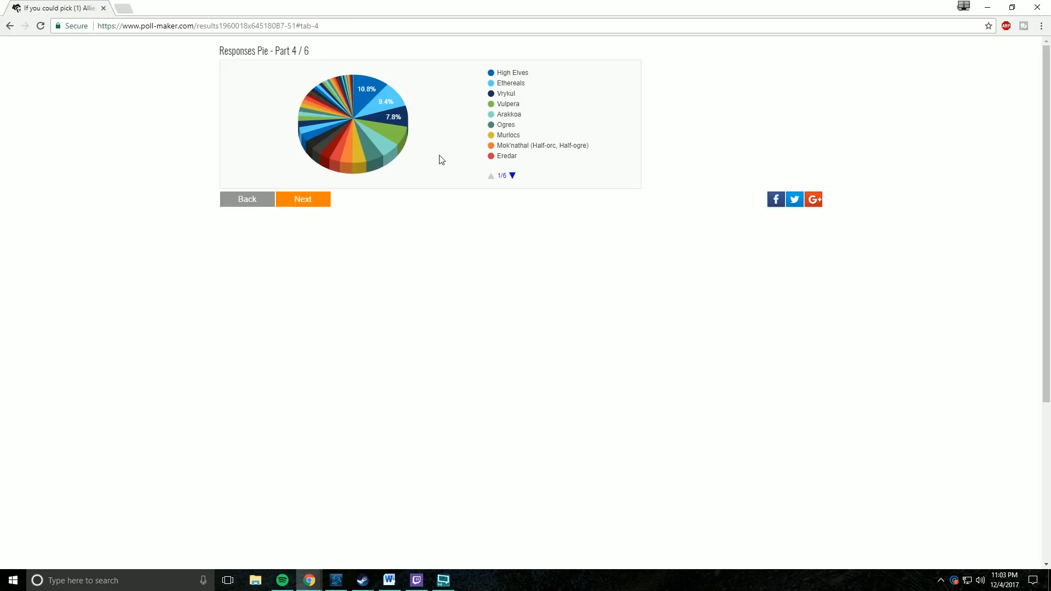
mouse_move(390, 144)
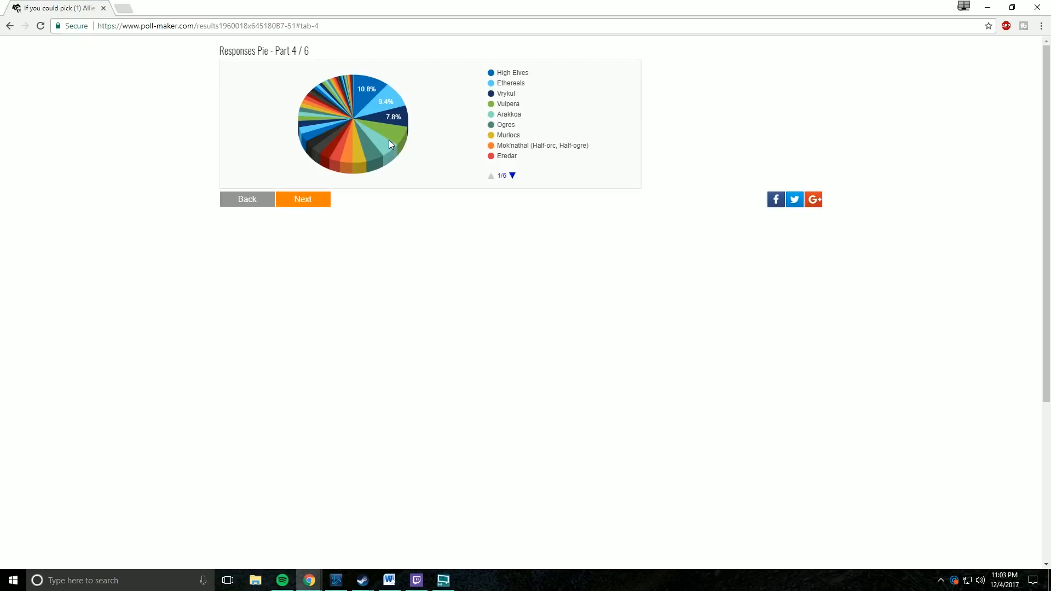
mouse_move(330, 115)
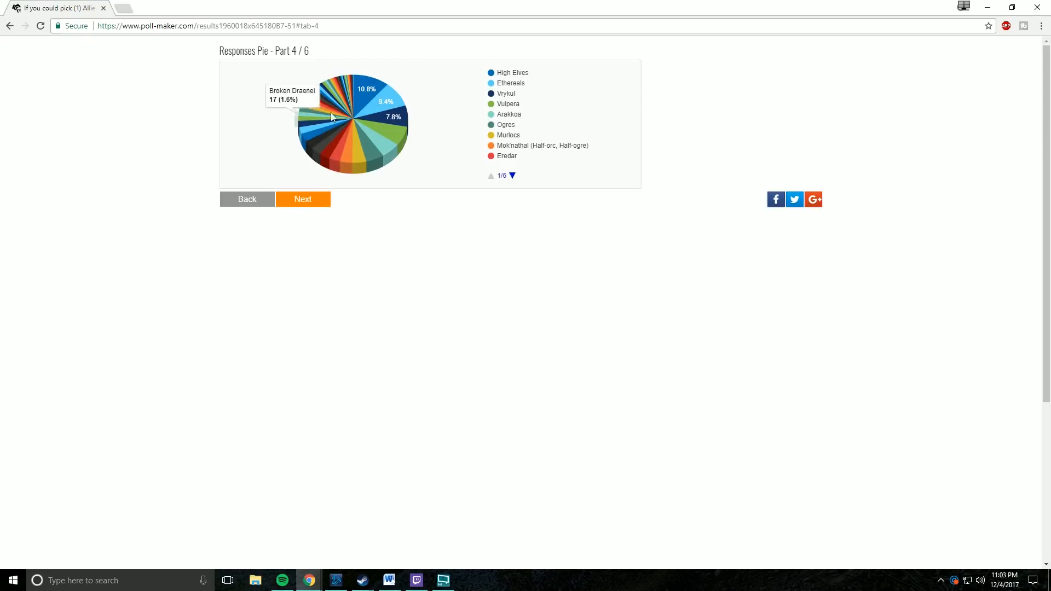
mouse_move(306, 70)
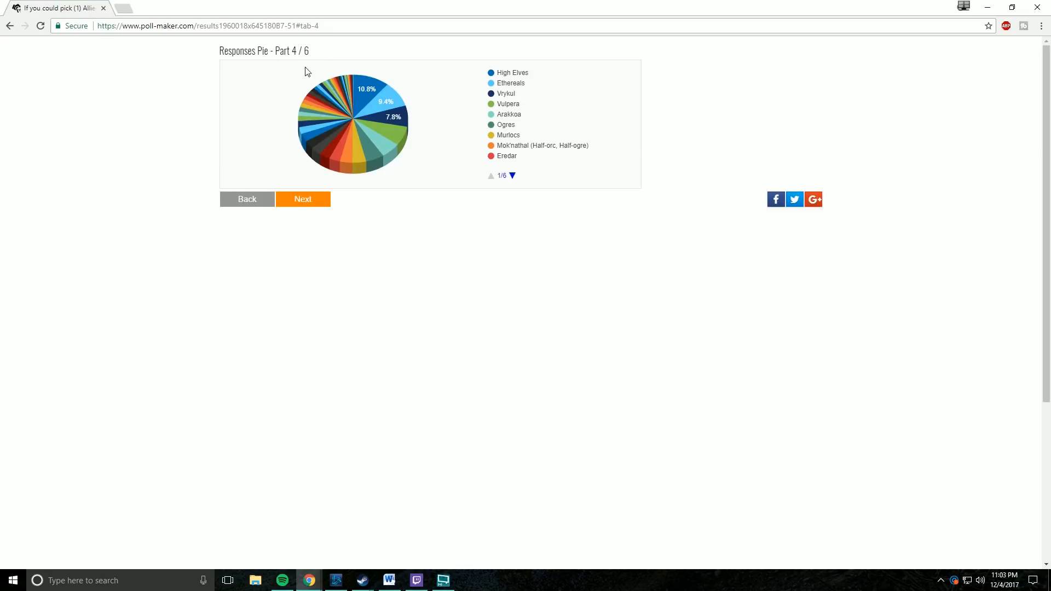
mouse_move(341, 298)
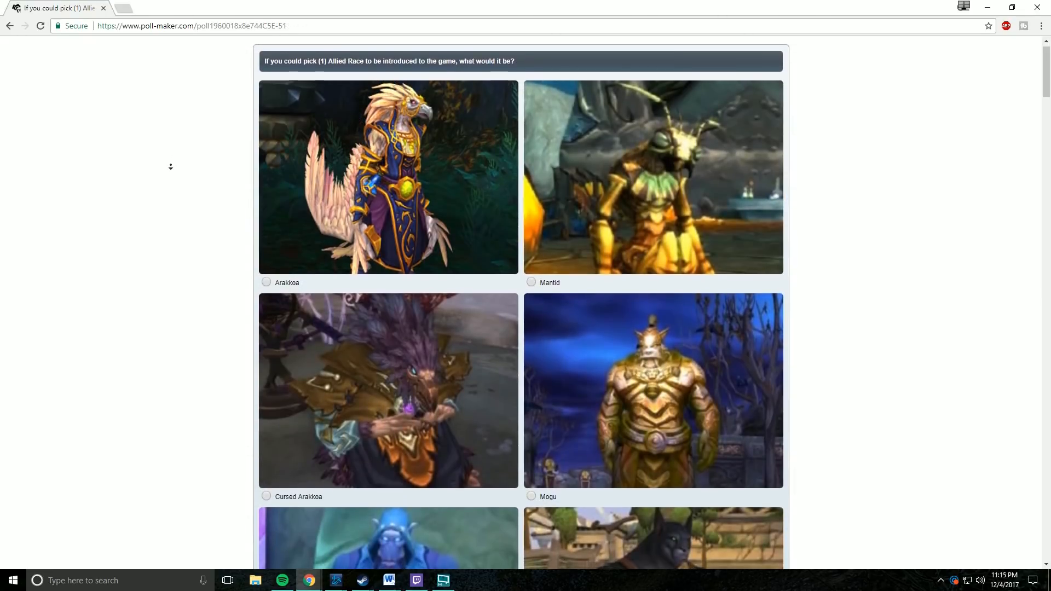
scroll(down, 3)
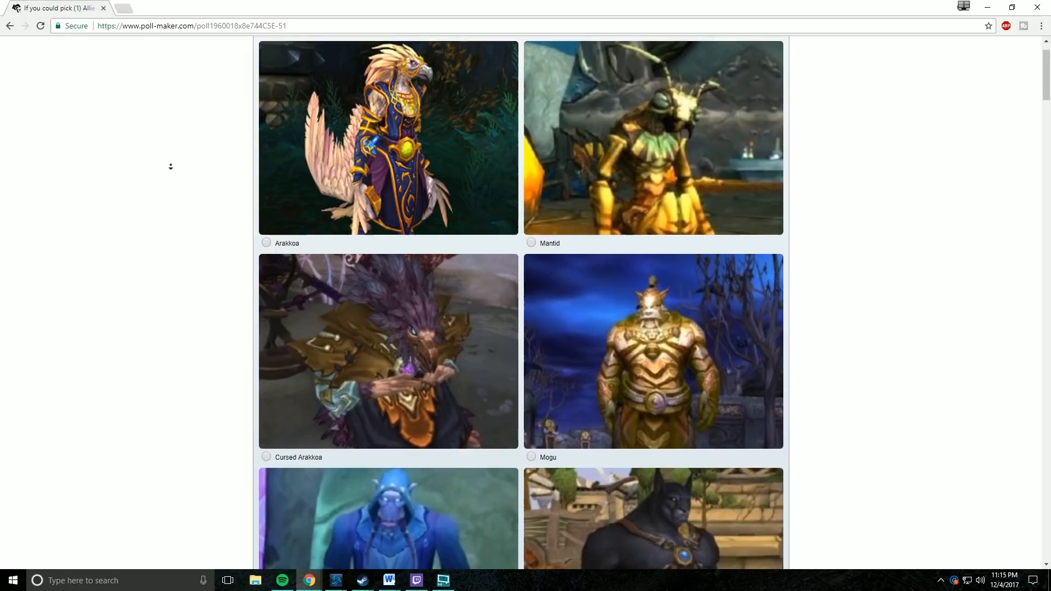
scroll(down, 3)
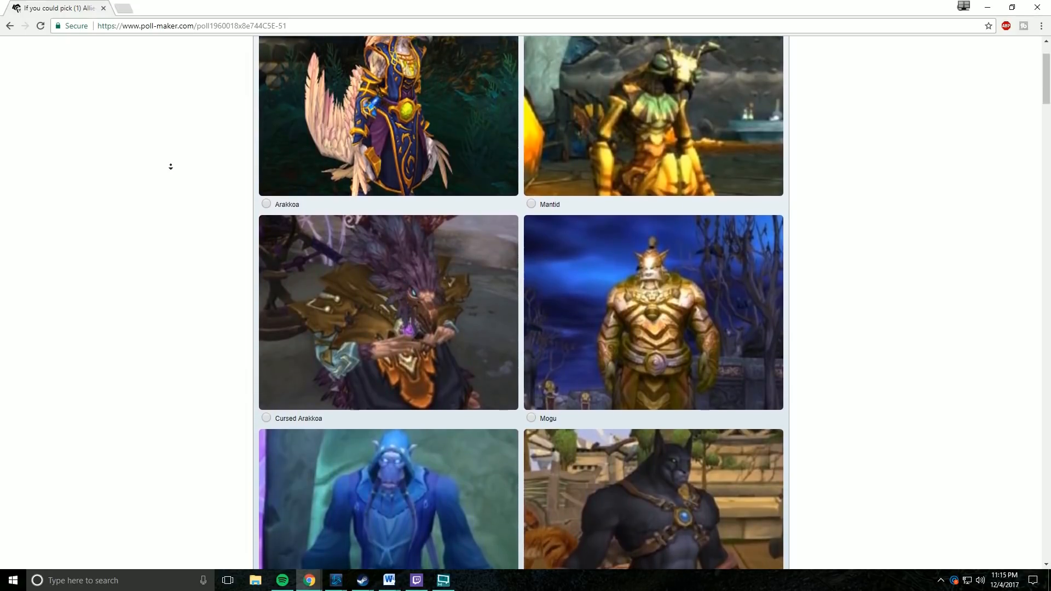
scroll(down, 3)
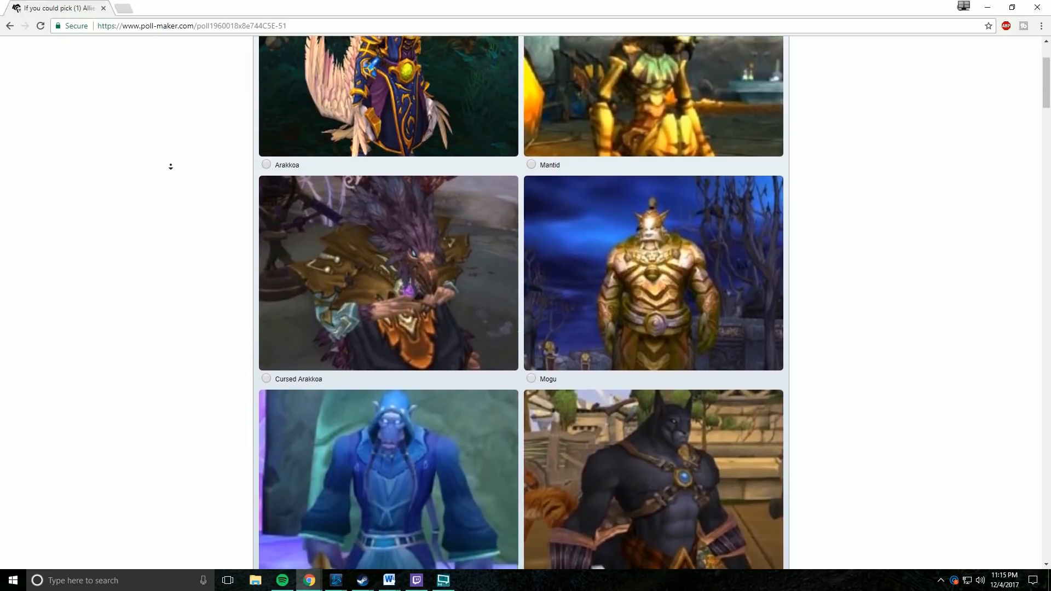
scroll(down, 3)
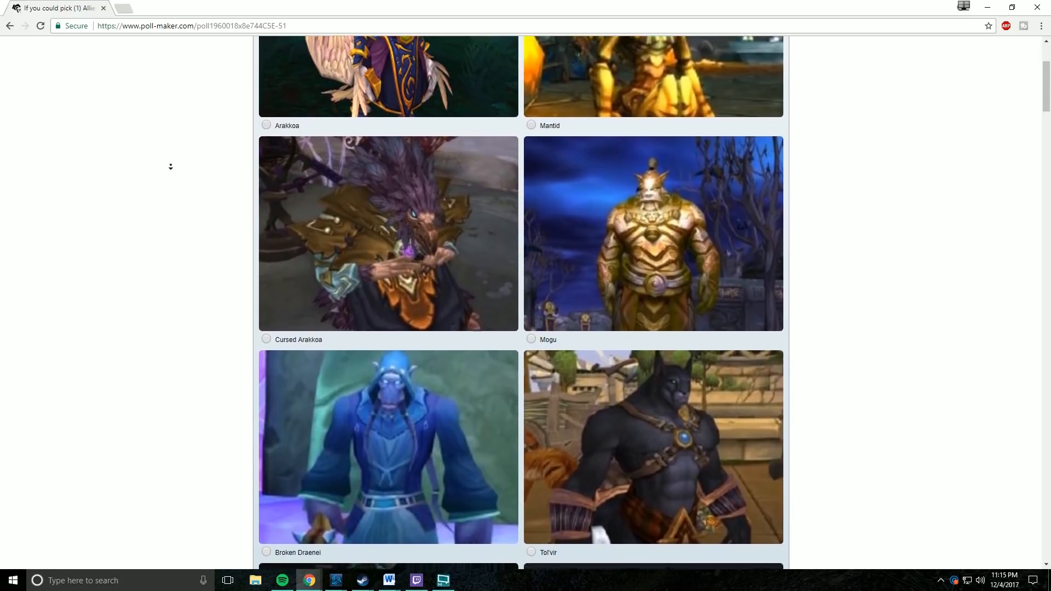
scroll(down, 3)
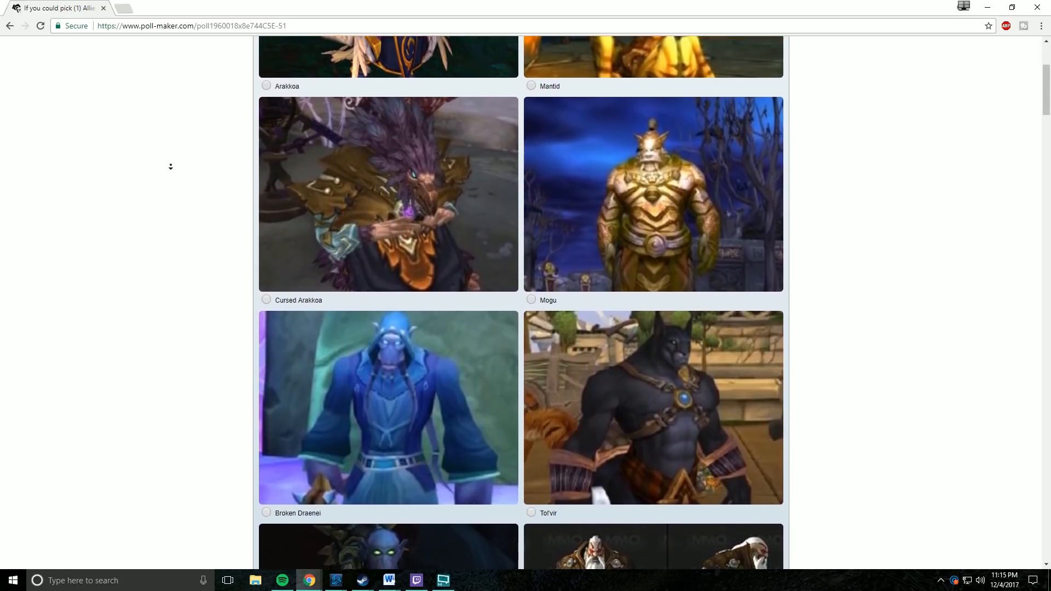
scroll(down, 3)
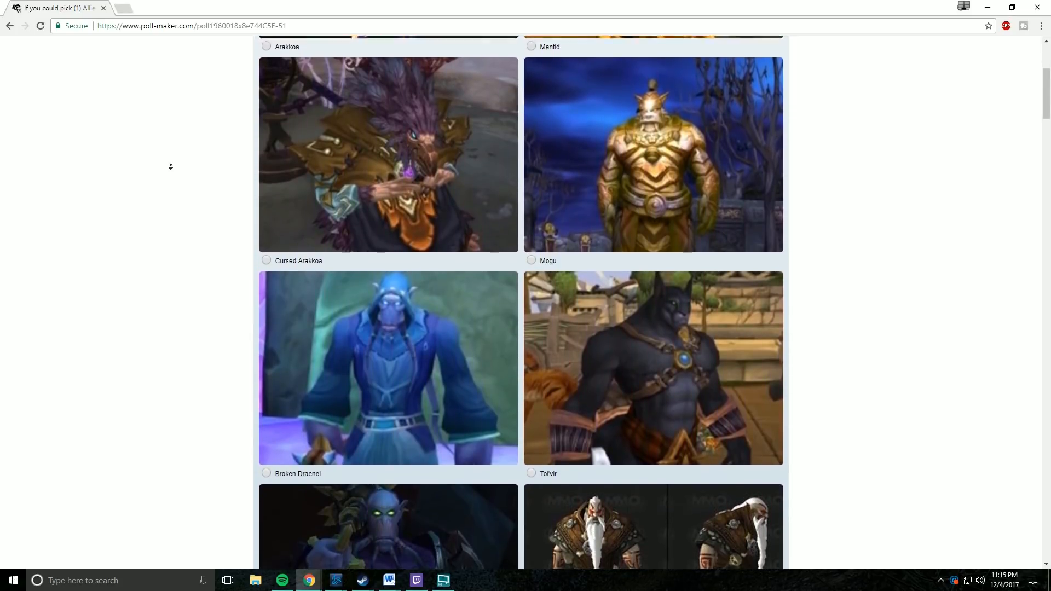
scroll(down, 3)
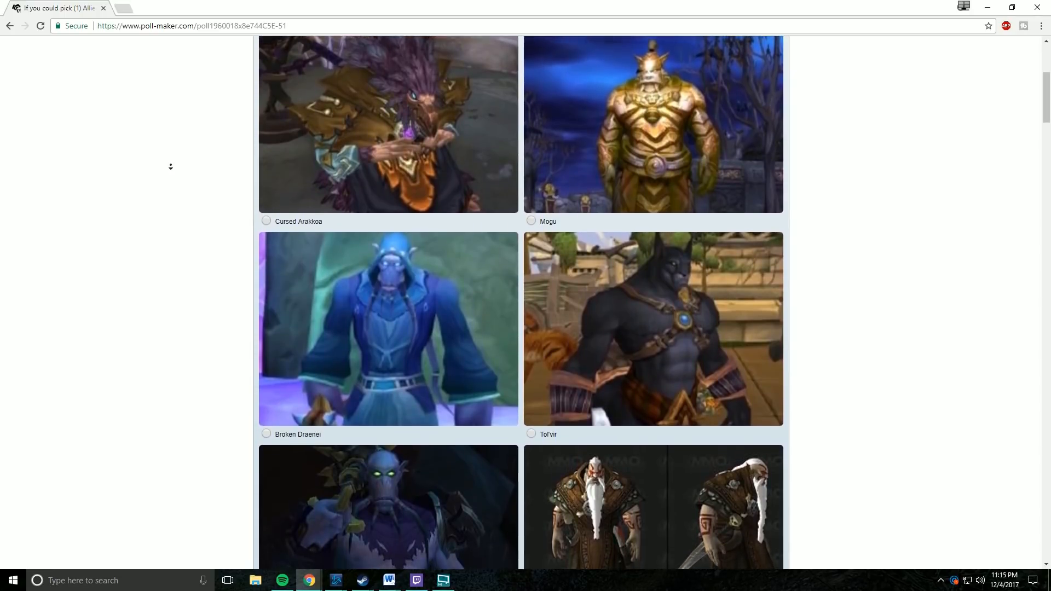
scroll(down, 3)
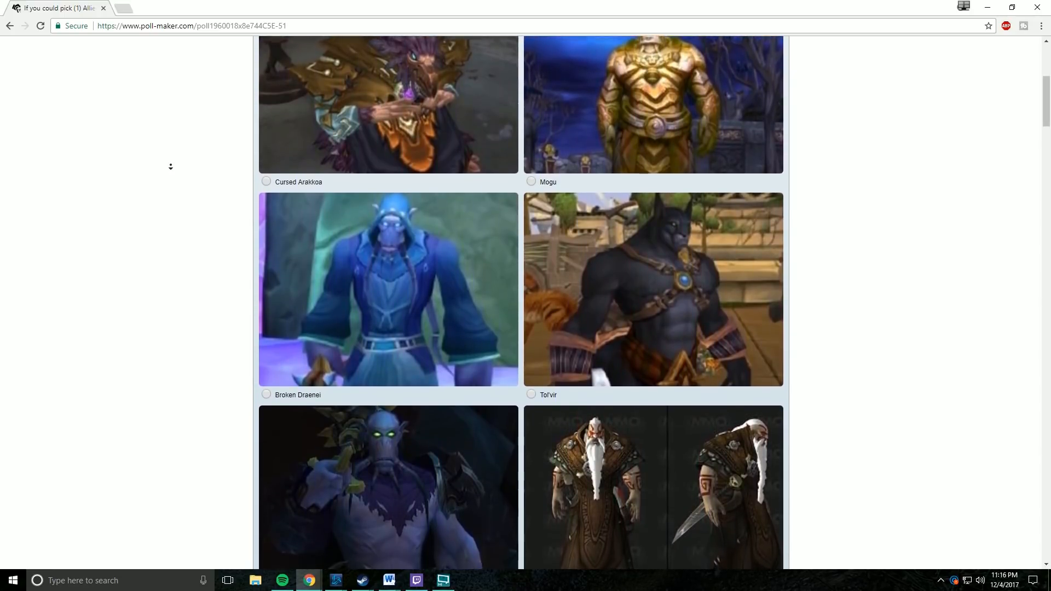
scroll(down, 3)
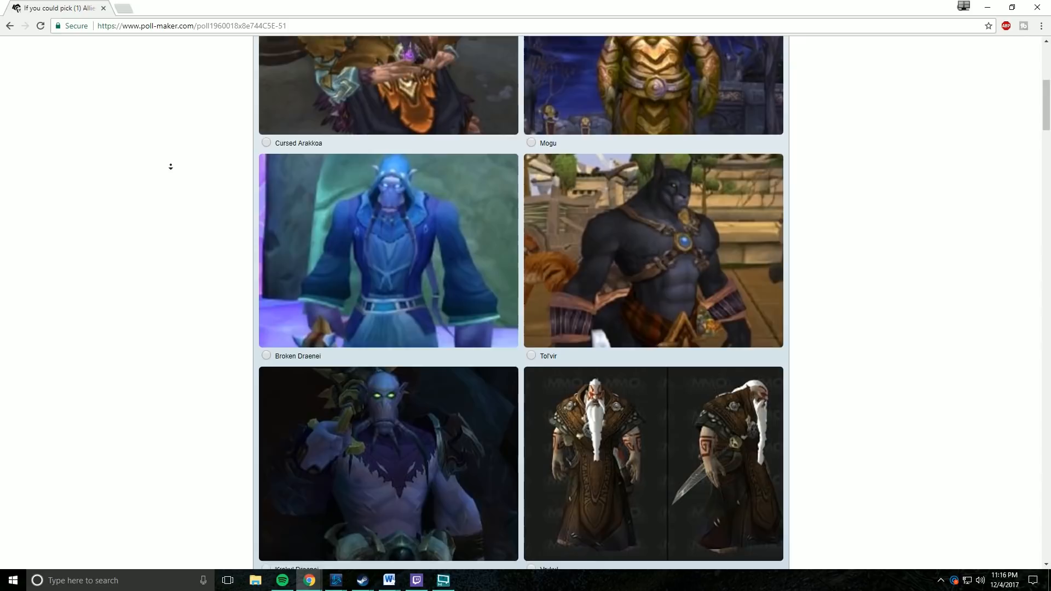
scroll(down, 3)
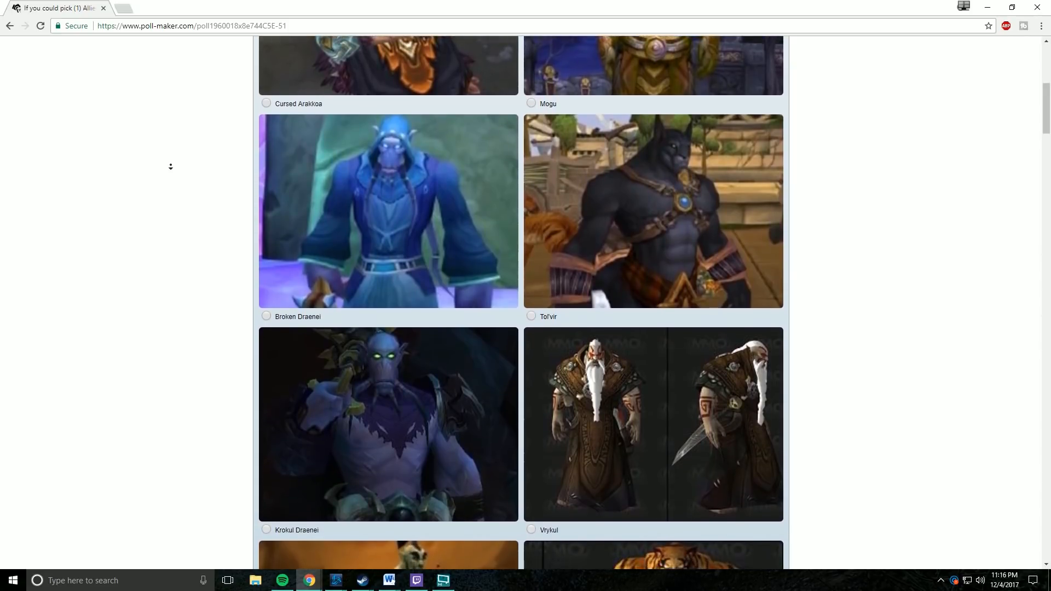
scroll(down, 3)
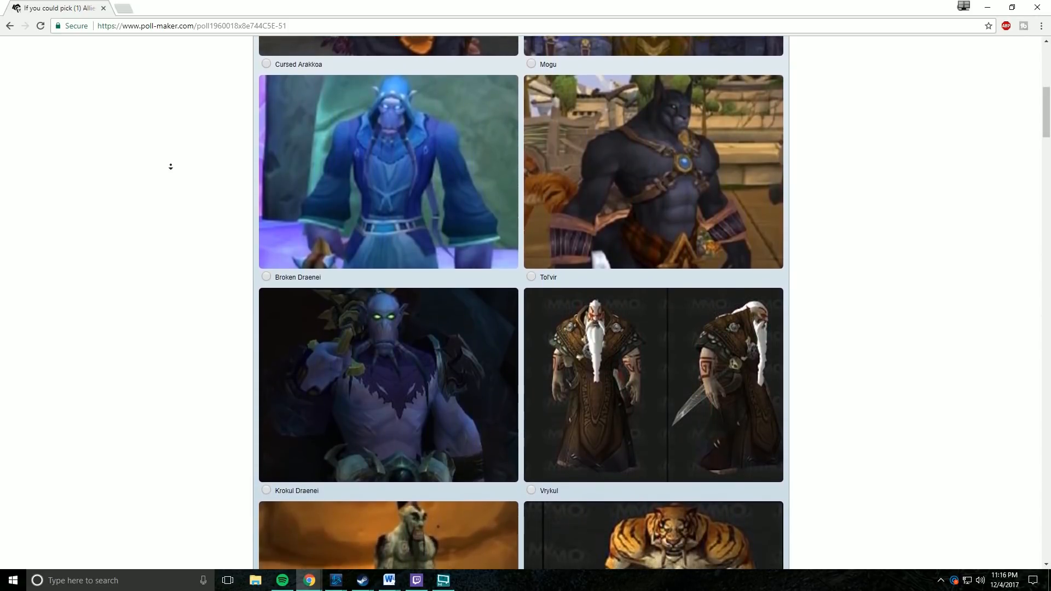
scroll(down, 3)
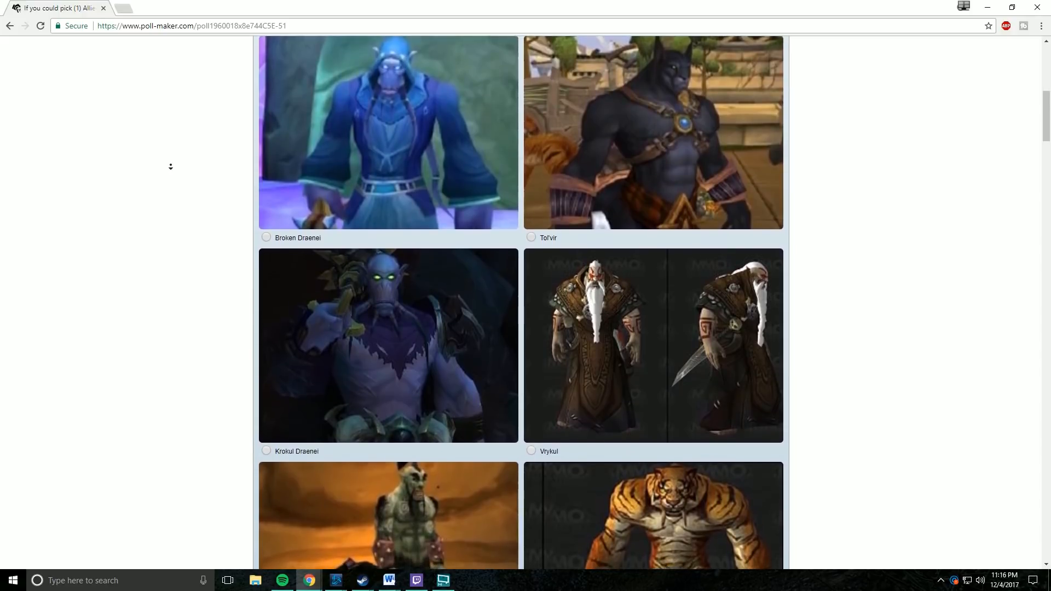
scroll(down, 3)
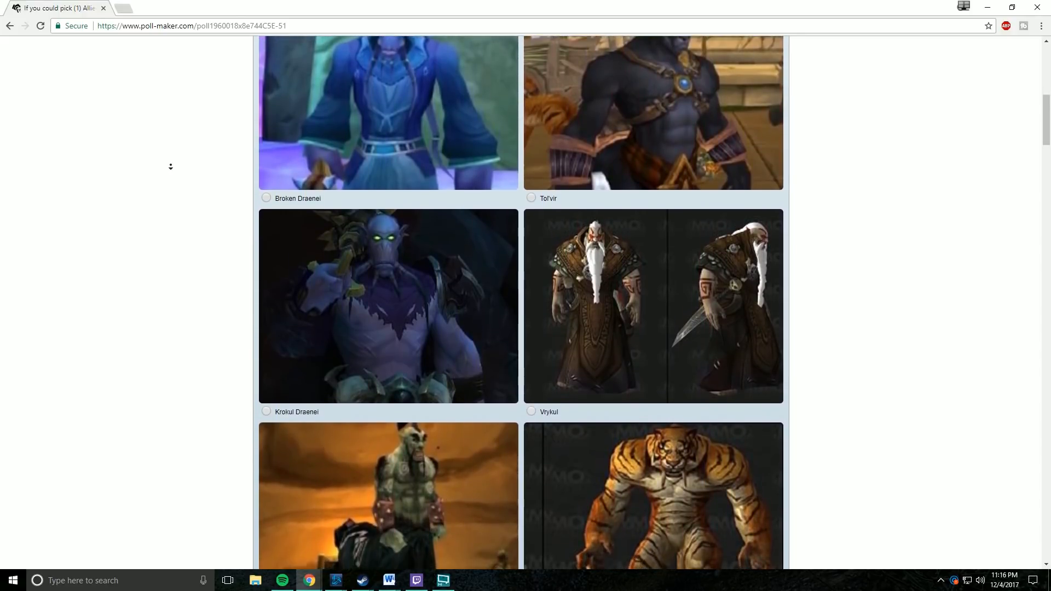
scroll(down, 3)
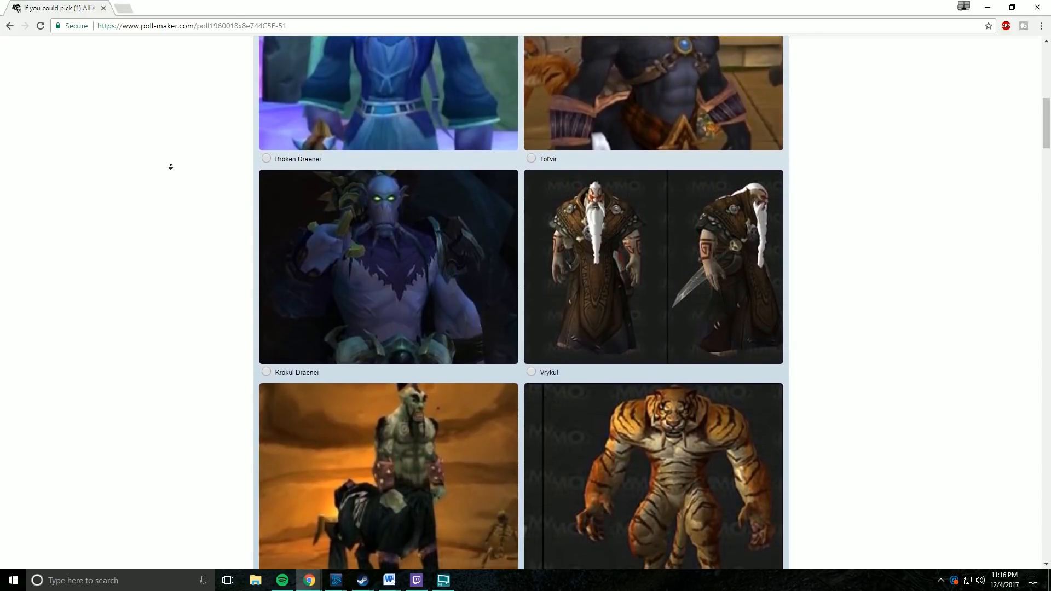
scroll(down, 3)
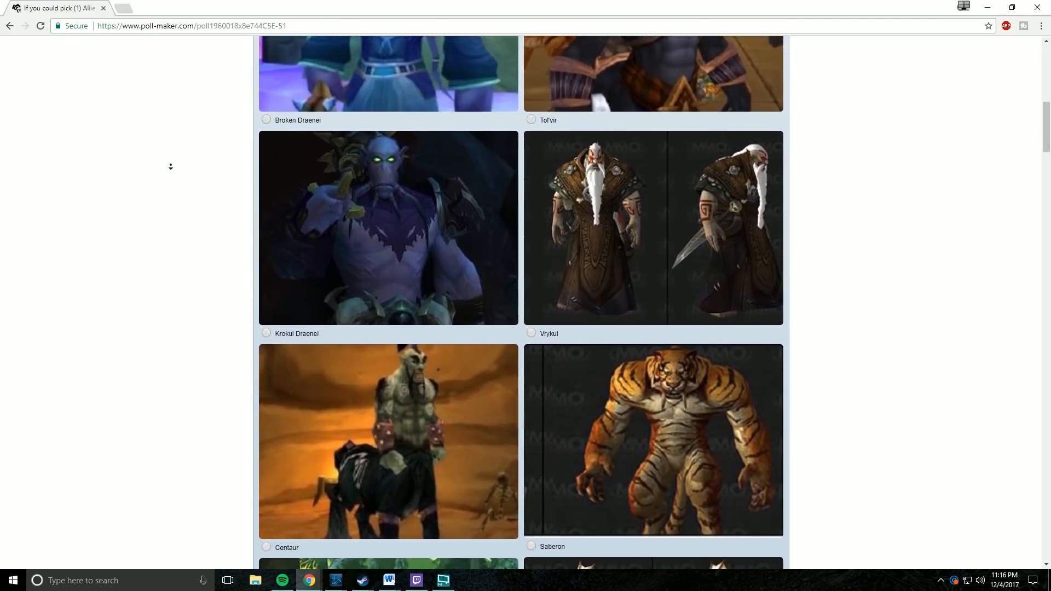
scroll(down, 3)
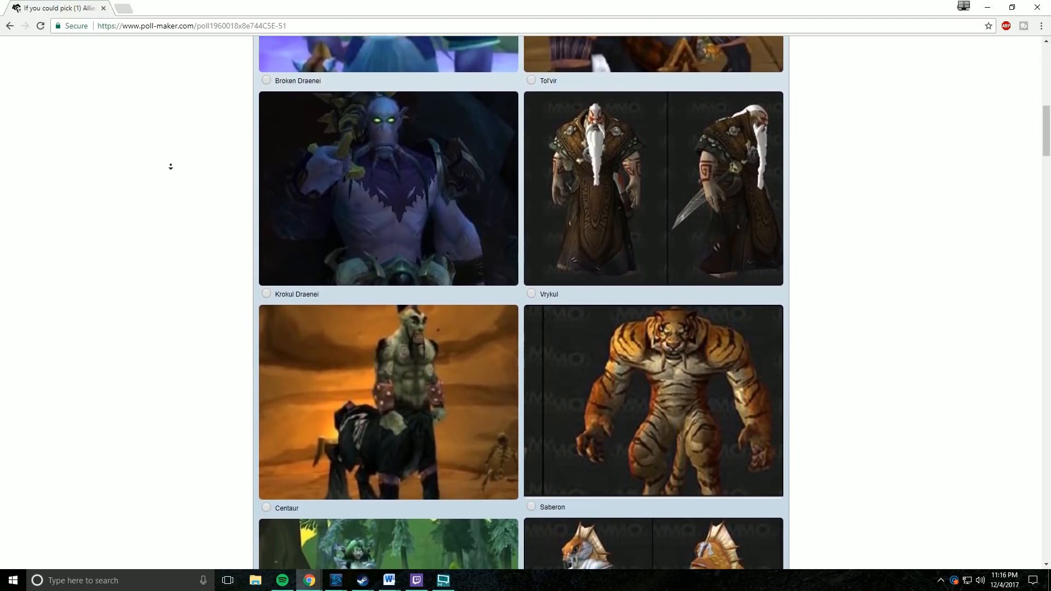
scroll(down, 3)
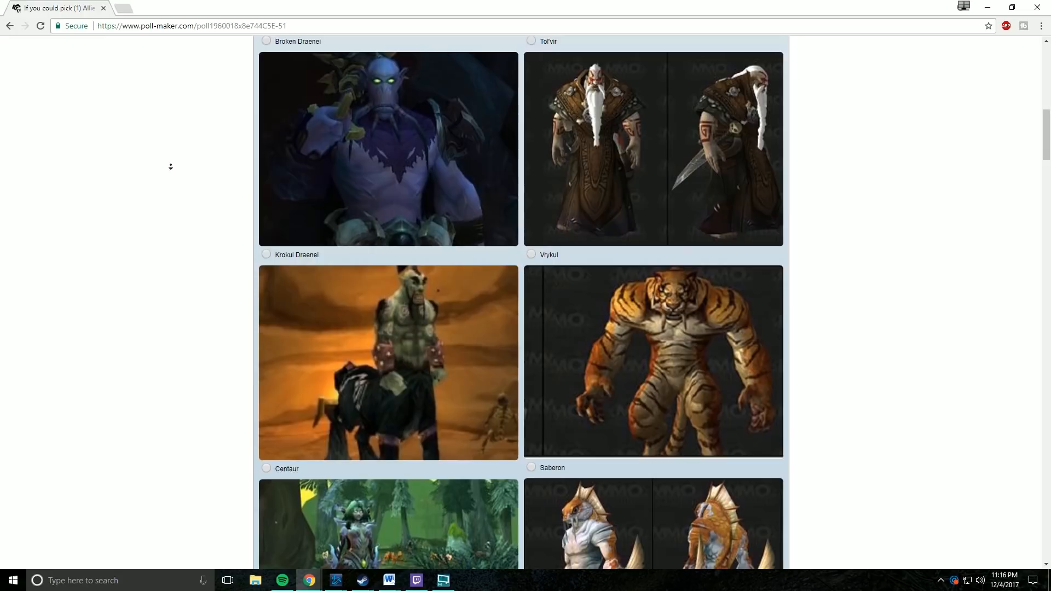
scroll(down, 3)
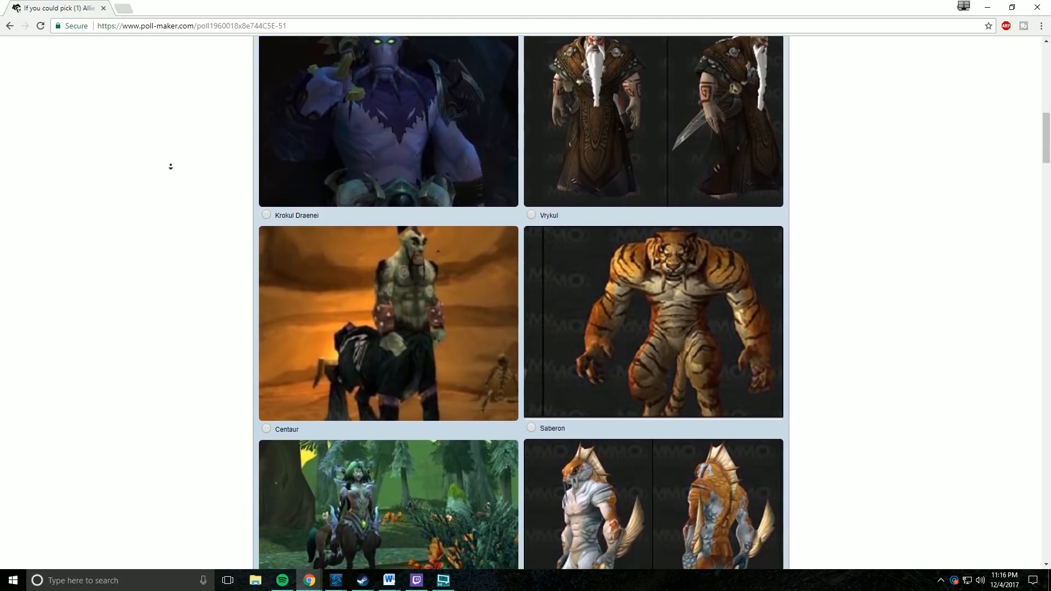
scroll(down, 3)
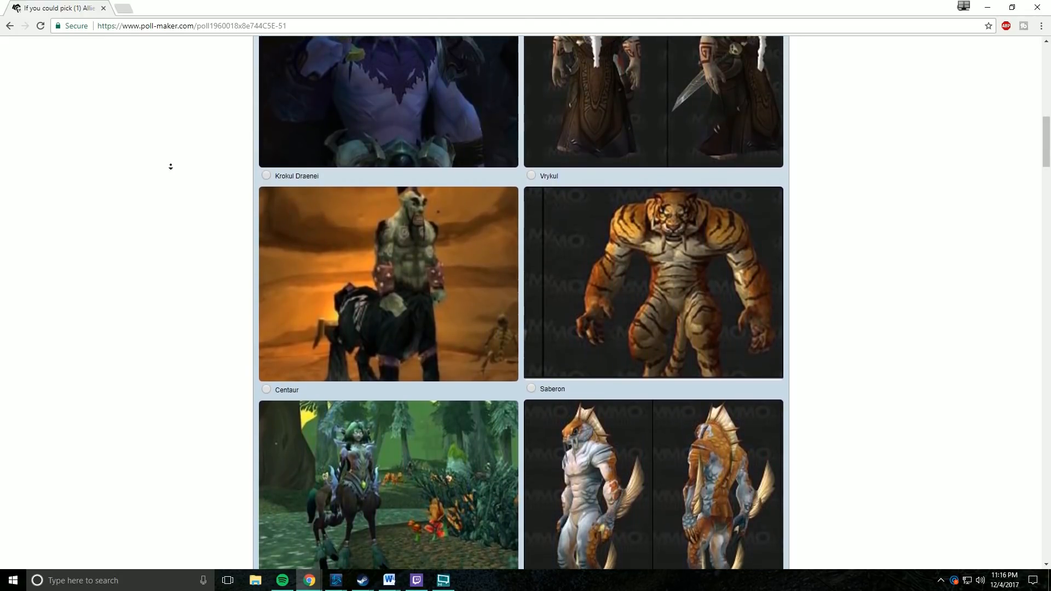
scroll(down, 3)
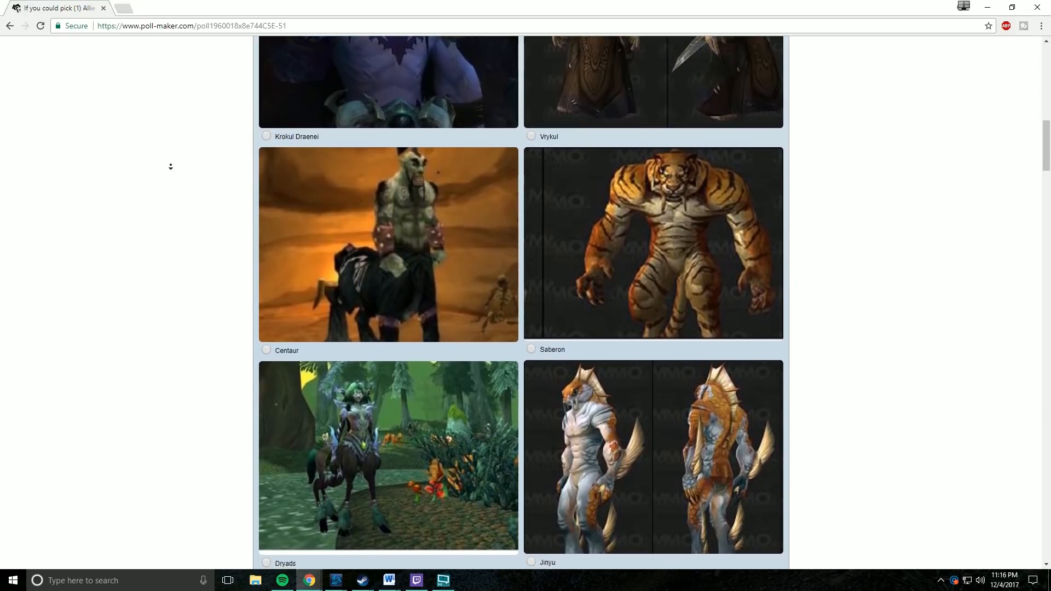
scroll(down, 3)
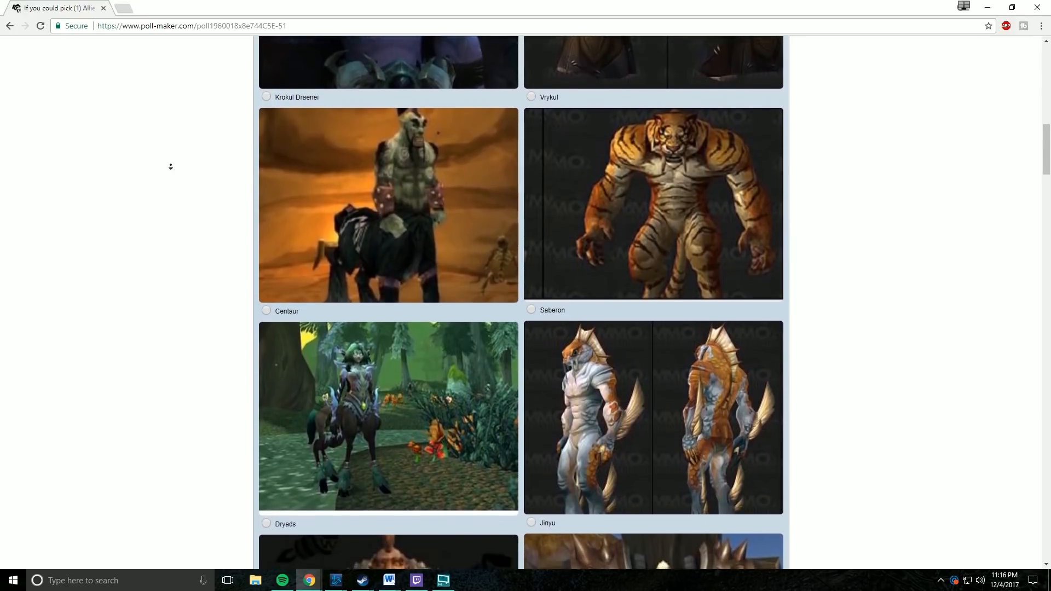
scroll(down, 3)
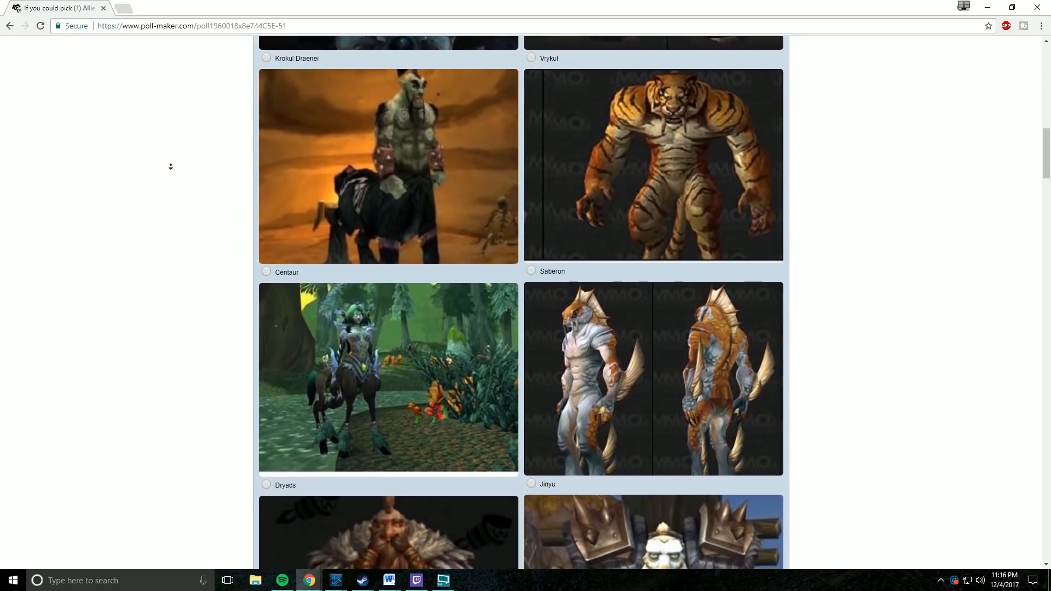
scroll(down, 3)
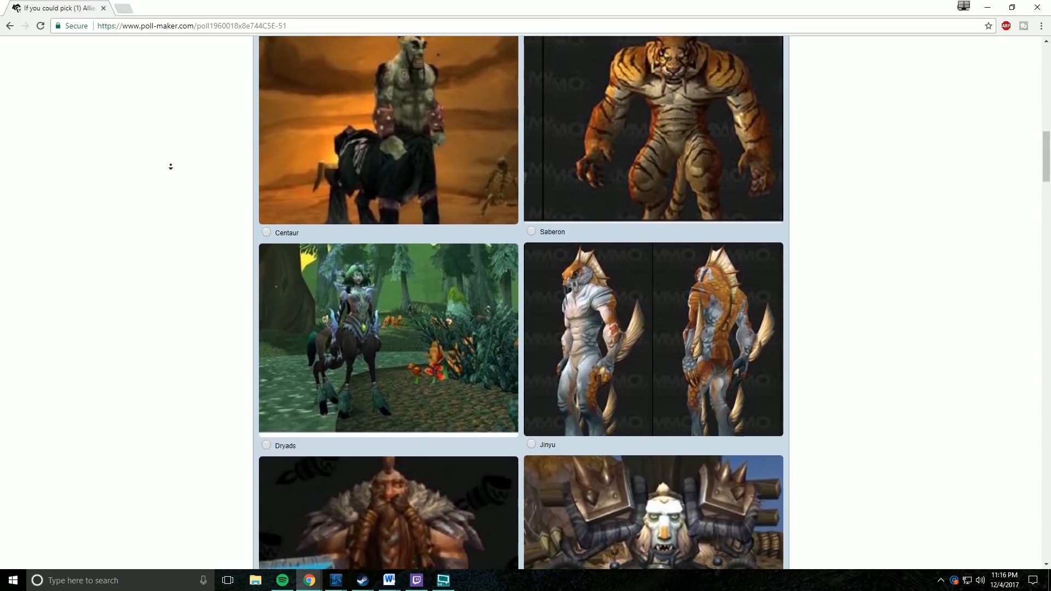
scroll(down, 3)
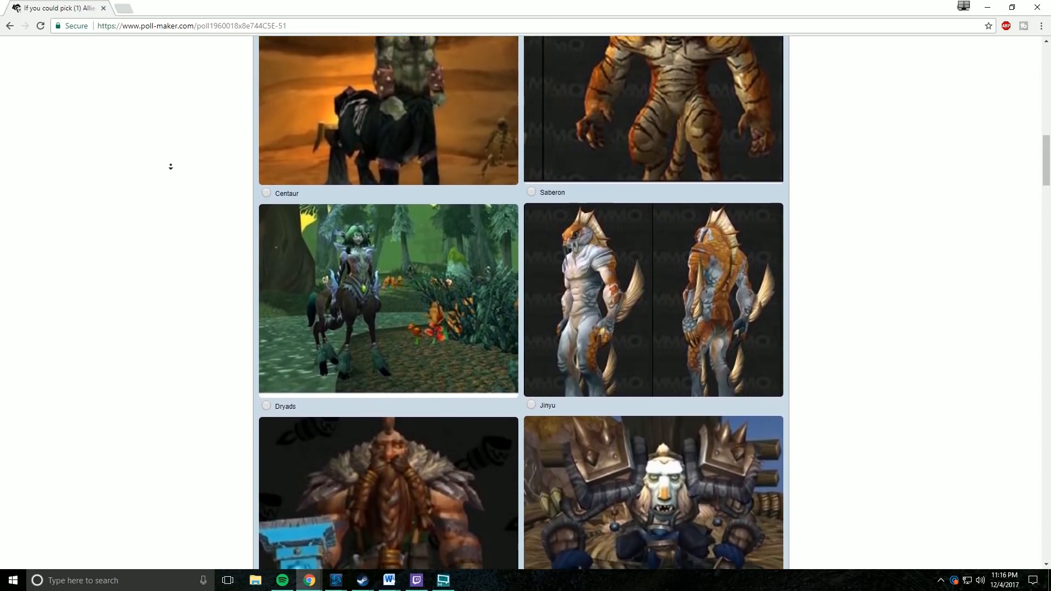
scroll(down, 3)
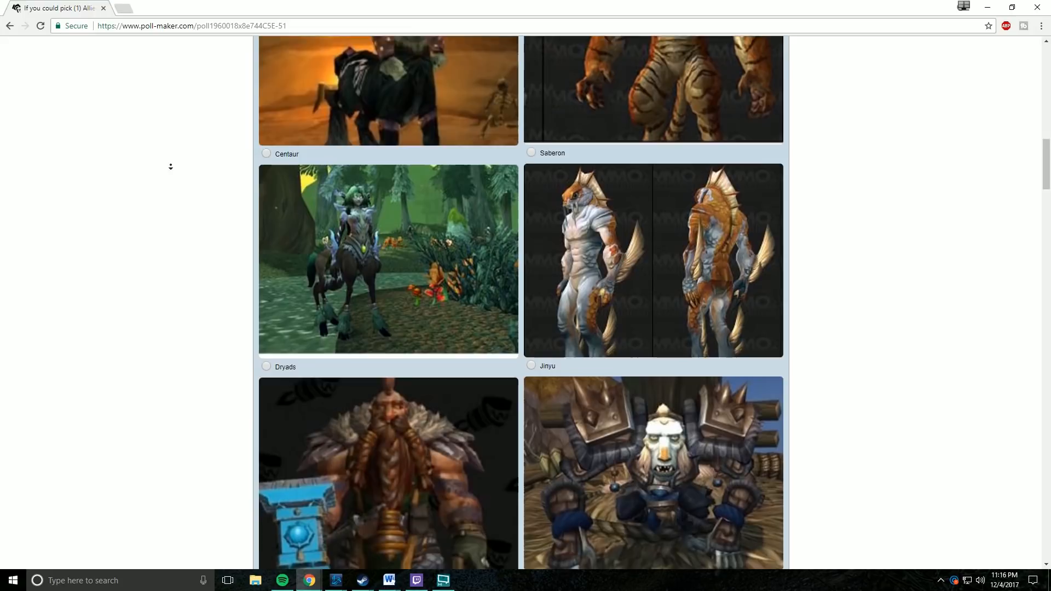
scroll(down, 3)
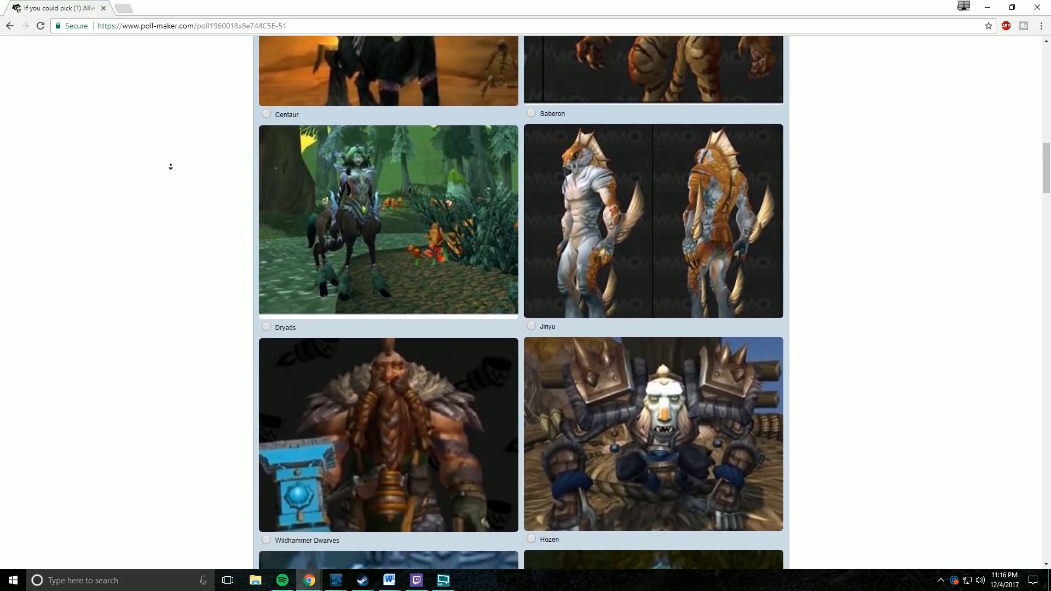
scroll(down, 3)
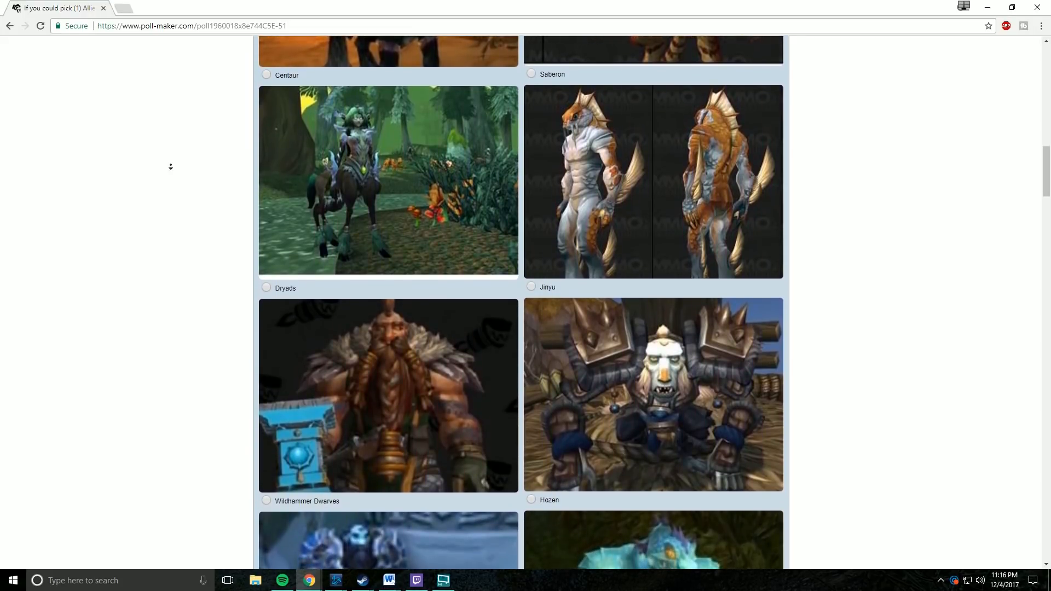
scroll(down, 3)
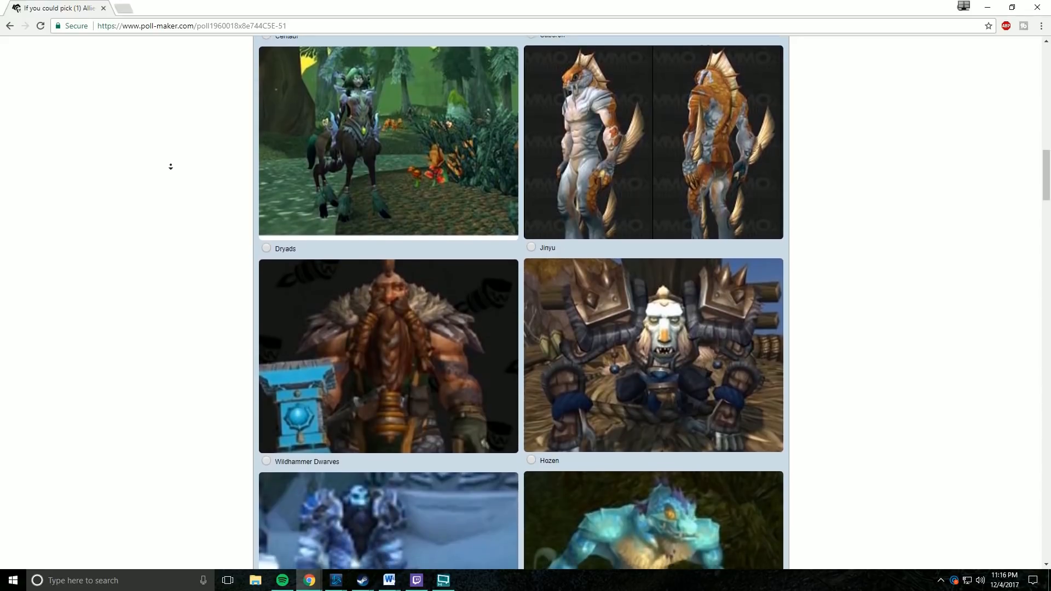
scroll(down, 3)
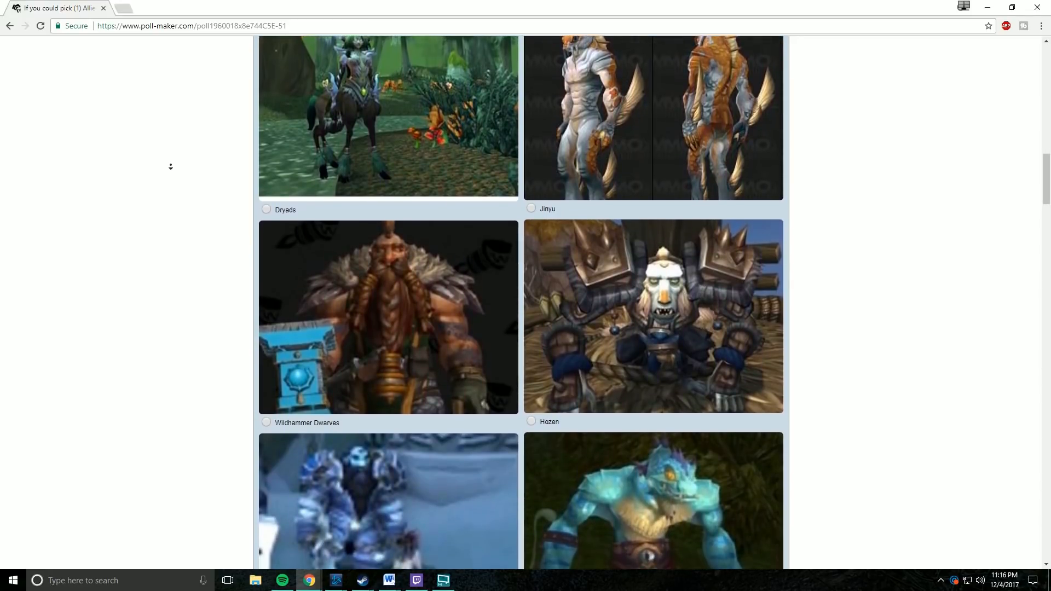
- Scroll down through the poll's picture voting options for the allied races
scroll(down, 3)
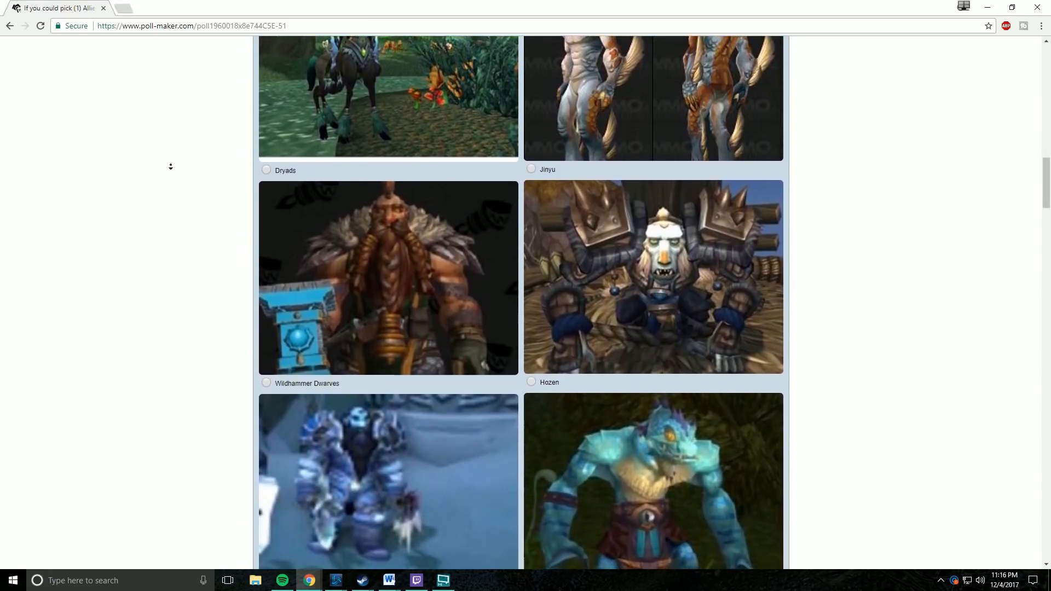
scroll(down, 3)
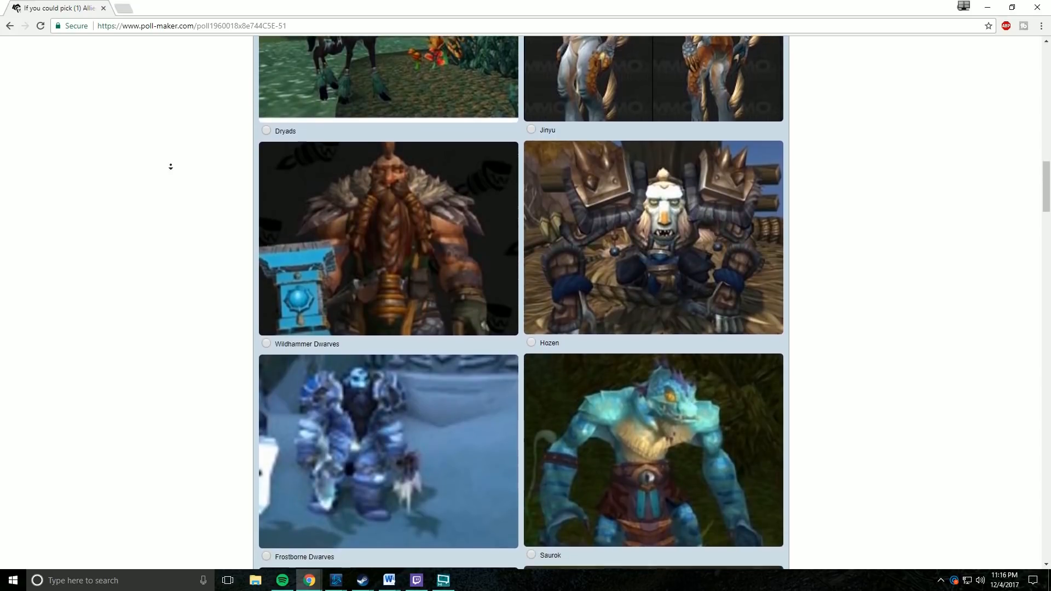
scroll(down, 3)
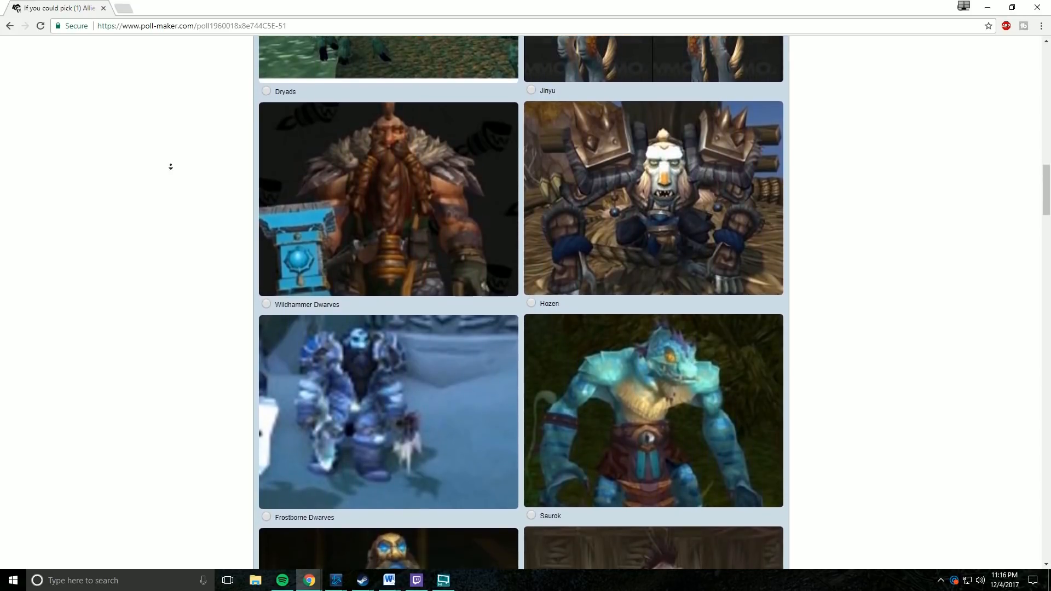
scroll(down, 3)
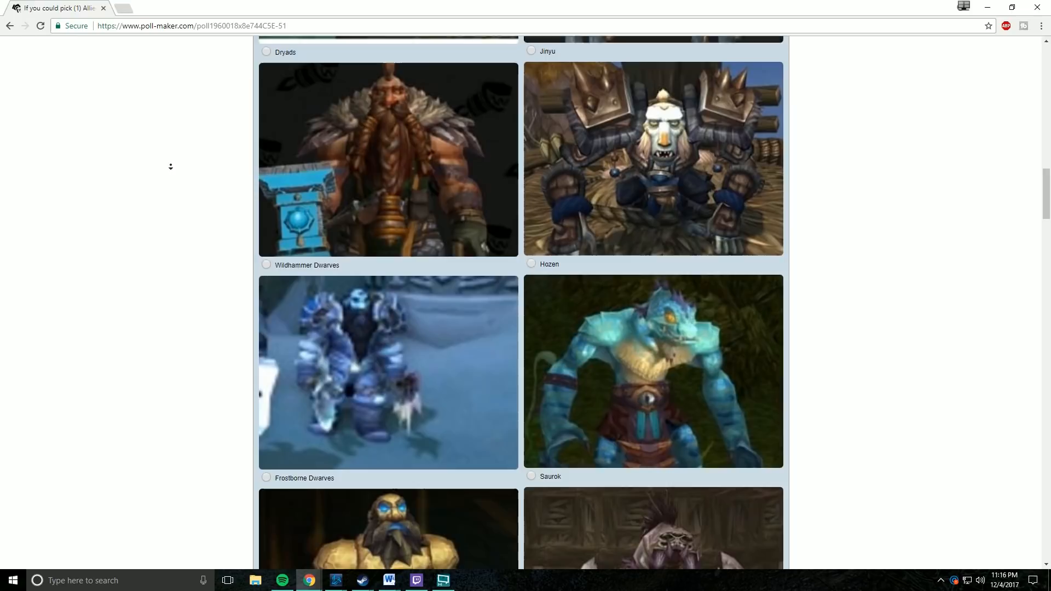
scroll(down, 3)
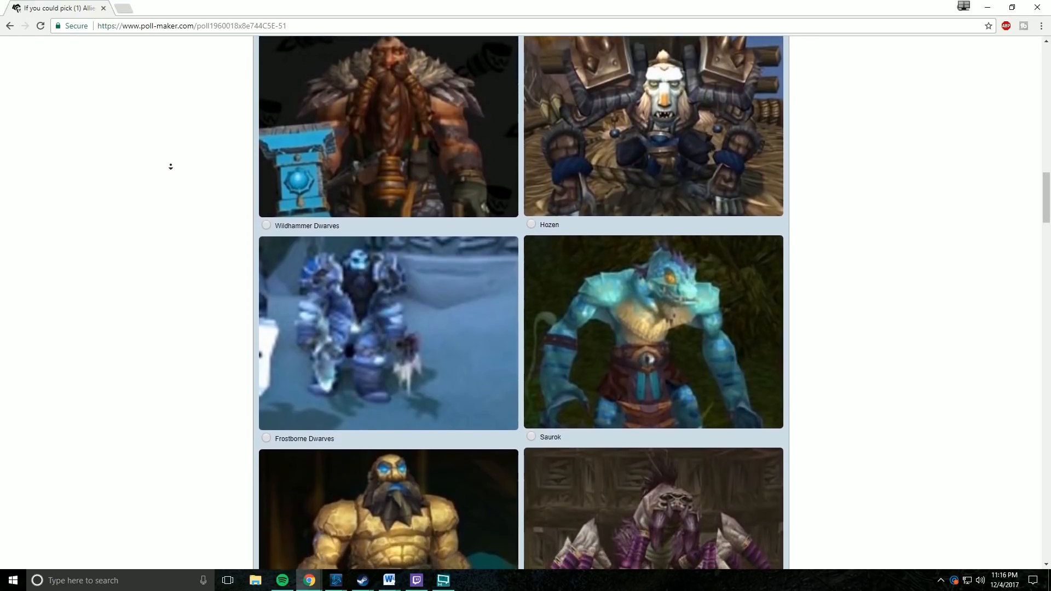
scroll(down, 3)
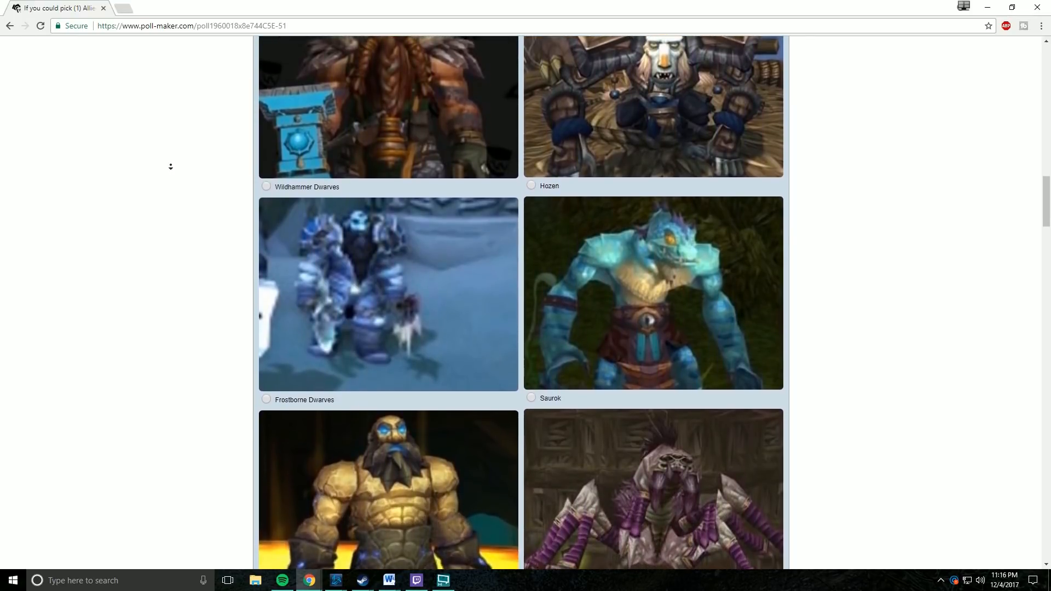
scroll(down, 3)
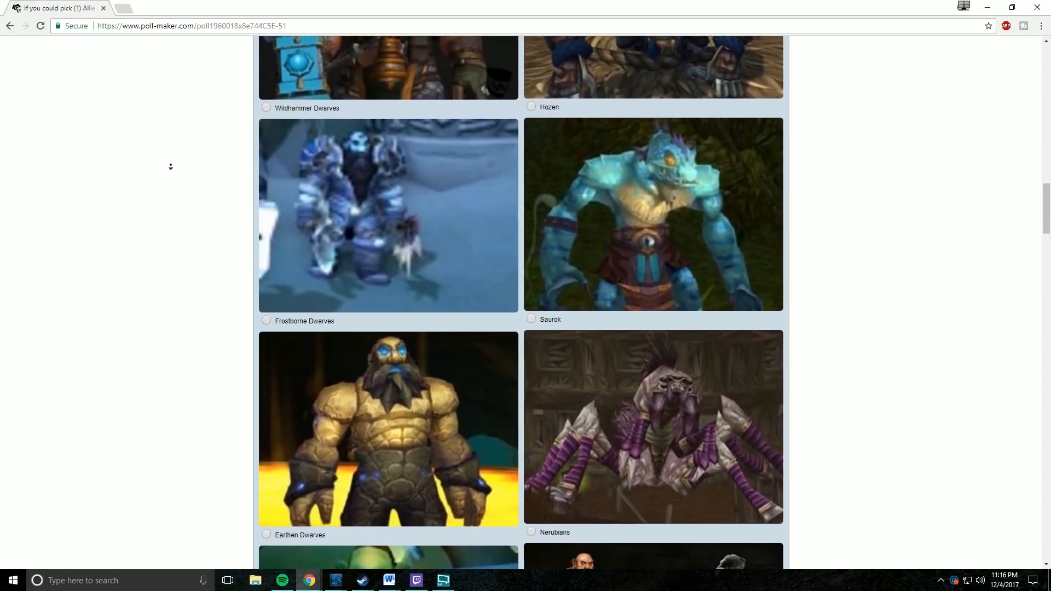
scroll(down, 3)
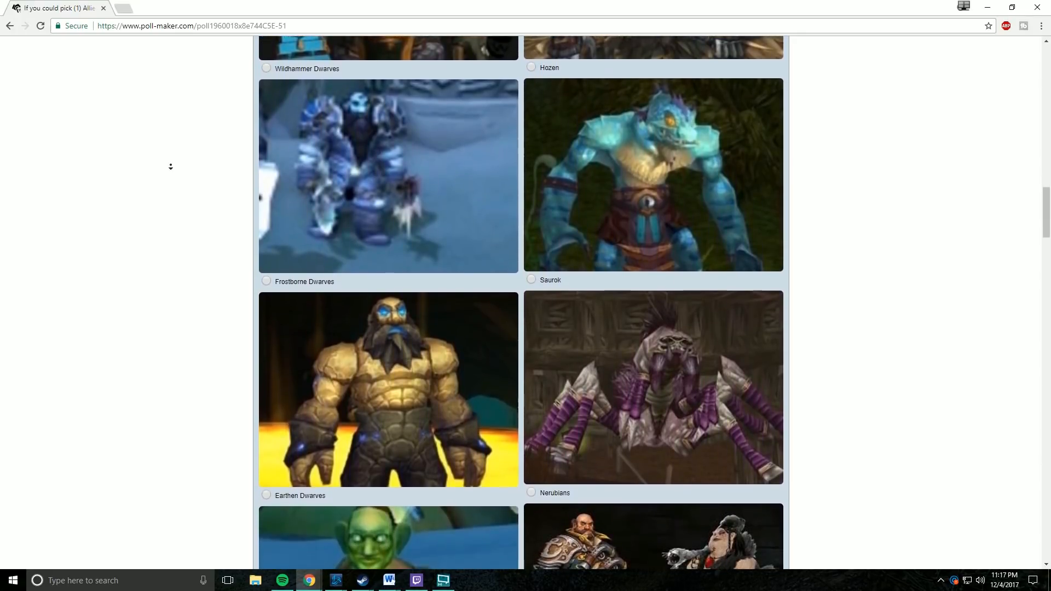
scroll(down, 3)
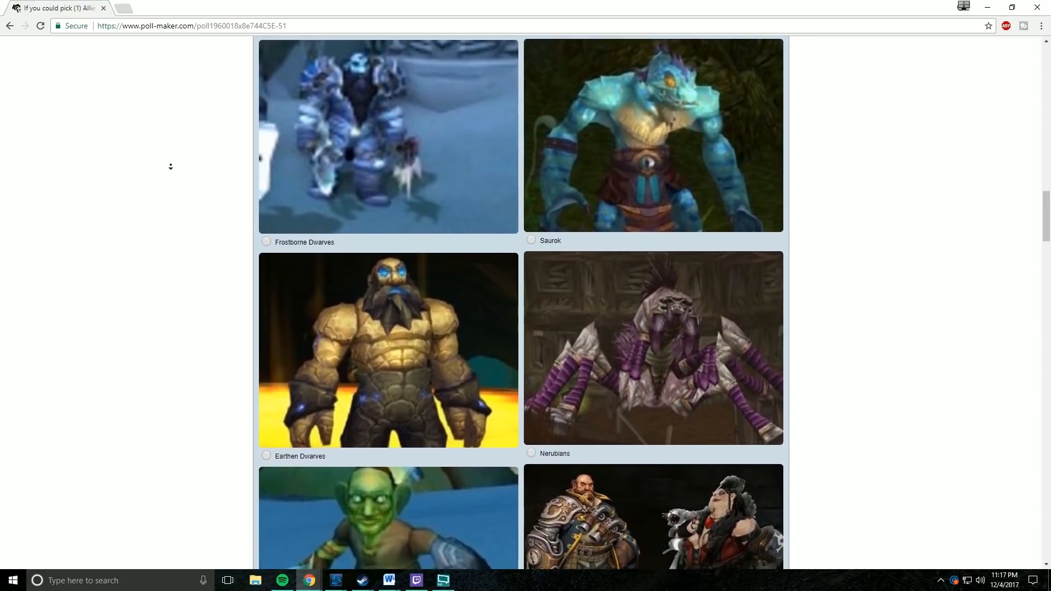
scroll(down, 3)
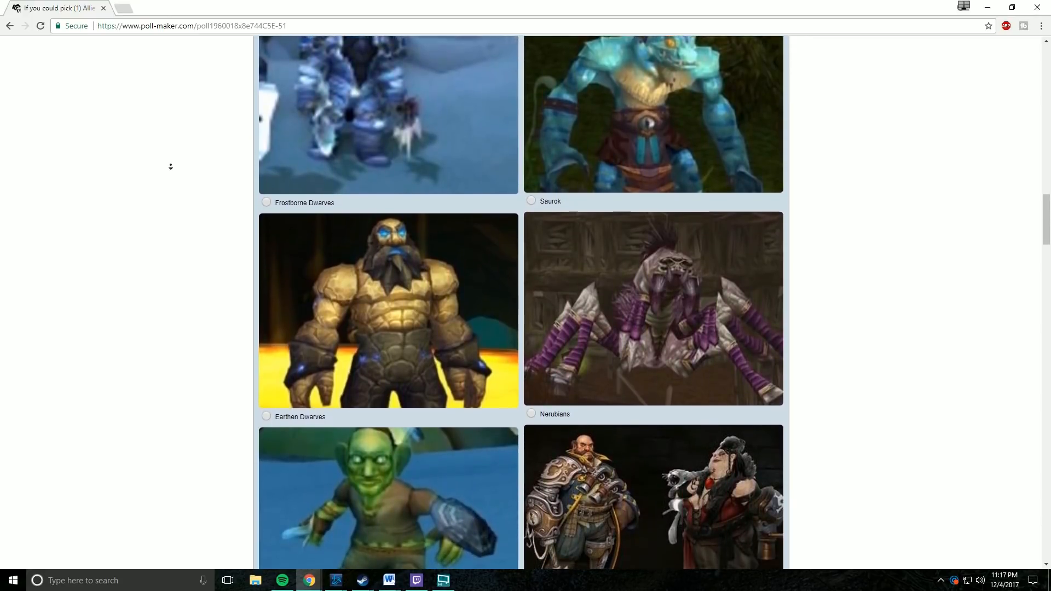
scroll(down, 3)
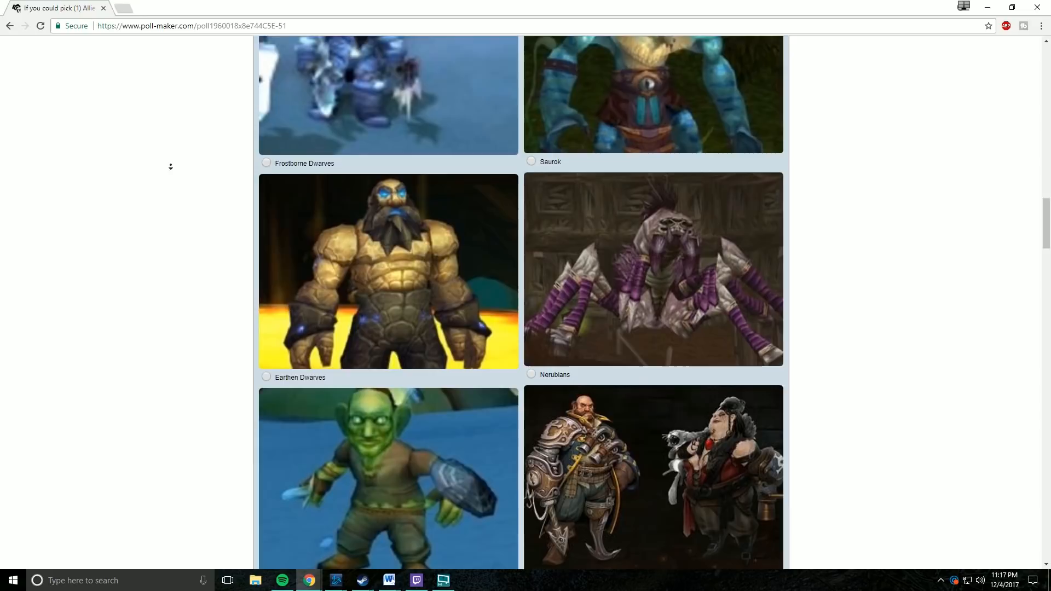
scroll(down, 3)
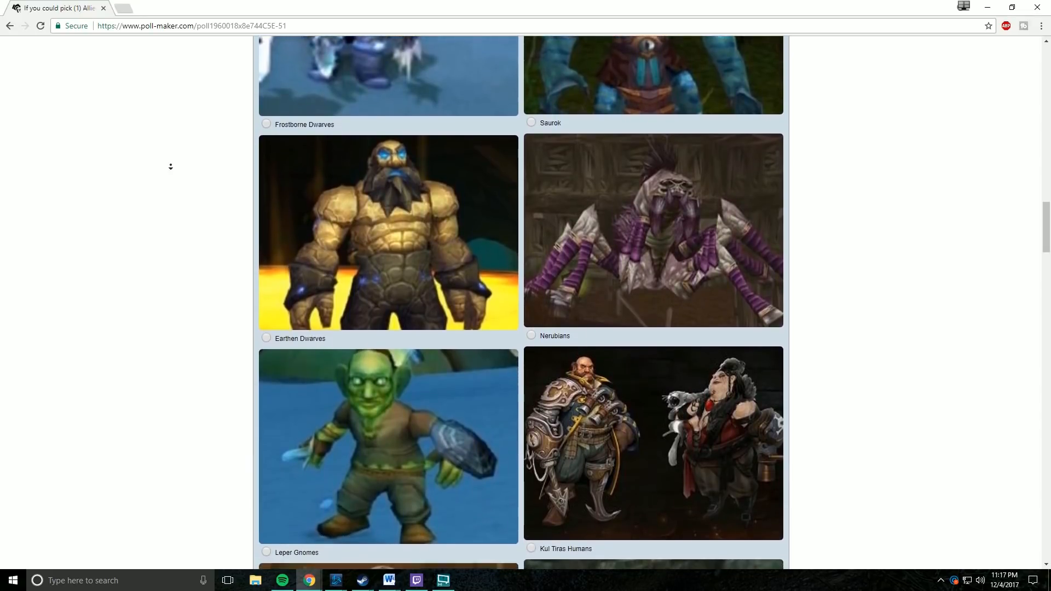
scroll(down, 3)
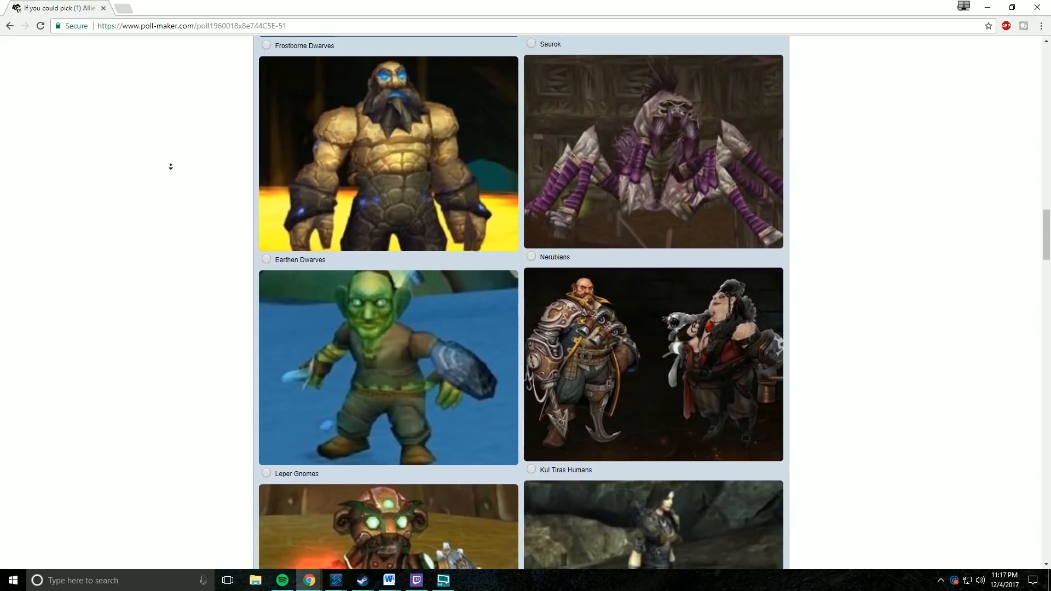
scroll(down, 3)
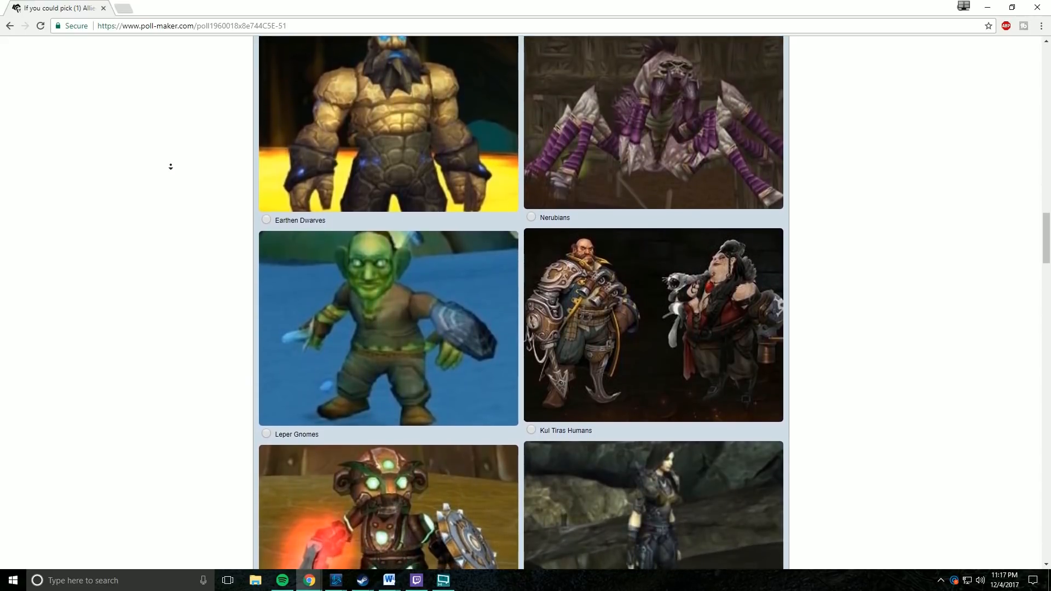
scroll(down, 3)
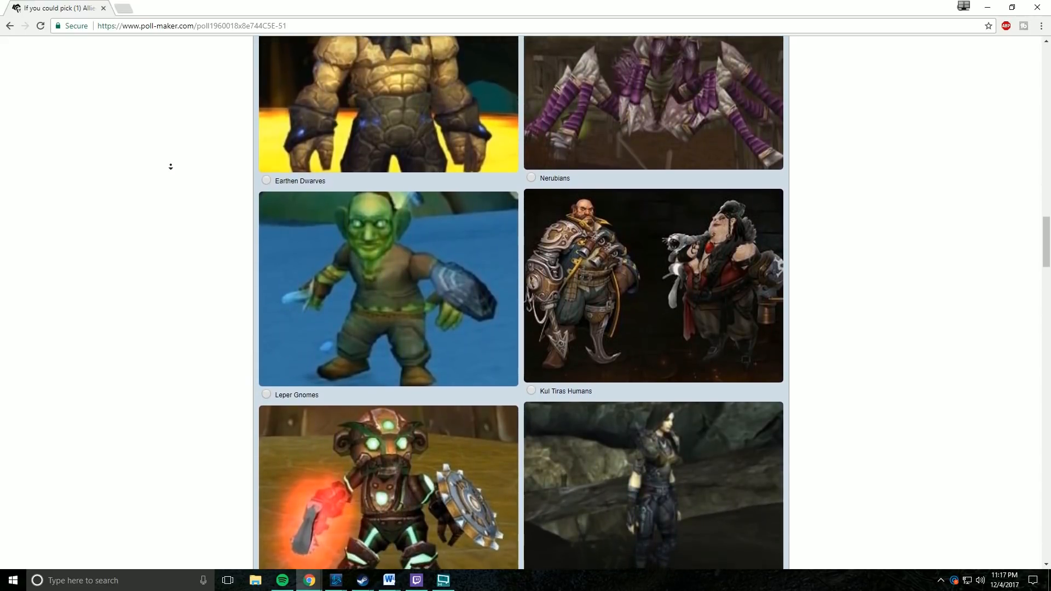
scroll(down, 3)
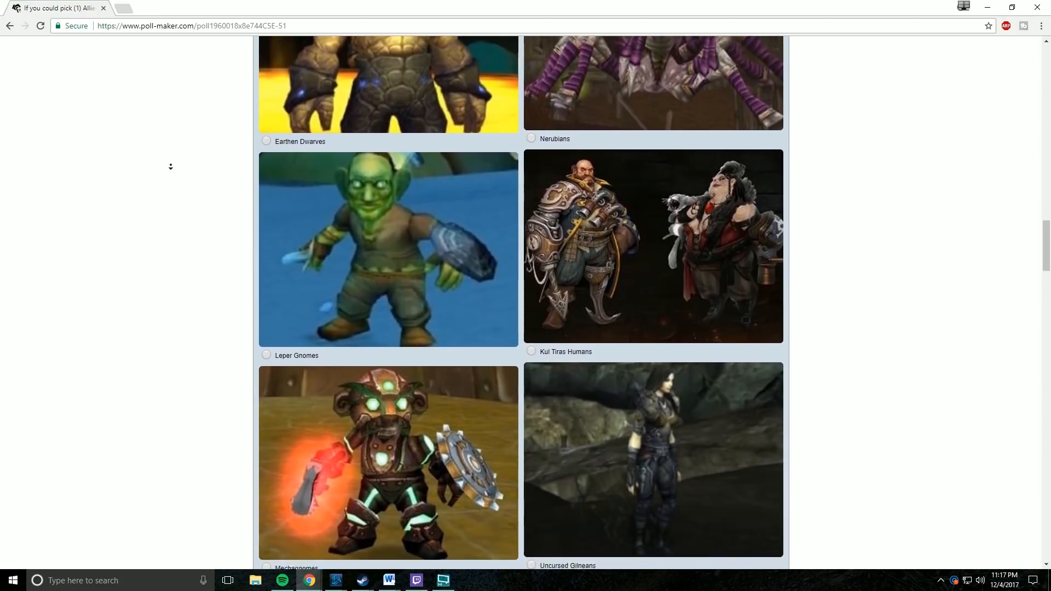
scroll(down, 3)
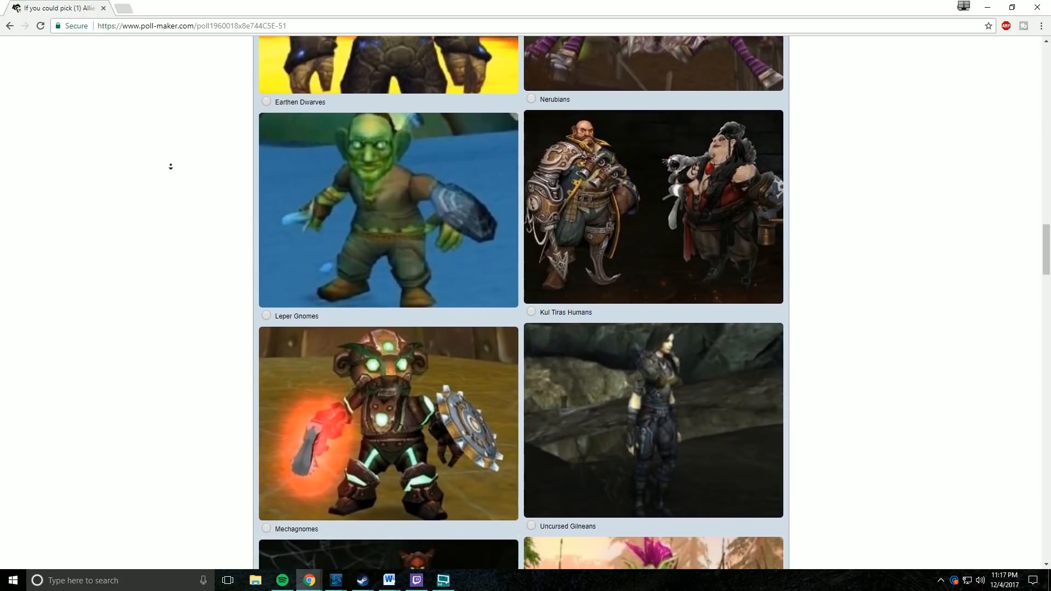
scroll(down, 3)
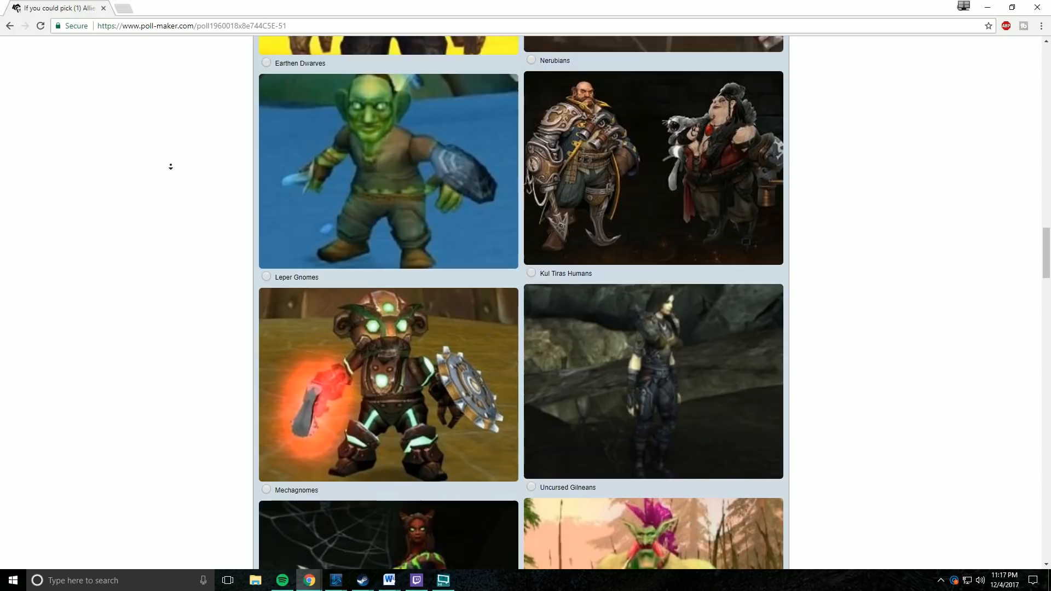
scroll(down, 3)
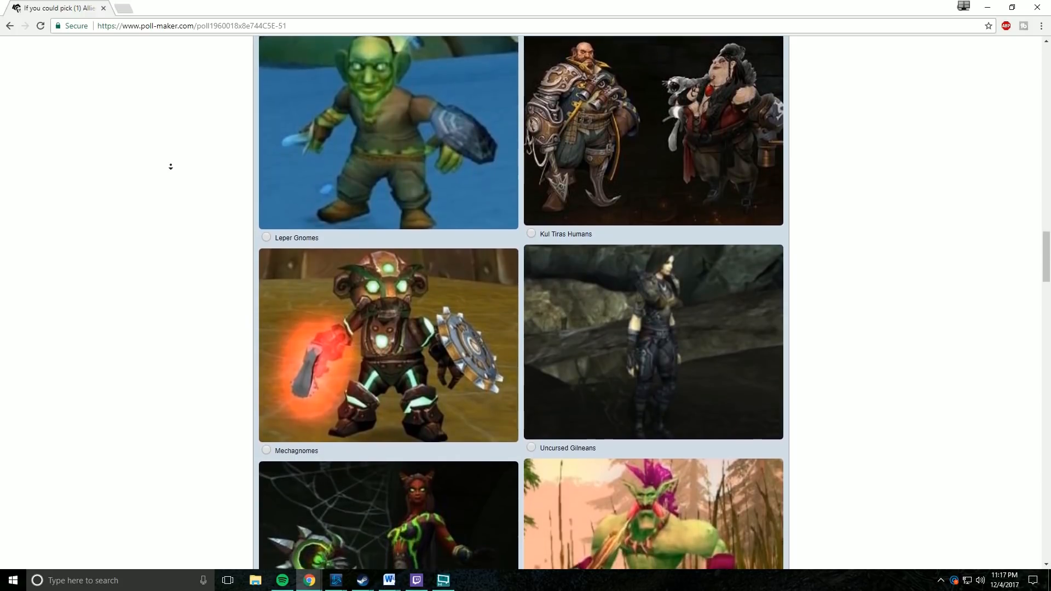
scroll(down, 3)
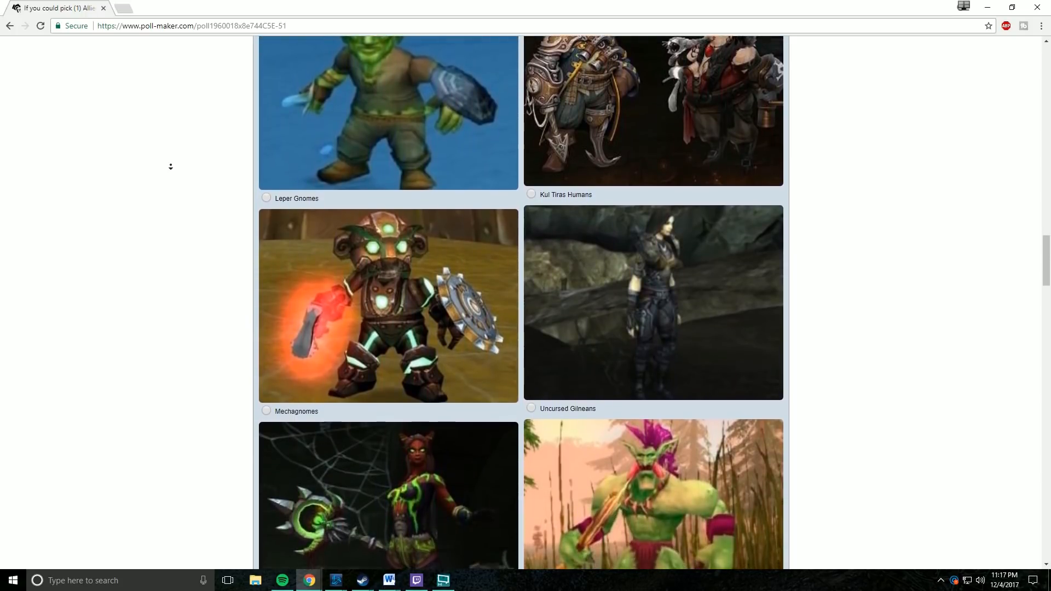
scroll(down, 3)
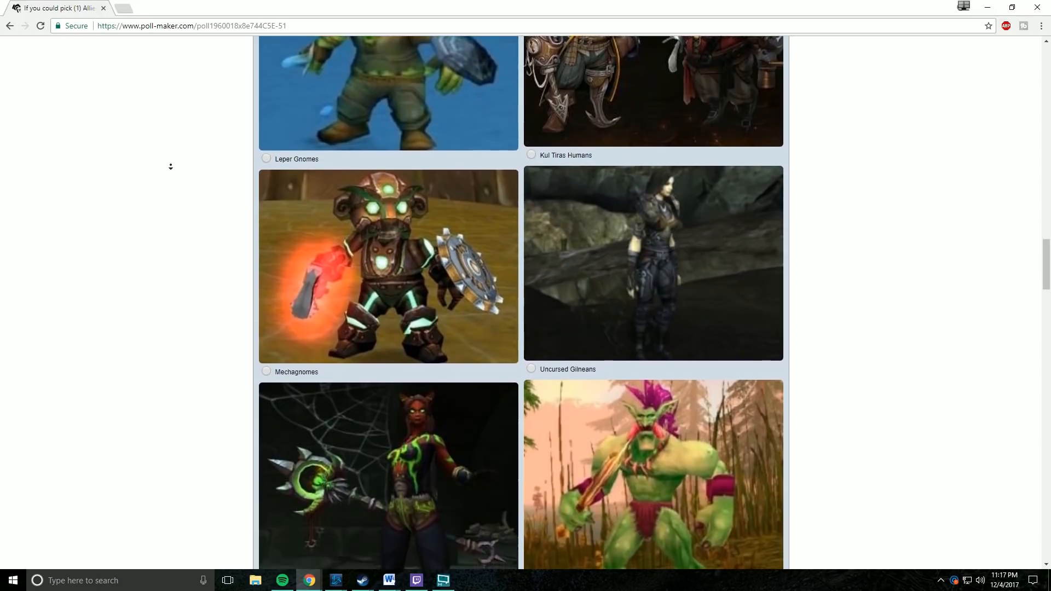
scroll(down, 3)
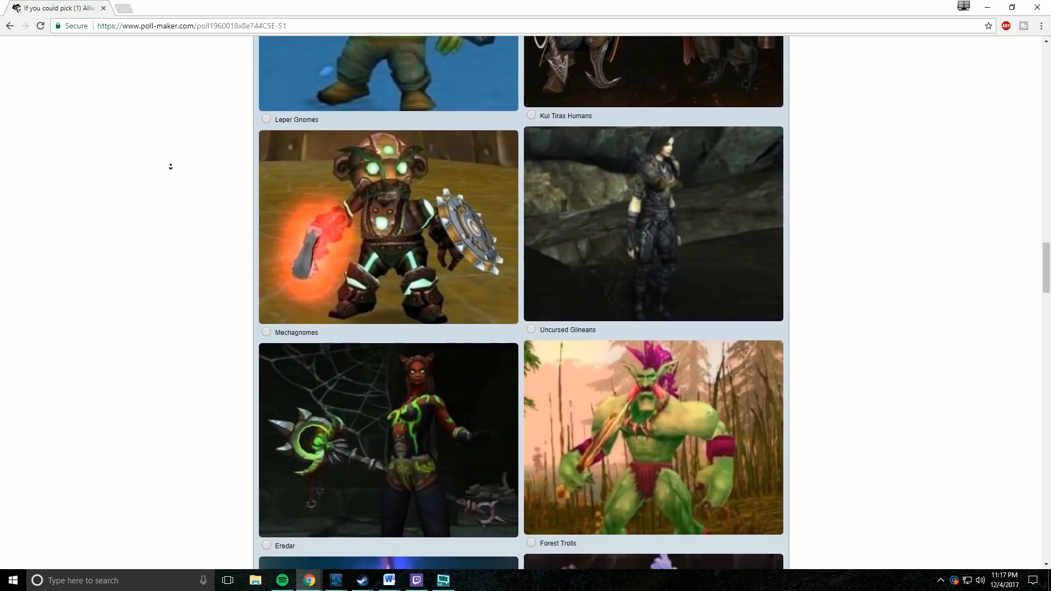
scroll(down, 3)
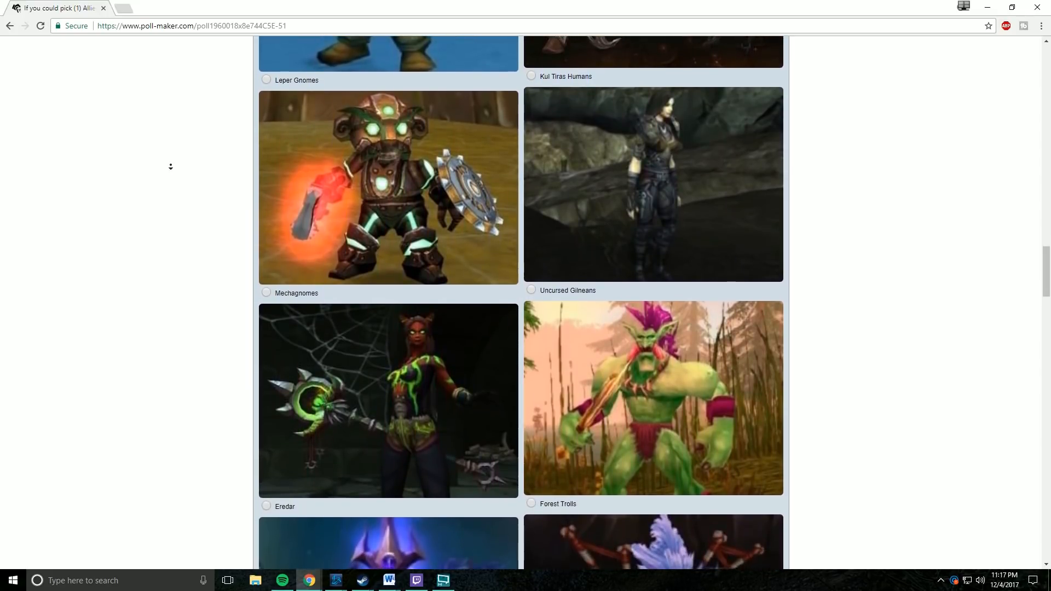
scroll(down, 3)
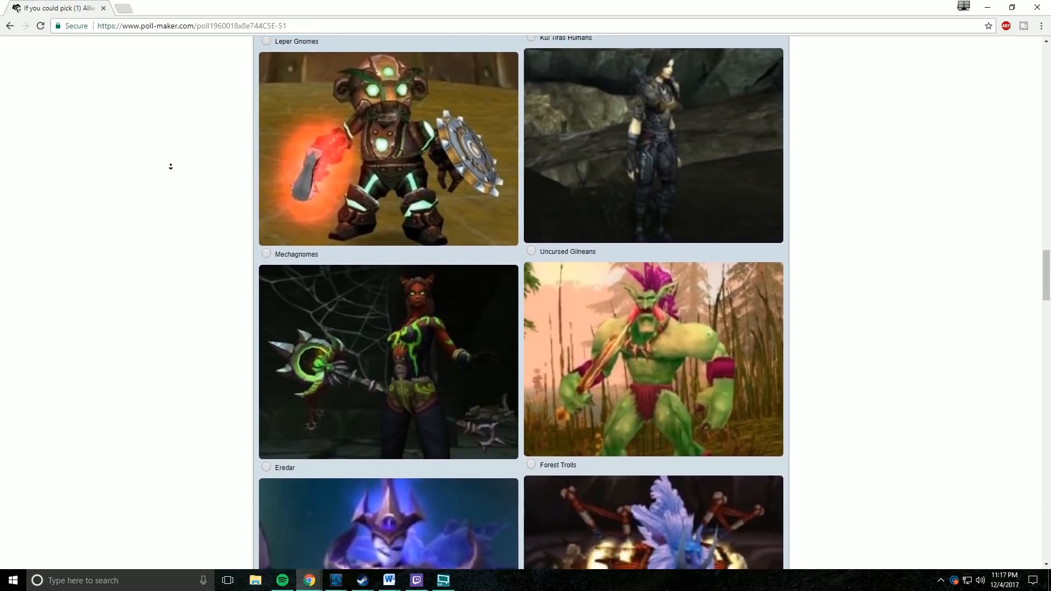
scroll(down, 3)
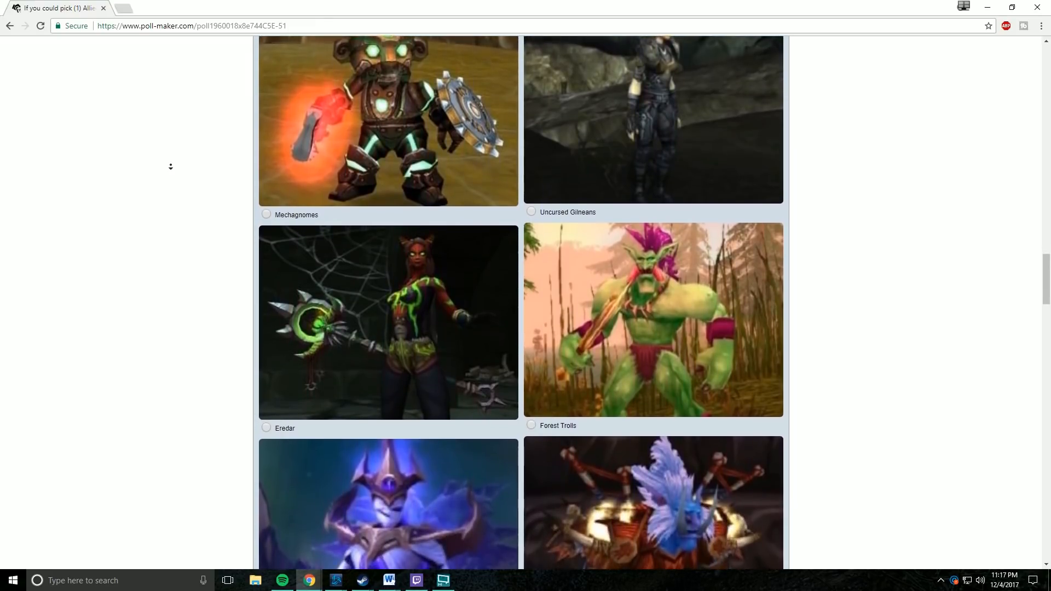
scroll(down, 3)
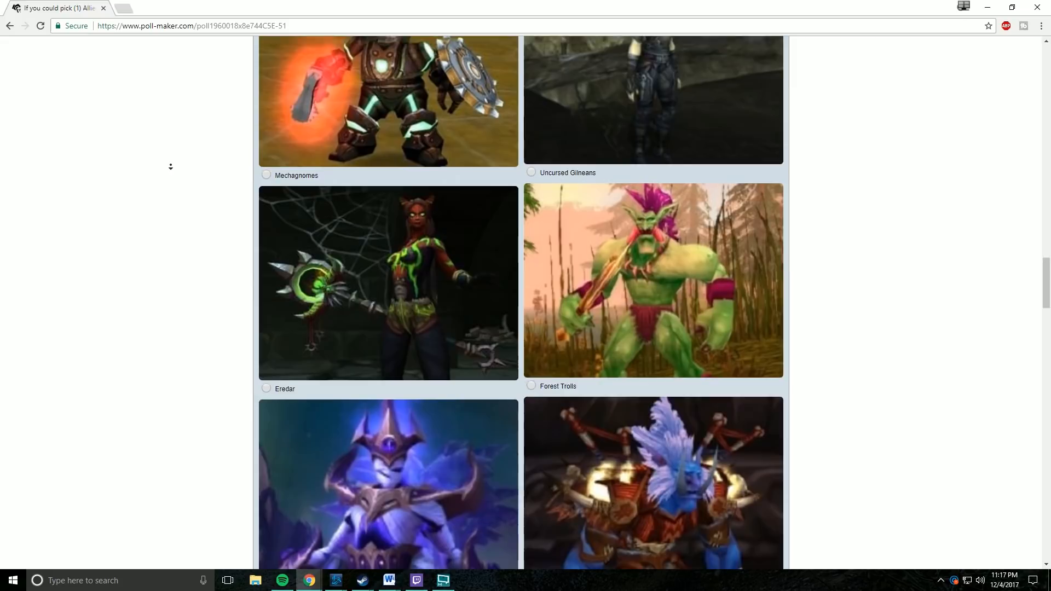
scroll(down, 3)
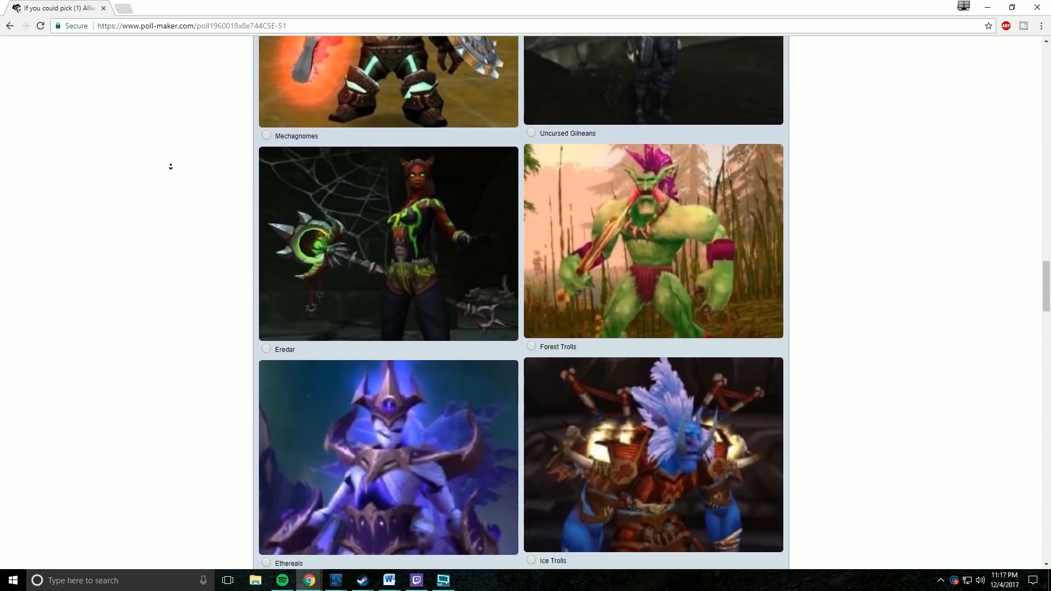
scroll(down, 3)
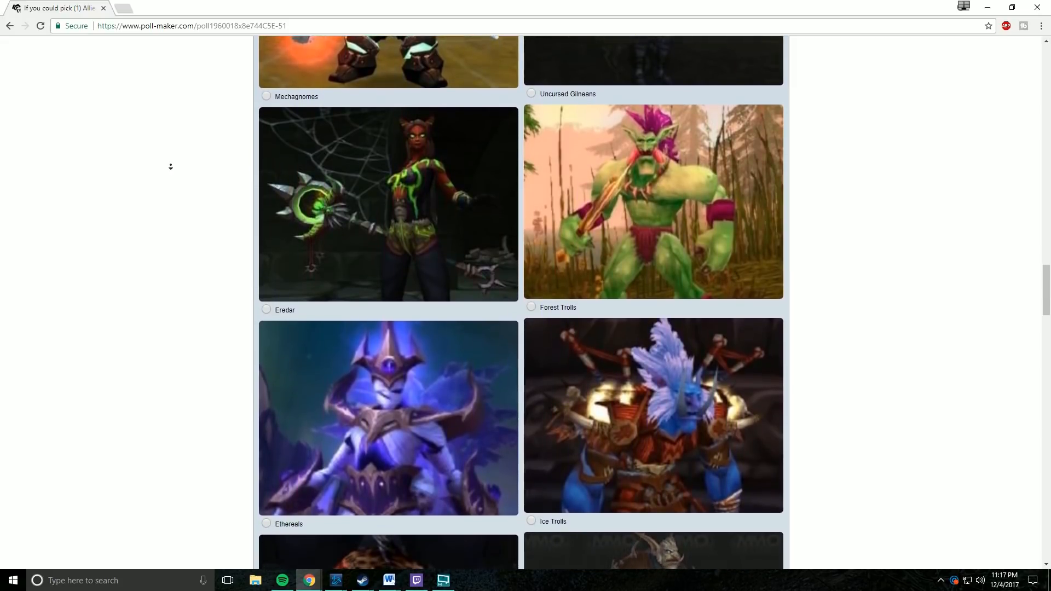
scroll(down, 3)
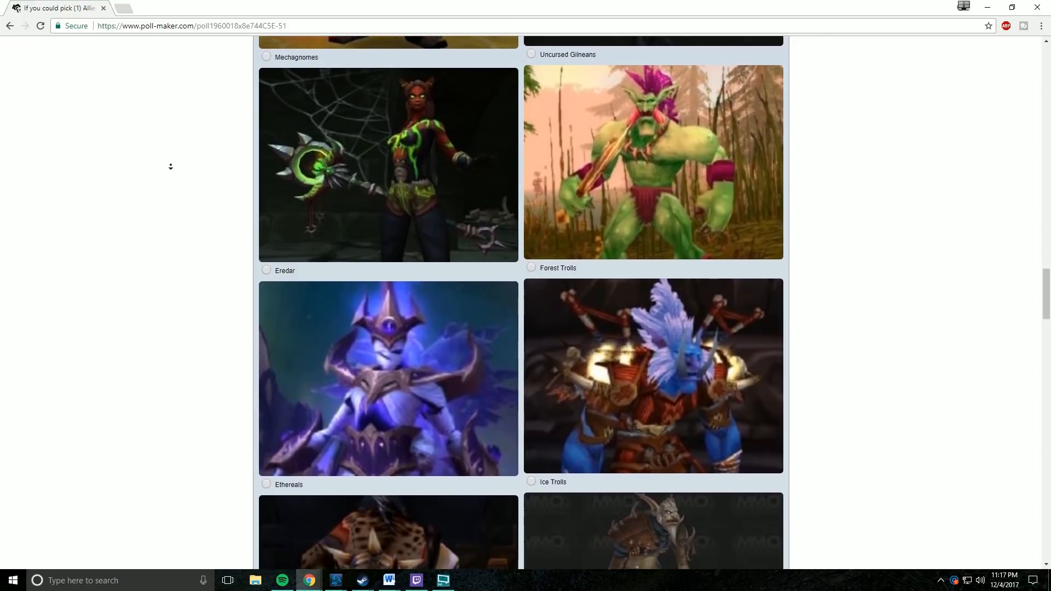
scroll(down, 3)
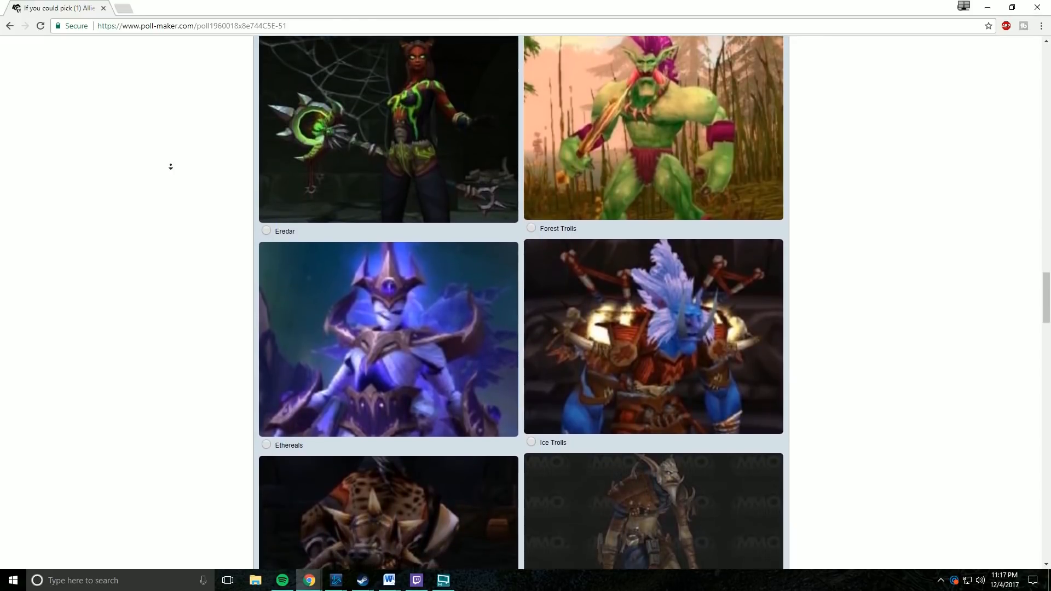
scroll(down, 3)
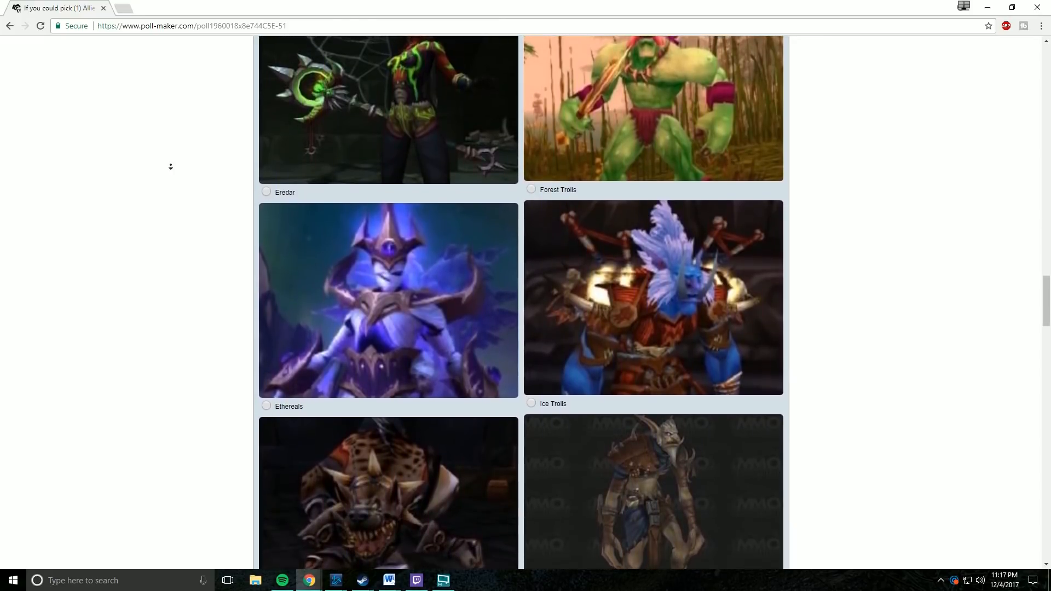
scroll(down, 3)
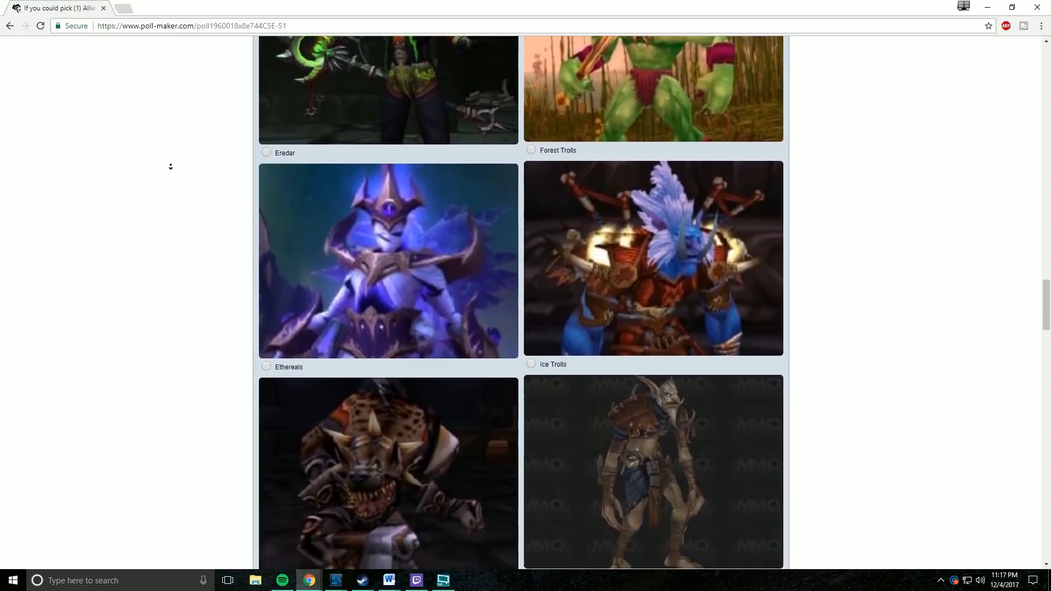
scroll(down, 3)
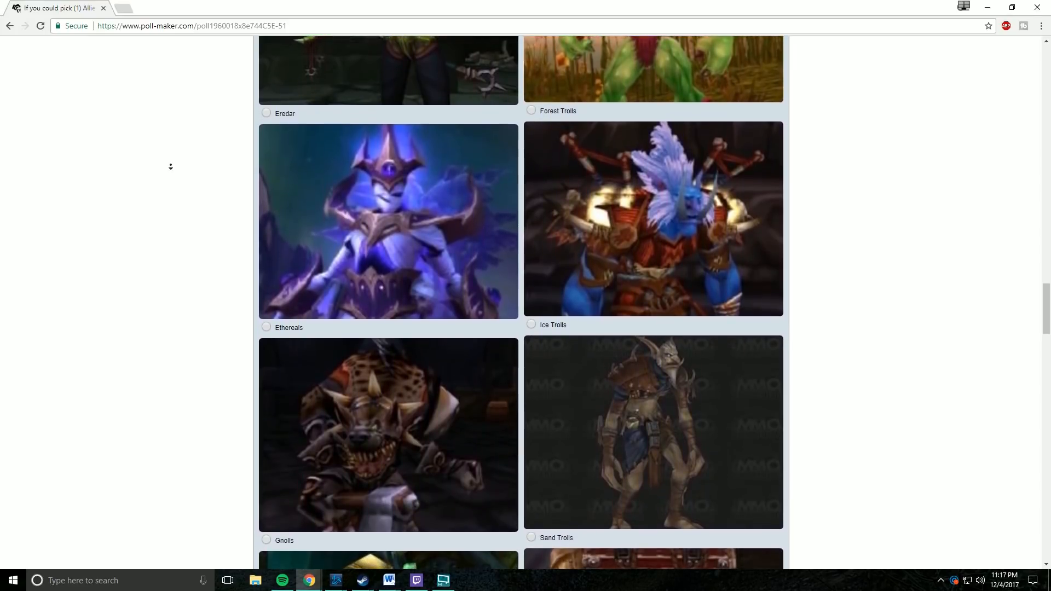
scroll(down, 3)
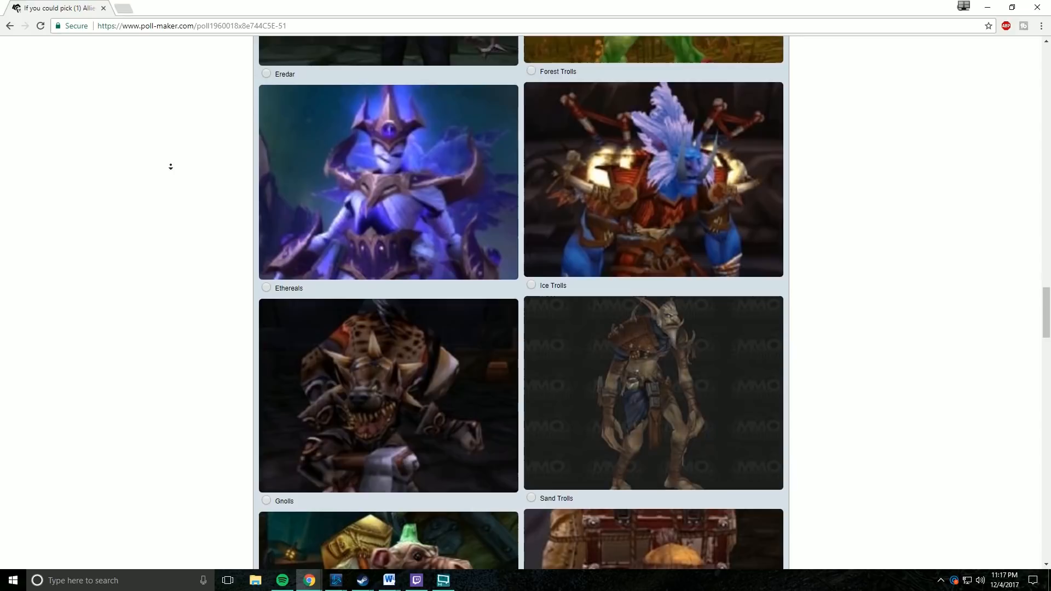
scroll(down, 3)
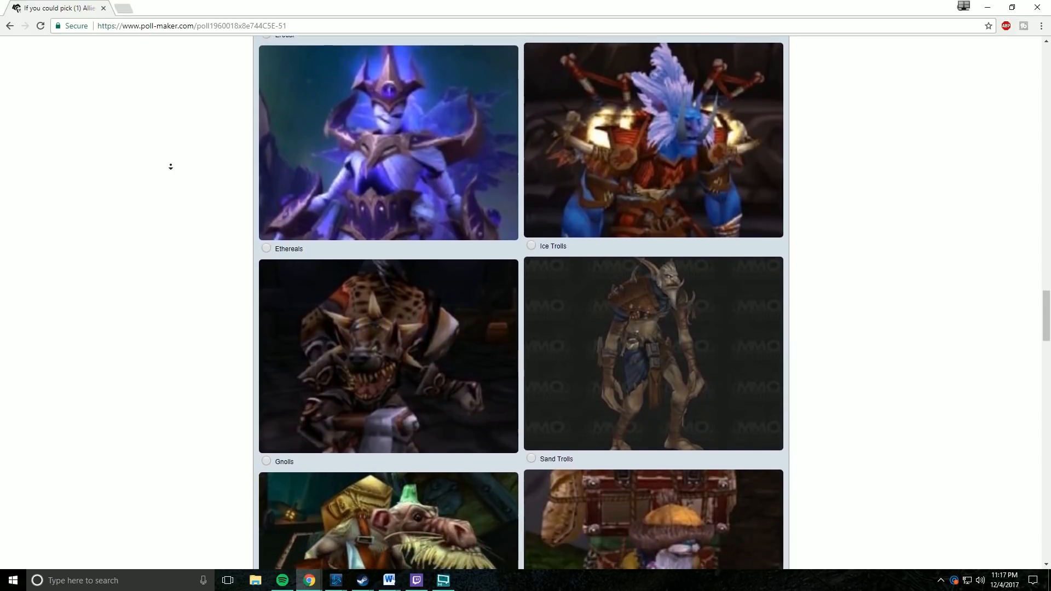
scroll(down, 3)
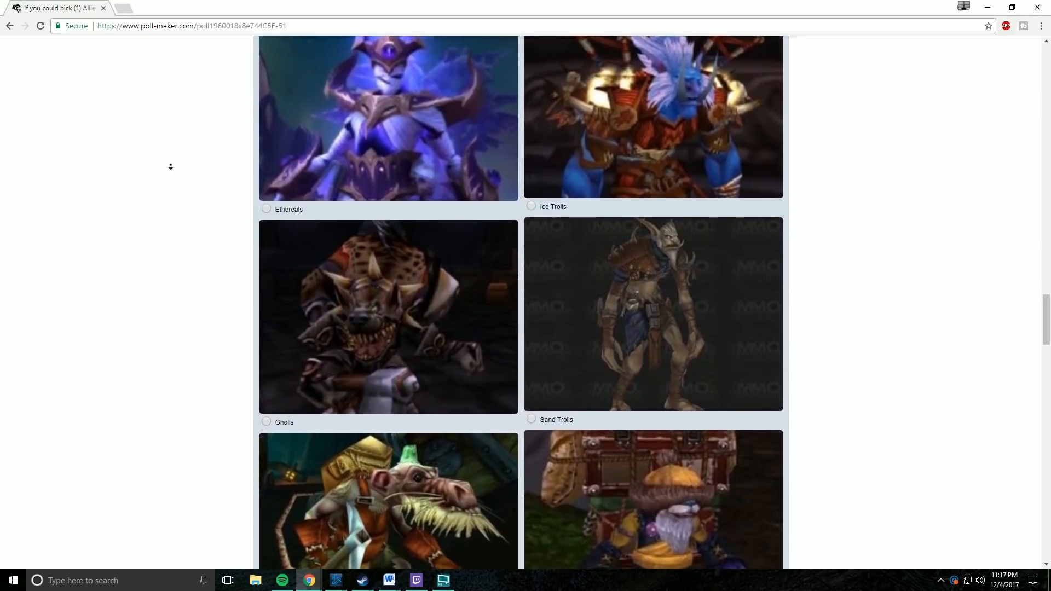
scroll(down, 3)
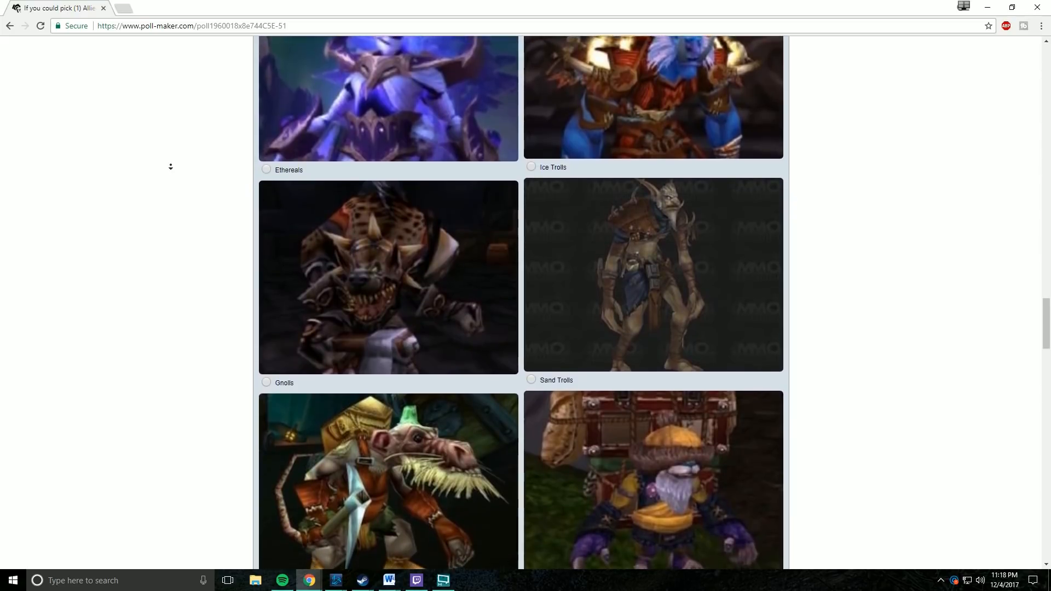
scroll(down, 3)
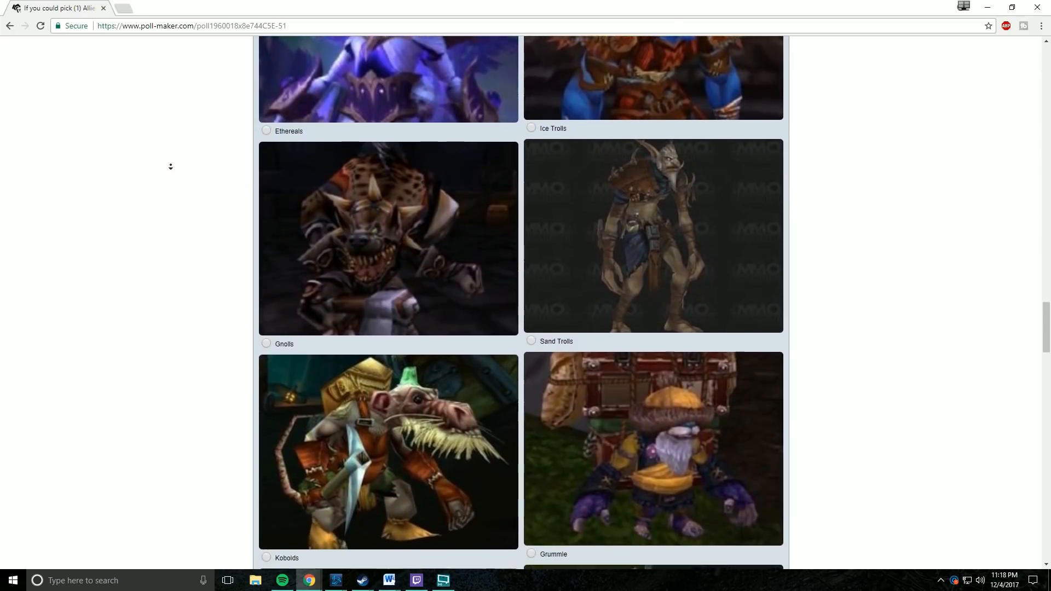
scroll(down, 3)
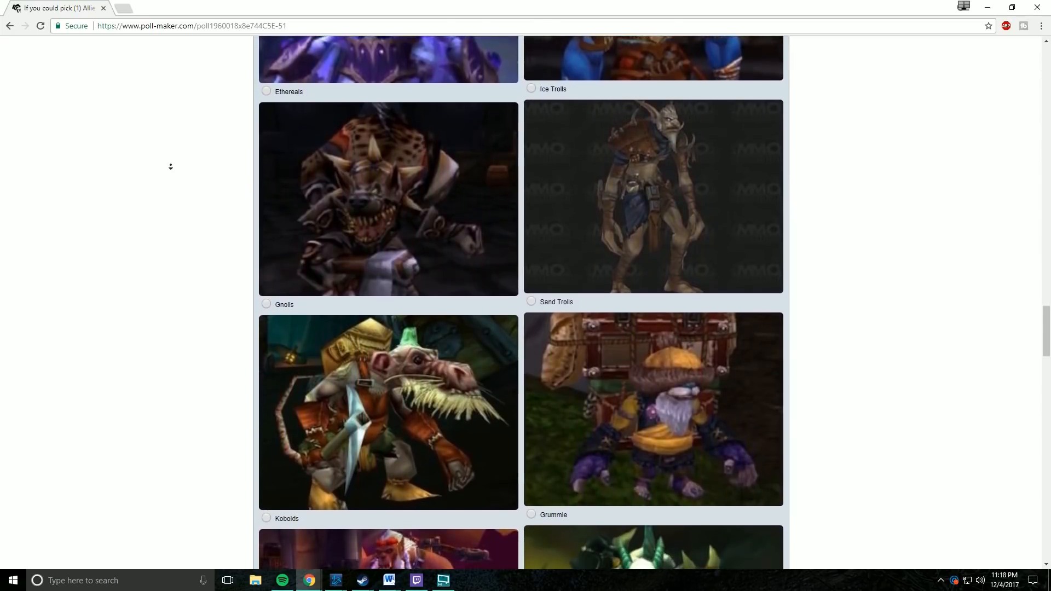
scroll(down, 3)
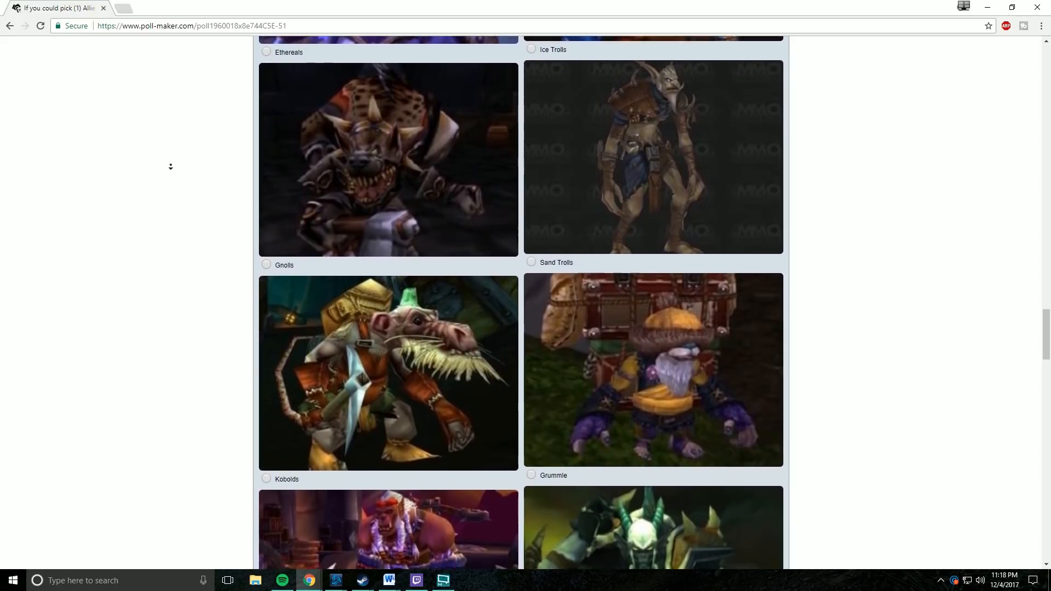
scroll(down, 3)
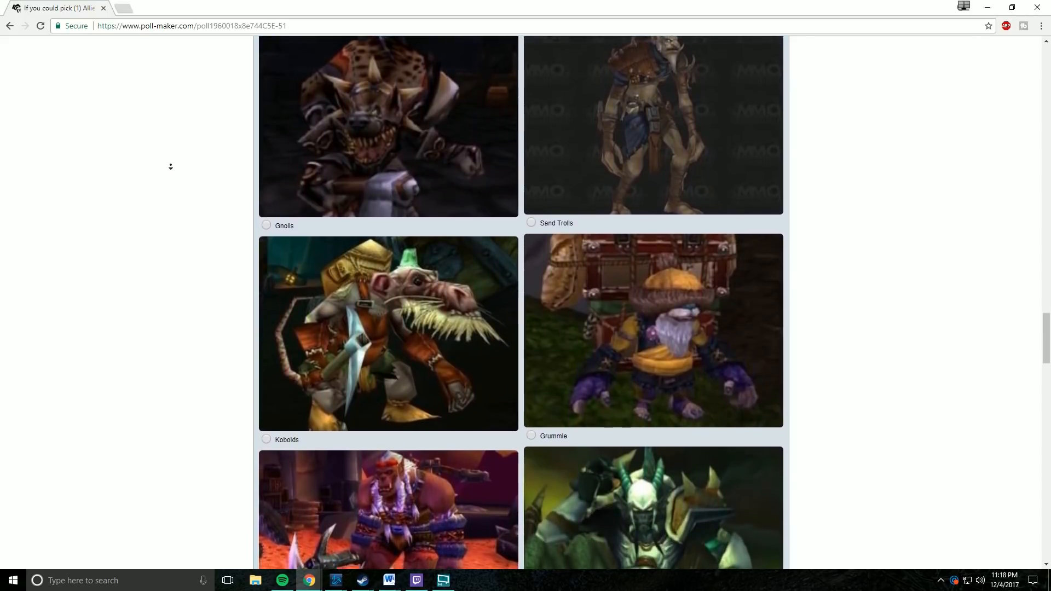
scroll(down, 3)
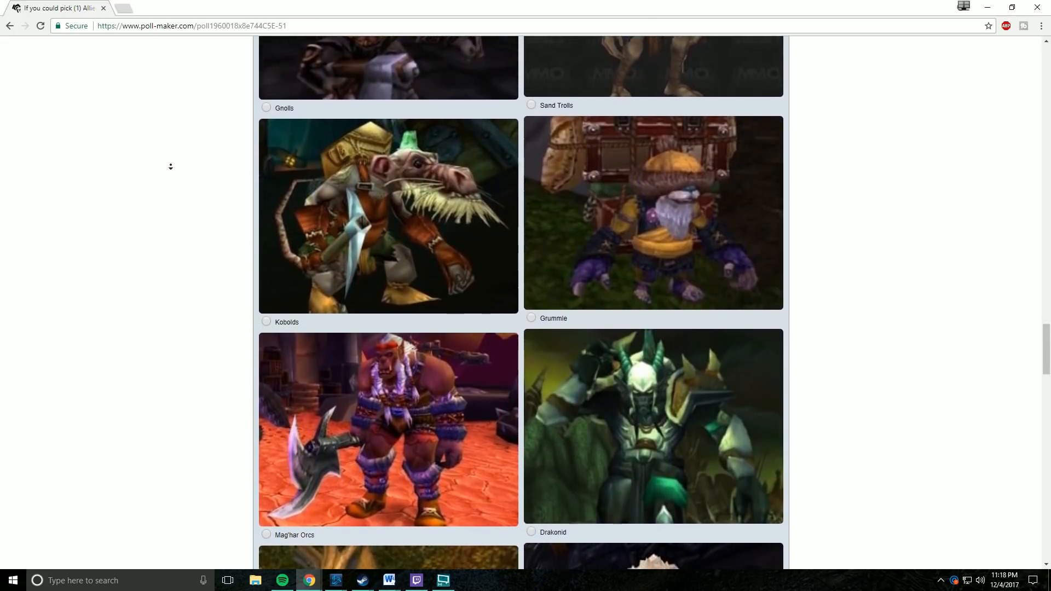
scroll(down, 3)
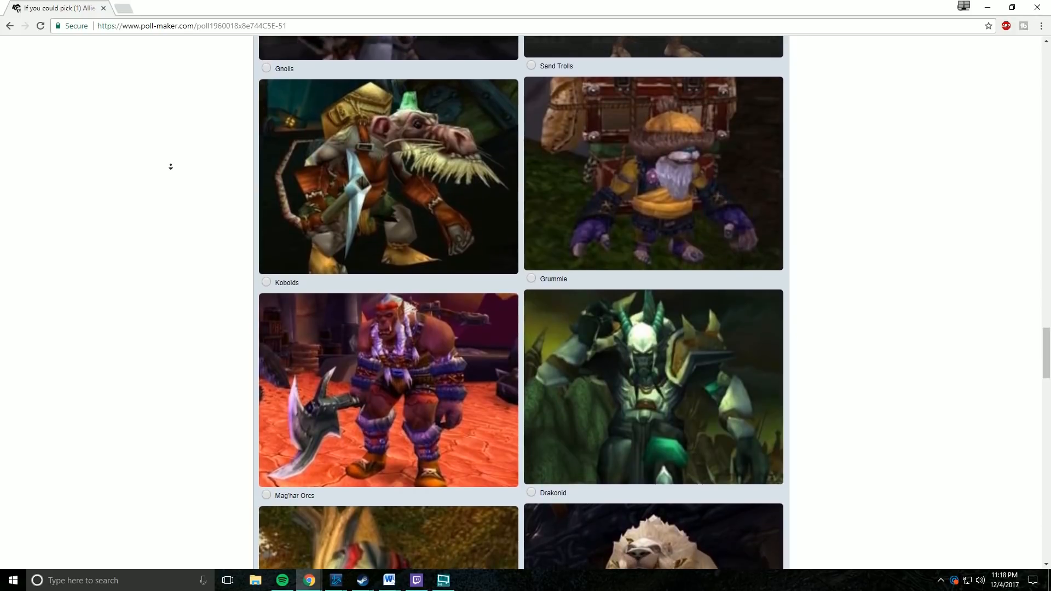
scroll(down, 3)
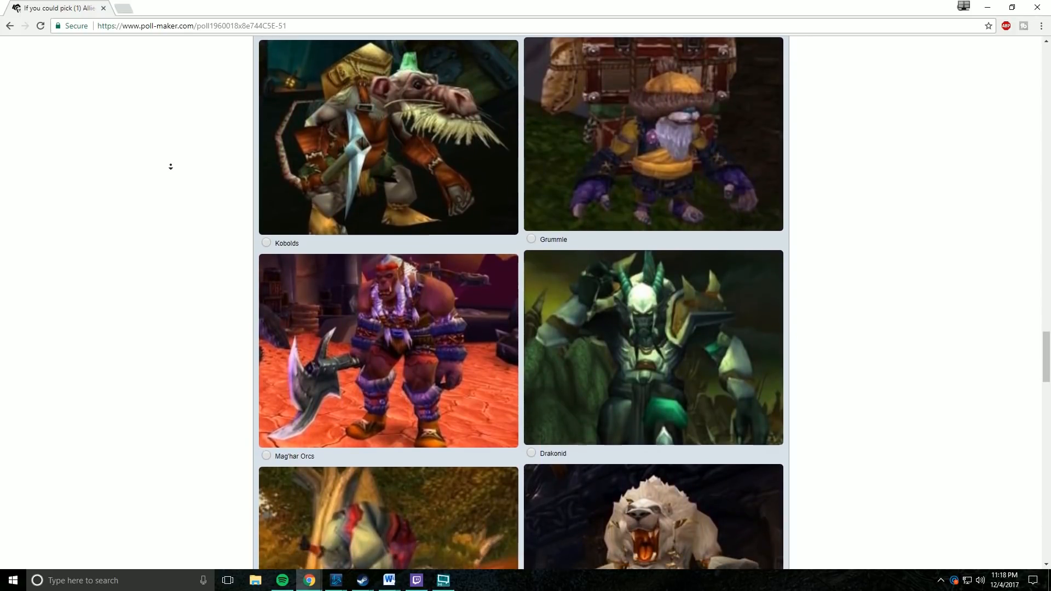
scroll(down, 3)
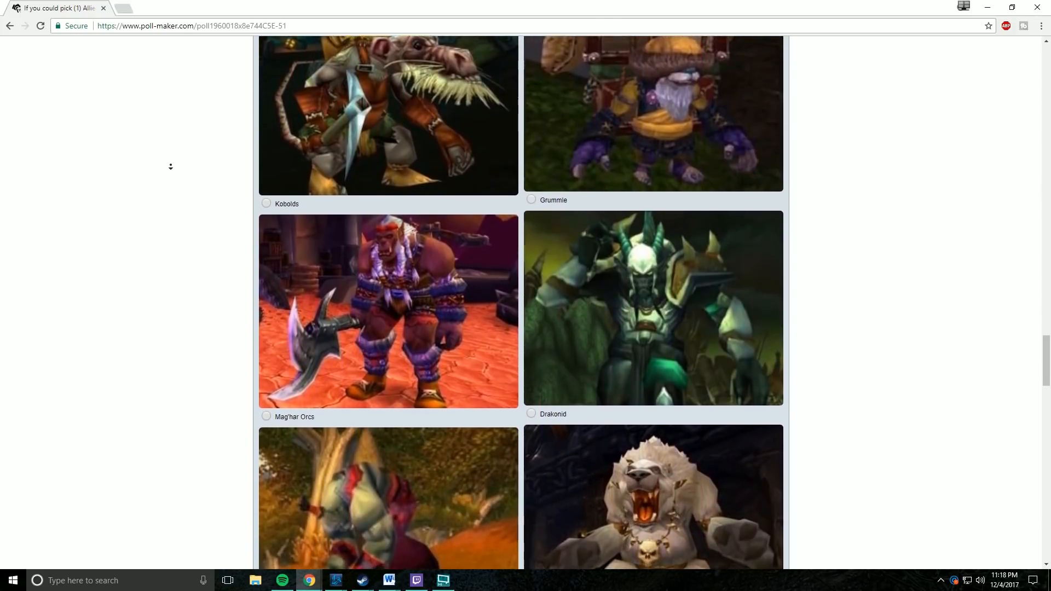
- Continue scrolling to the final choices, Murlocs and Sethrak, until the Vote and Results buttons appear
scroll(down, 3)
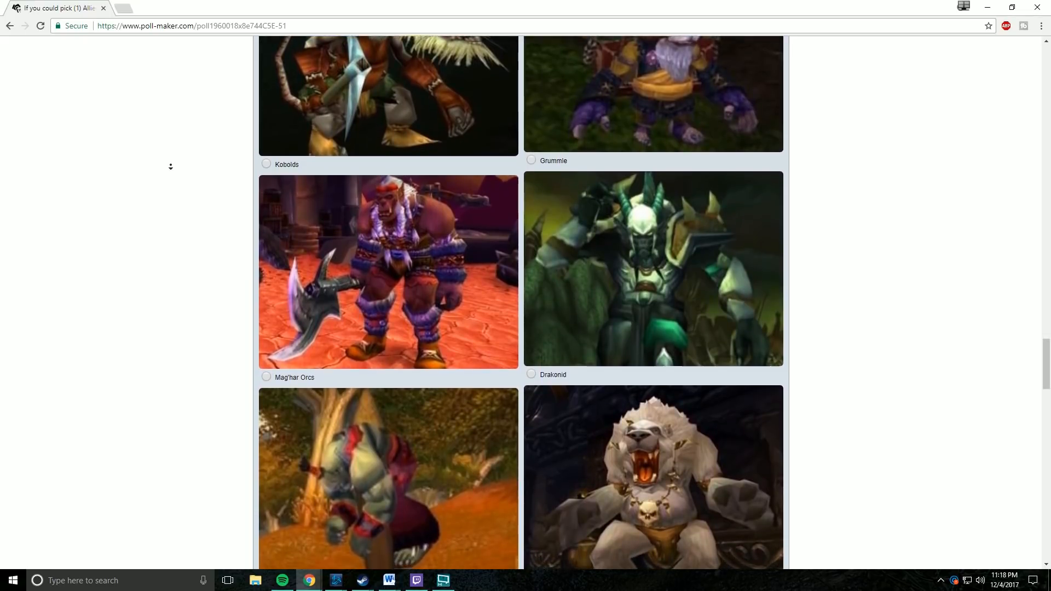
scroll(down, 3)
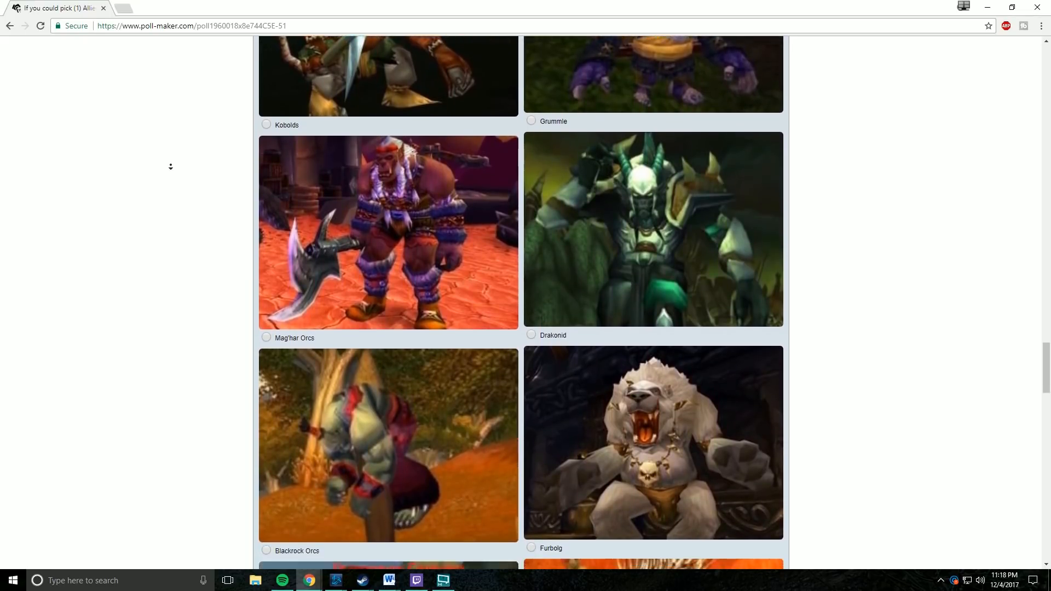
scroll(down, 3)
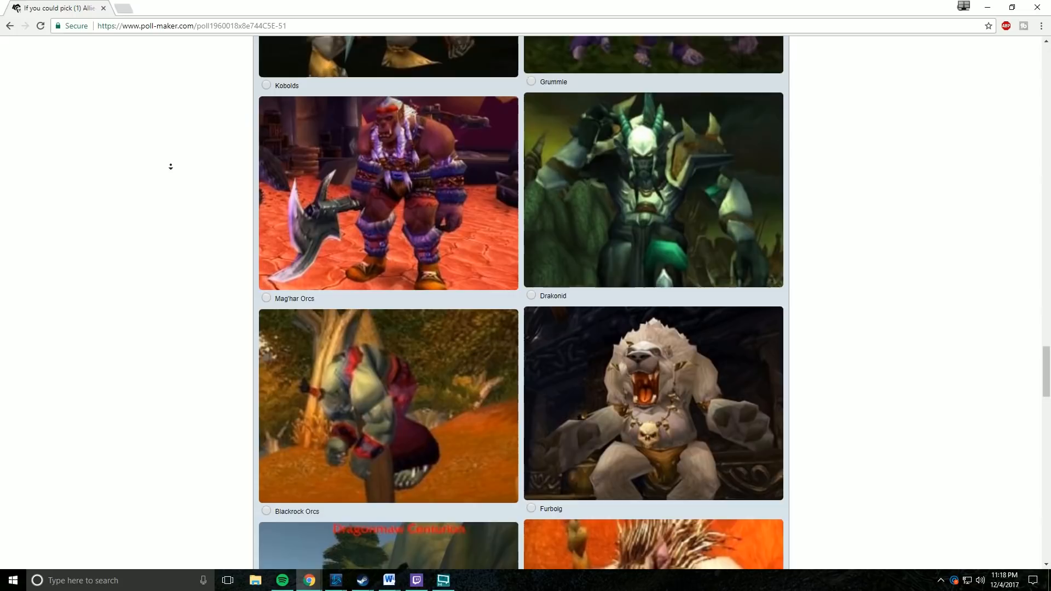
scroll(down, 3)
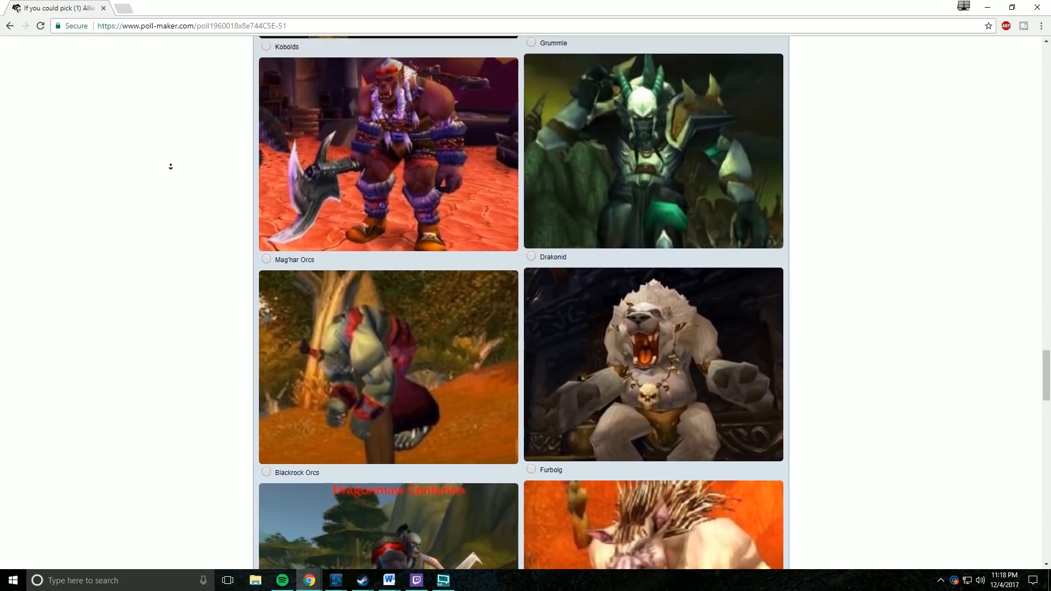
scroll(down, 3)
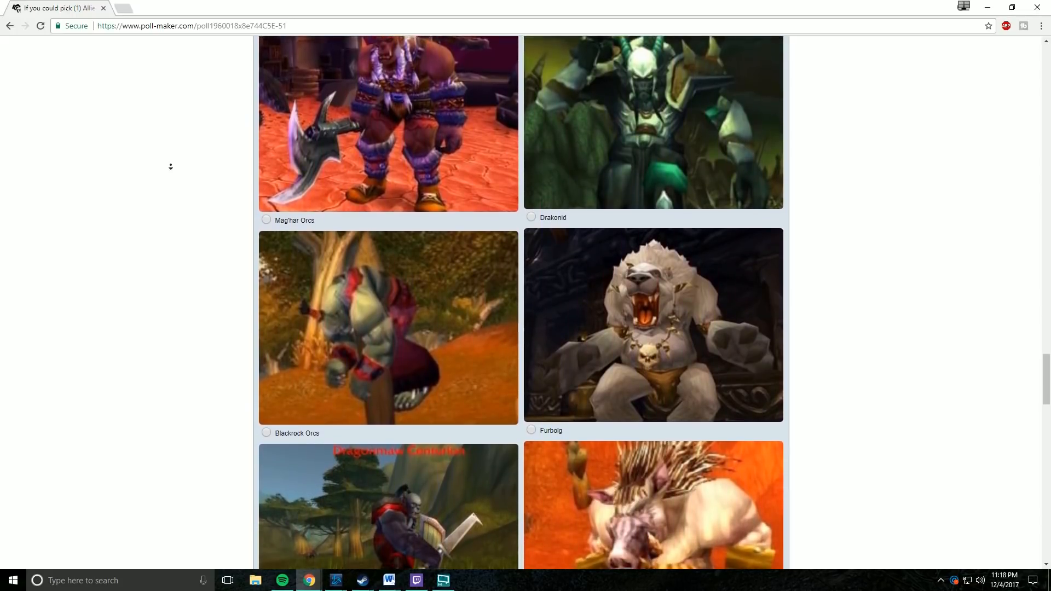
scroll(down, 3)
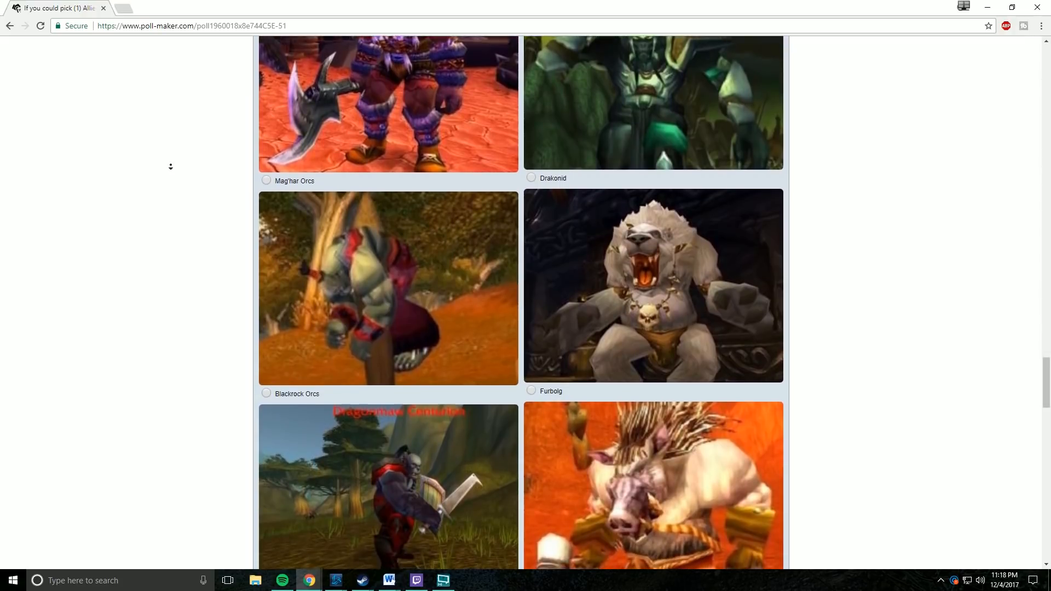
scroll(down, 3)
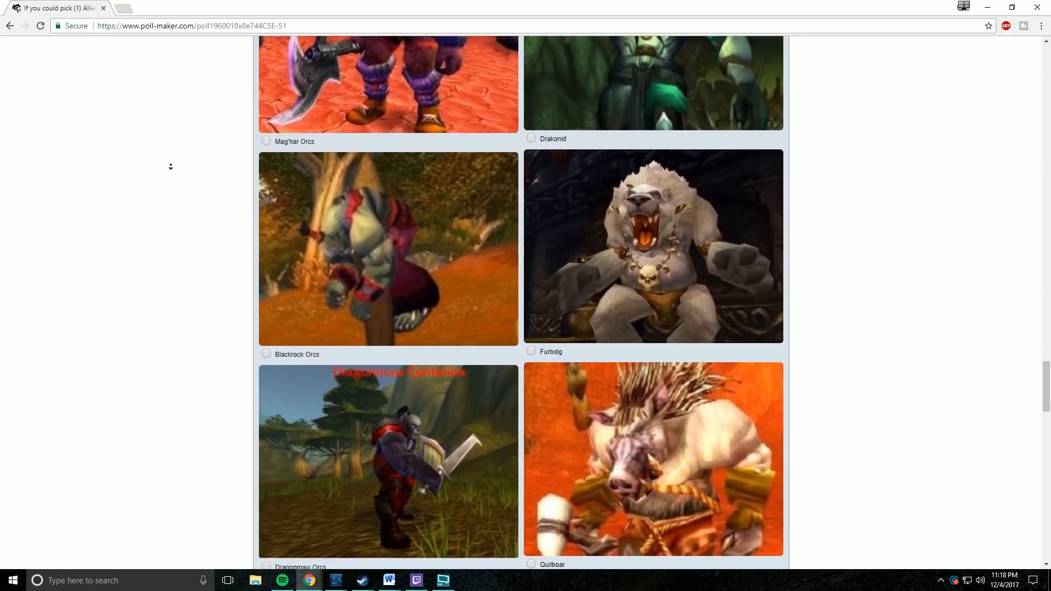
scroll(down, 3)
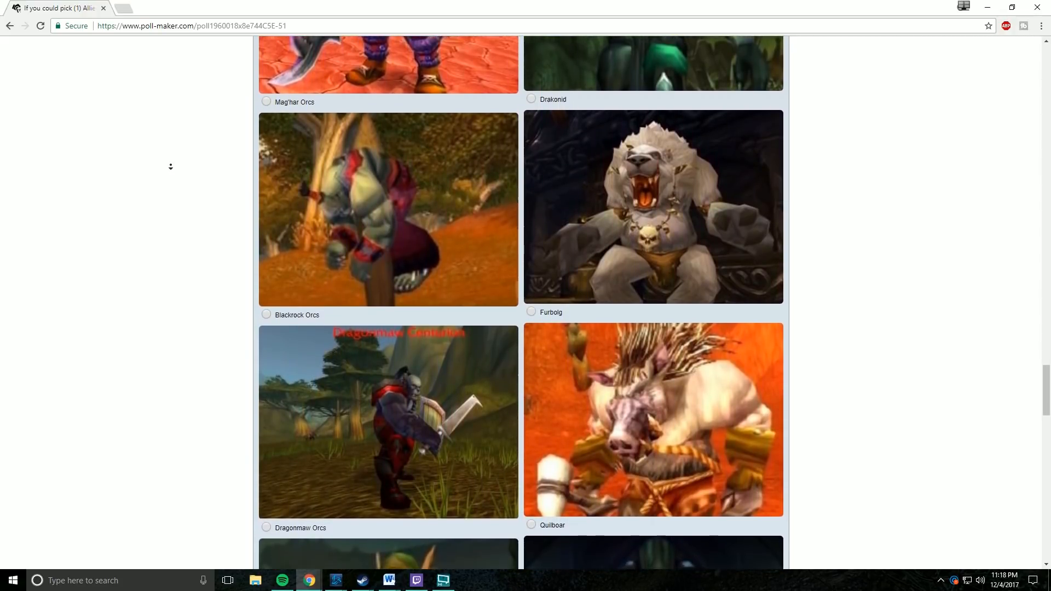
scroll(down, 3)
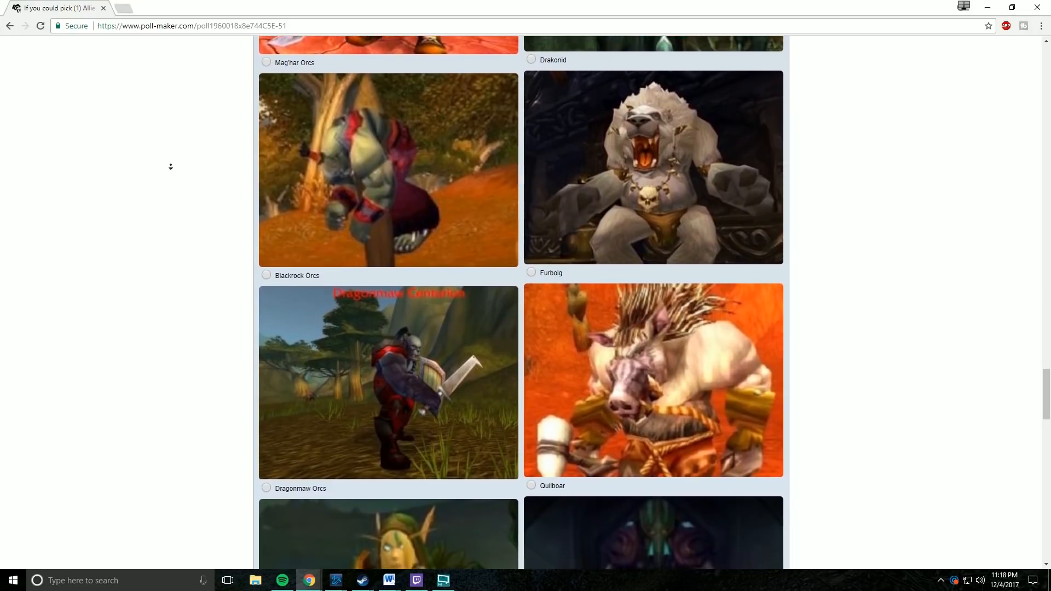
scroll(down, 3)
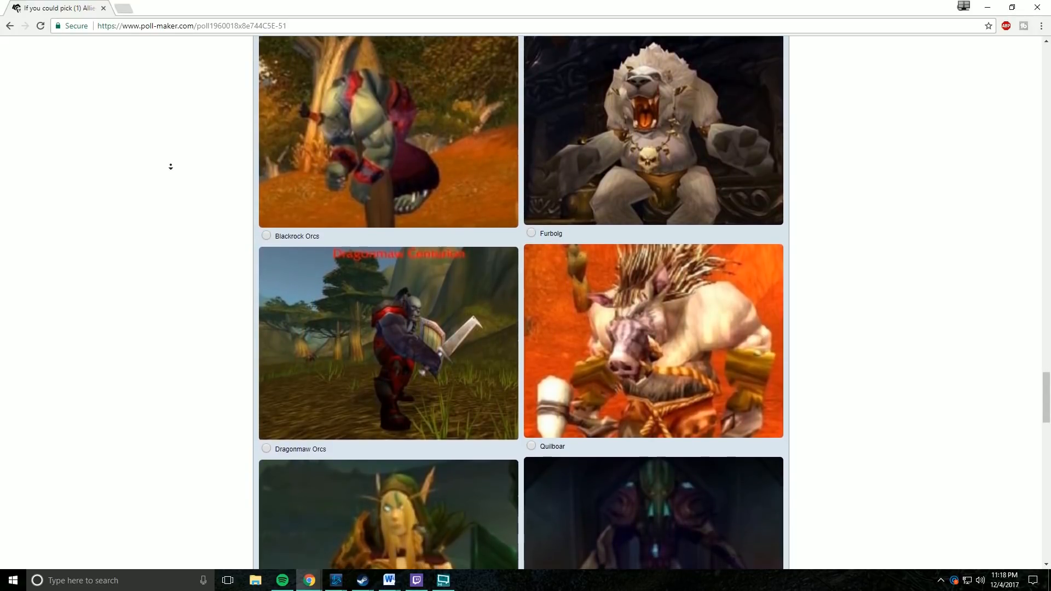
scroll(down, 3)
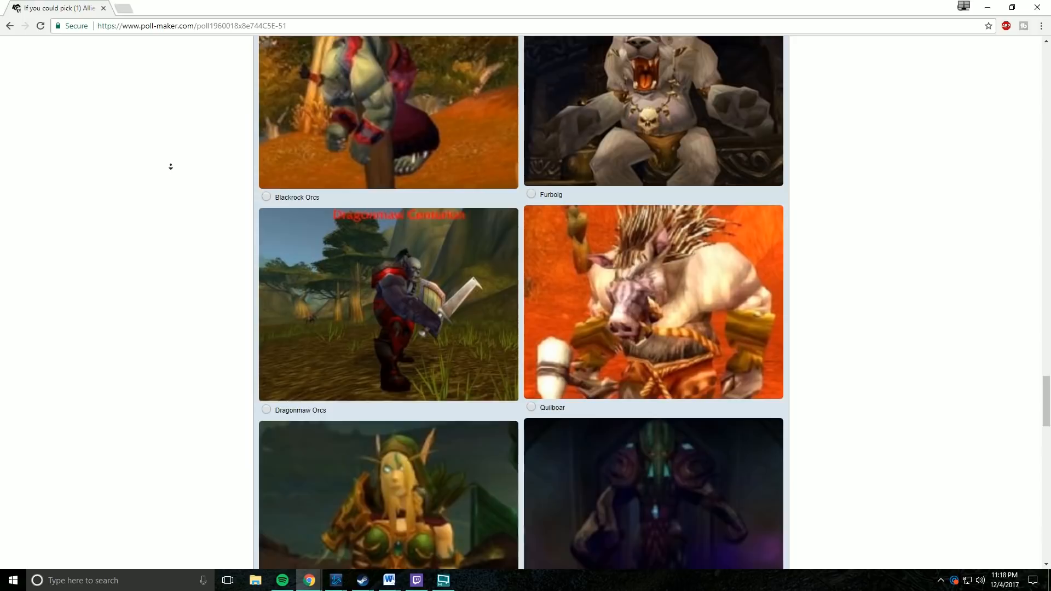
scroll(down, 3)
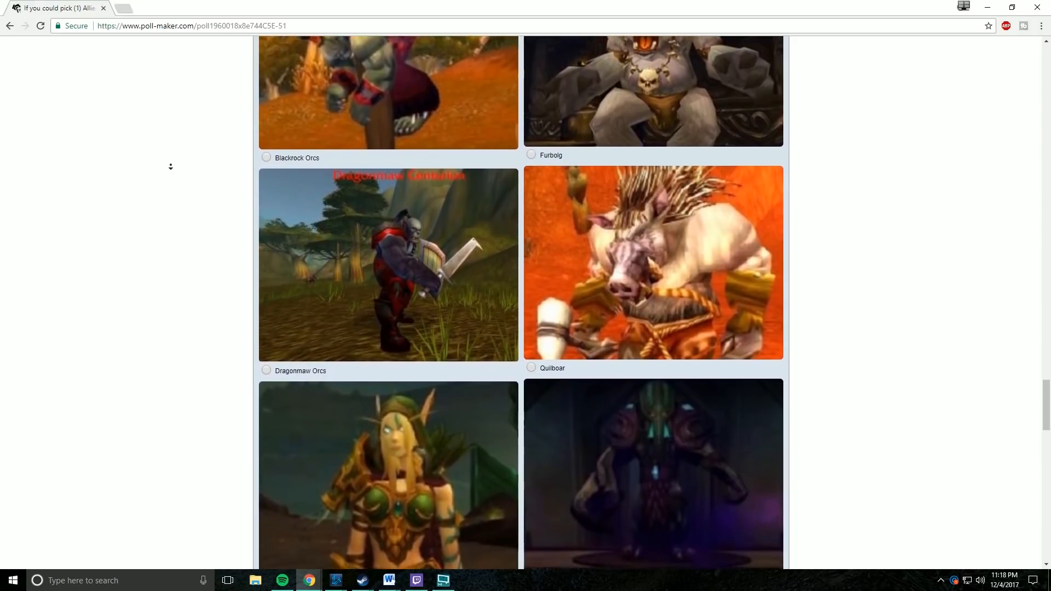
scroll(down, 3)
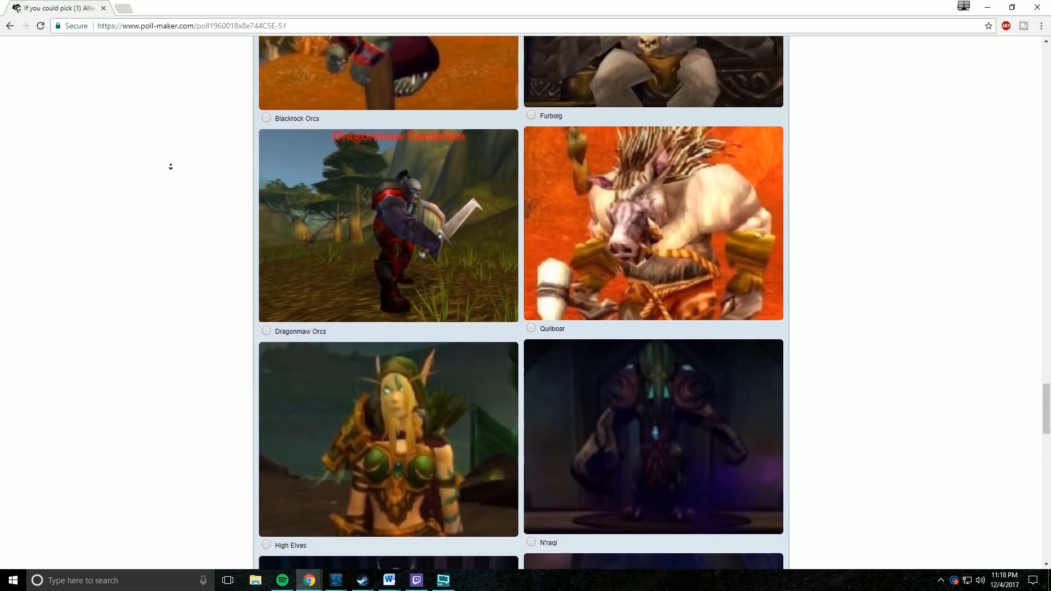
scroll(down, 3)
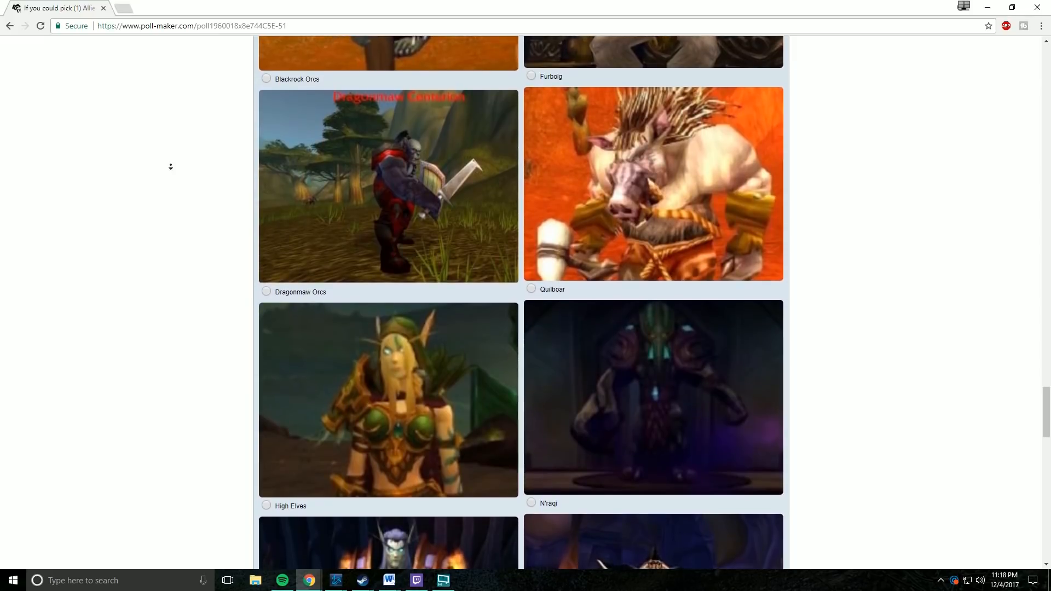
scroll(down, 3)
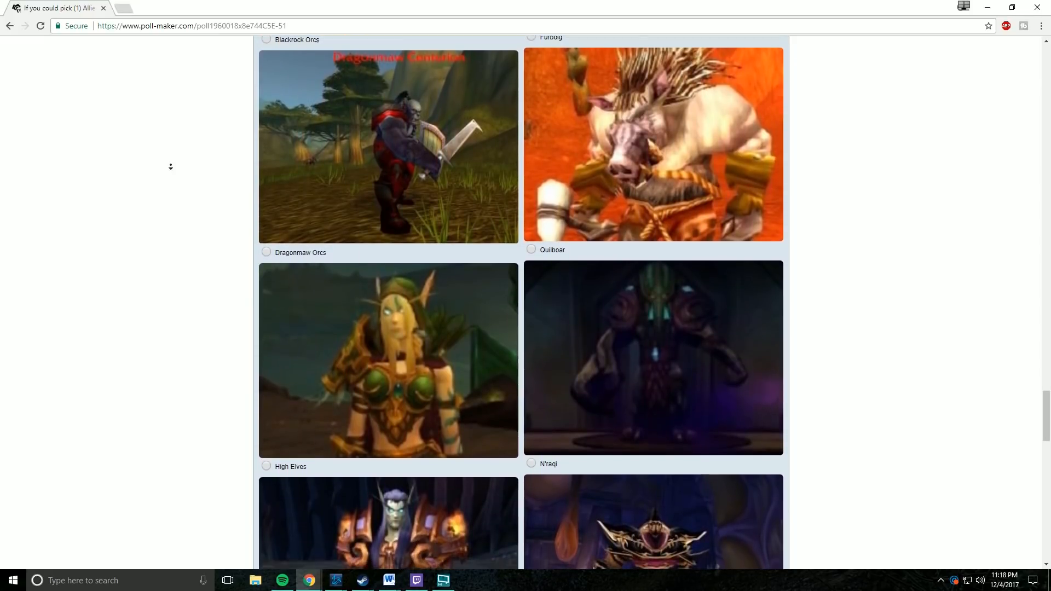
scroll(down, 3)
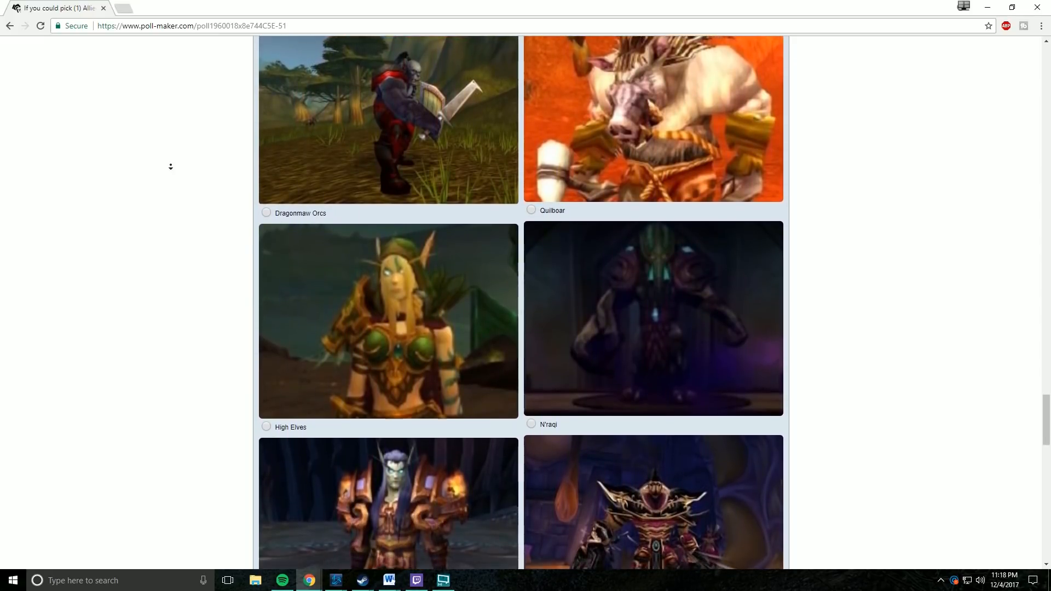
scroll(down, 3)
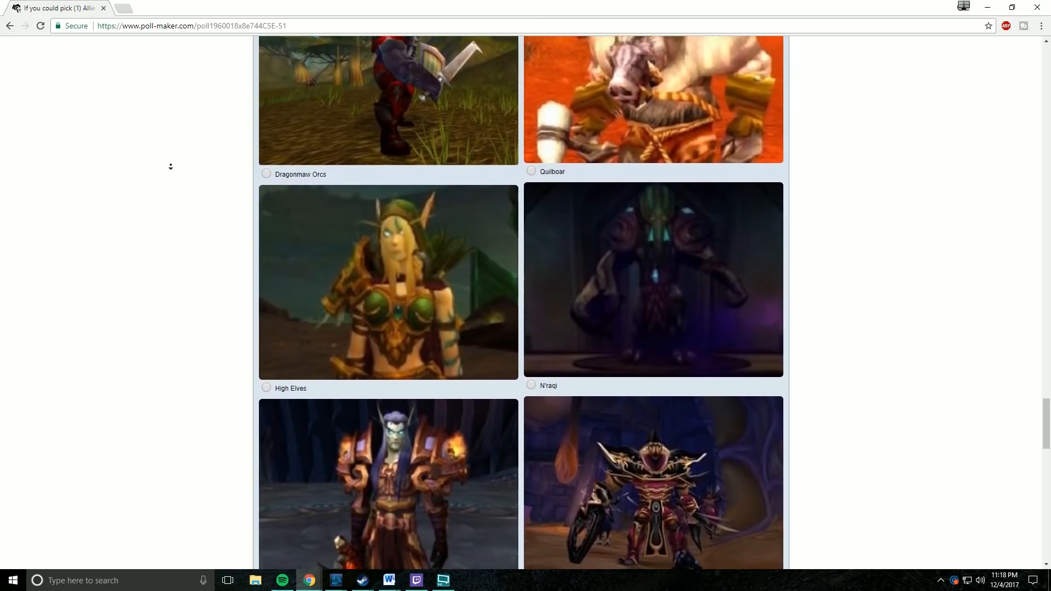
scroll(down, 3)
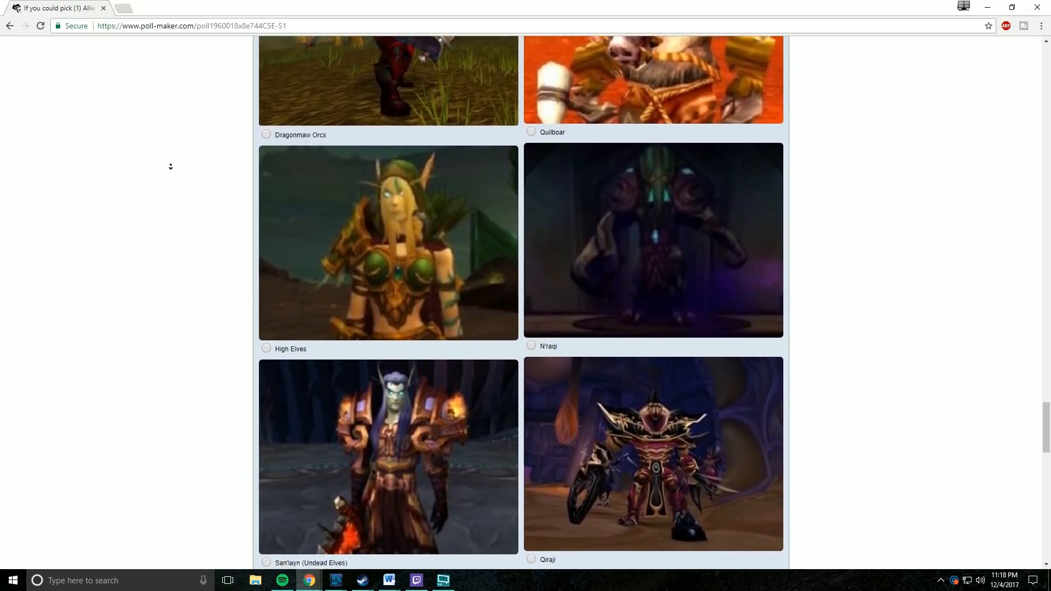
scroll(down, 3)
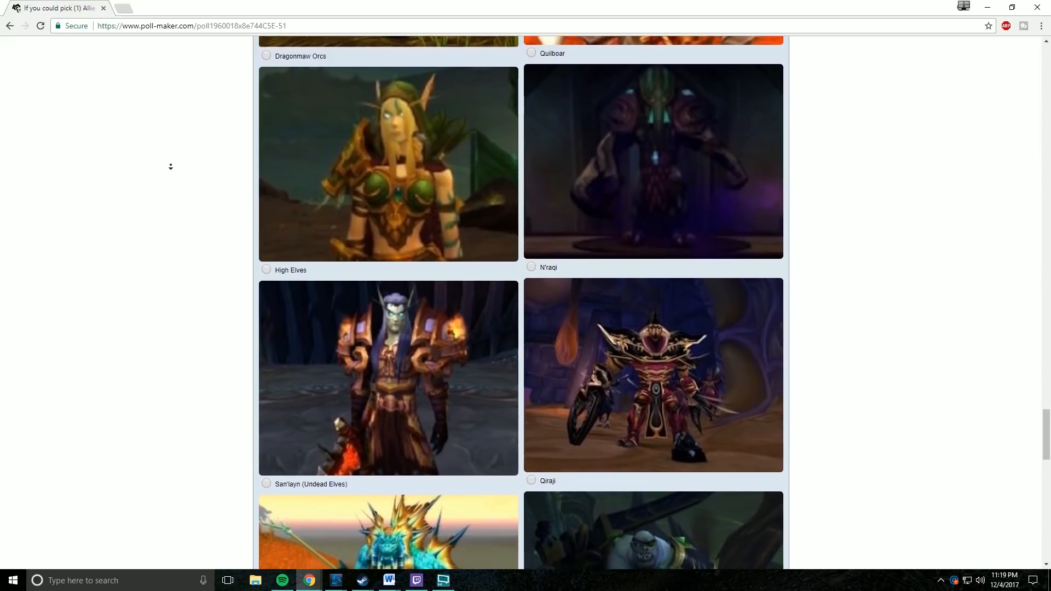
scroll(down, 3)
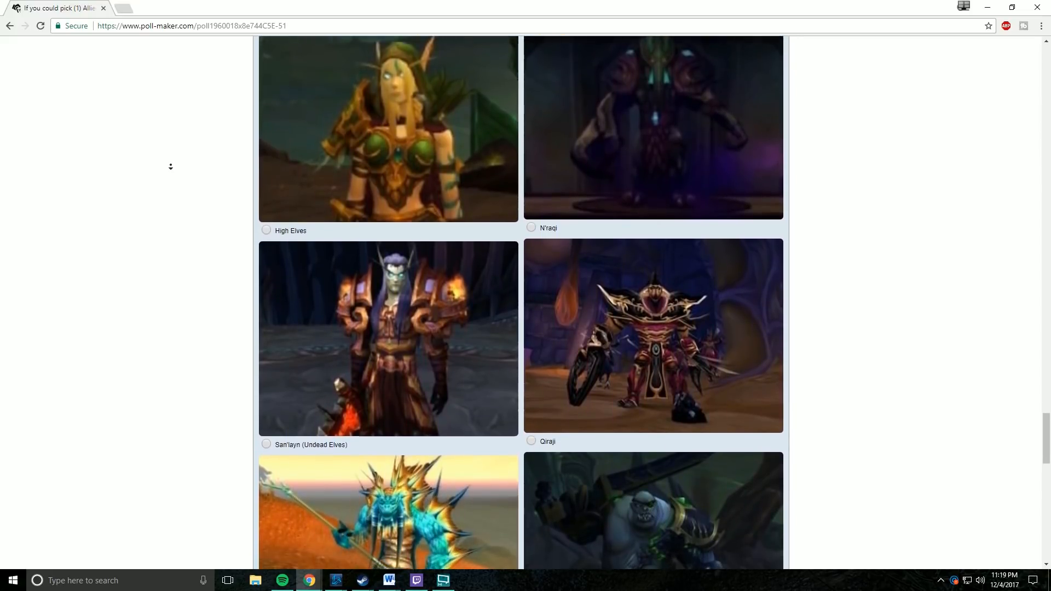
scroll(down, 3)
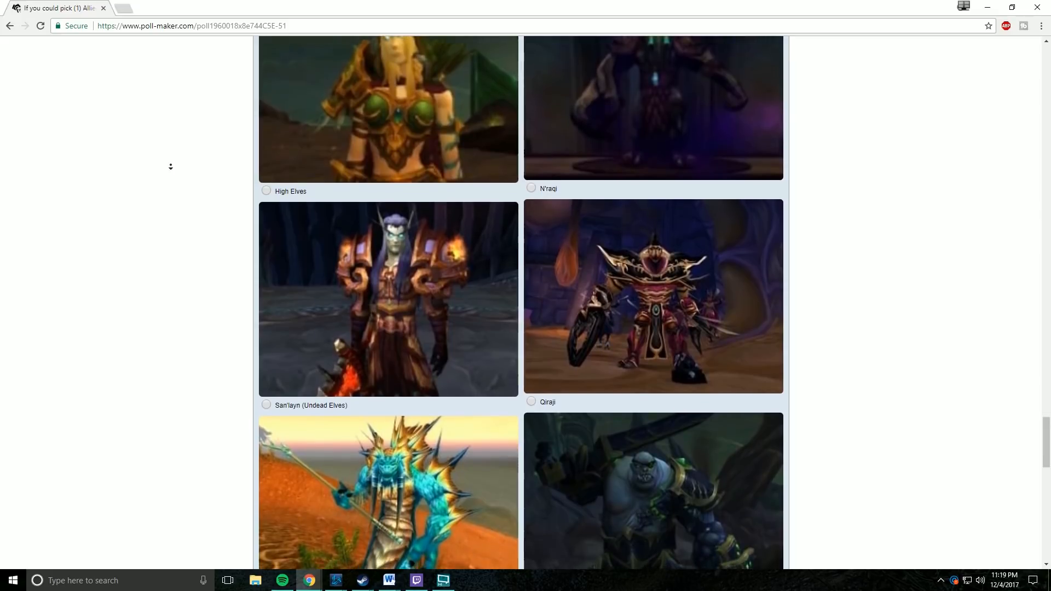
scroll(down, 3)
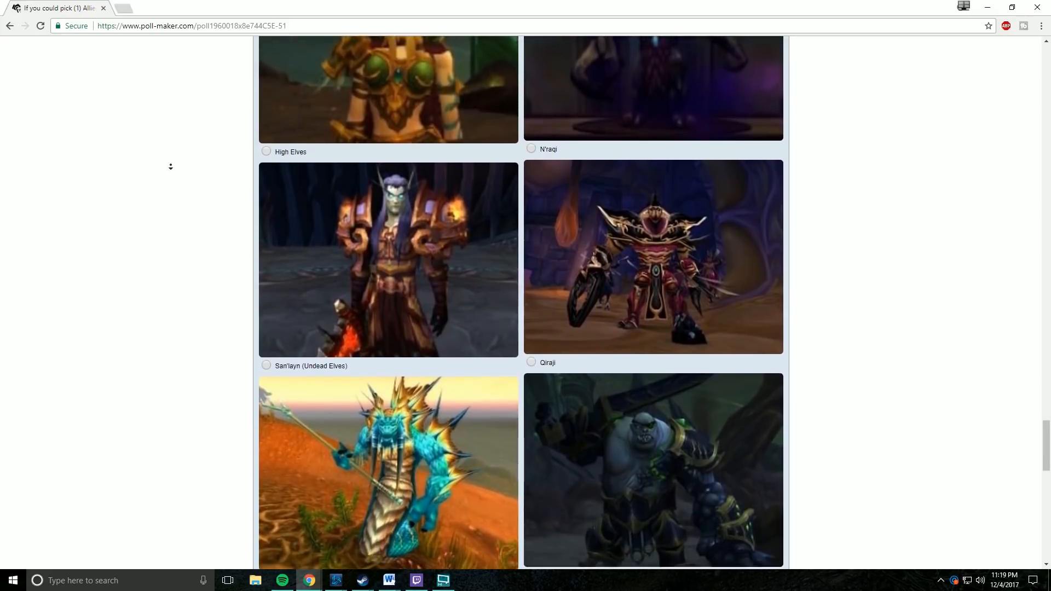
scroll(down, 3)
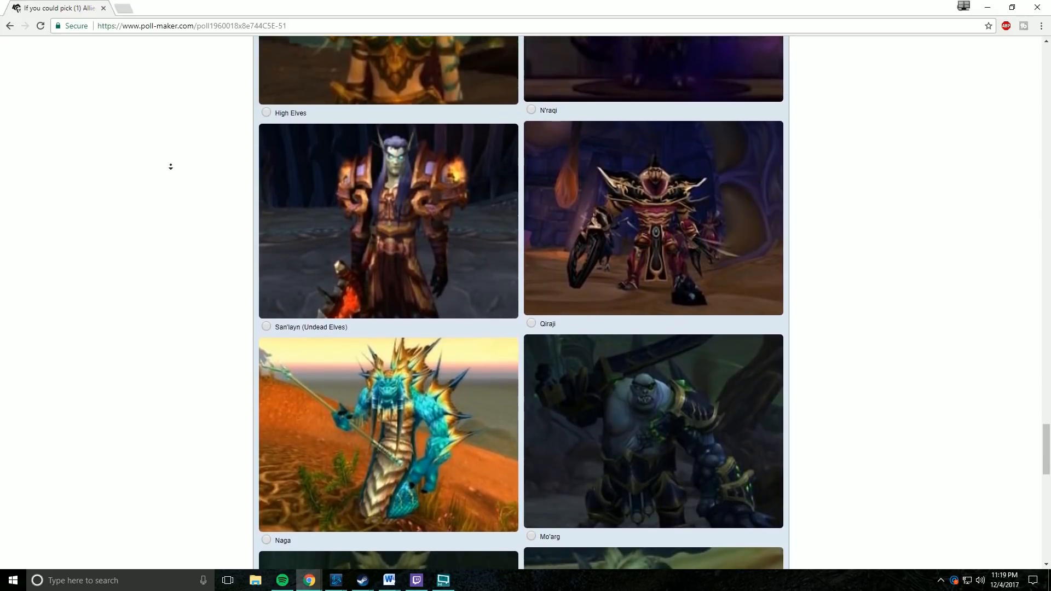
scroll(down, 3)
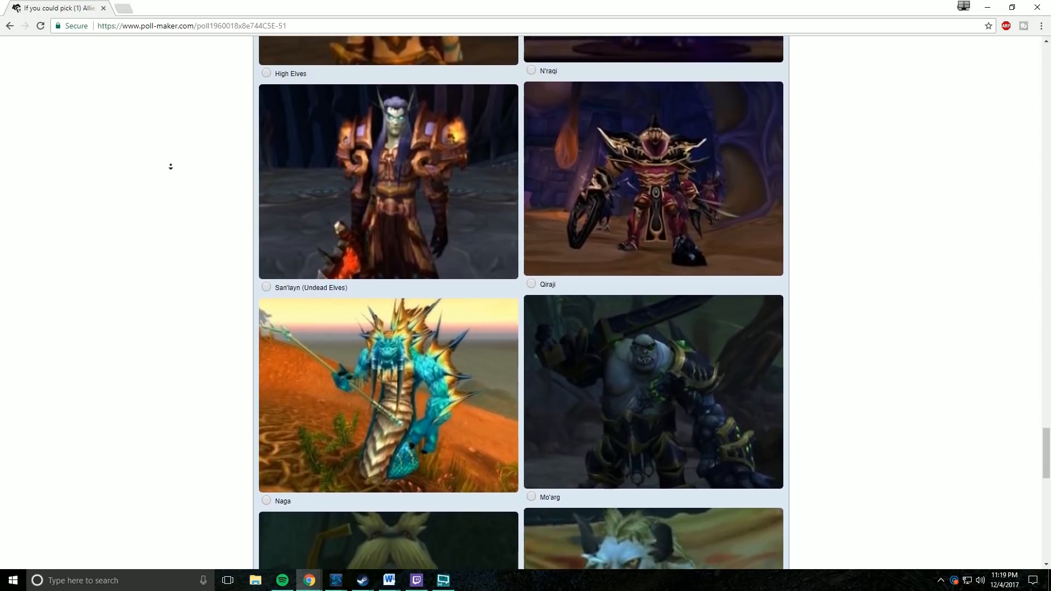
scroll(down, 3)
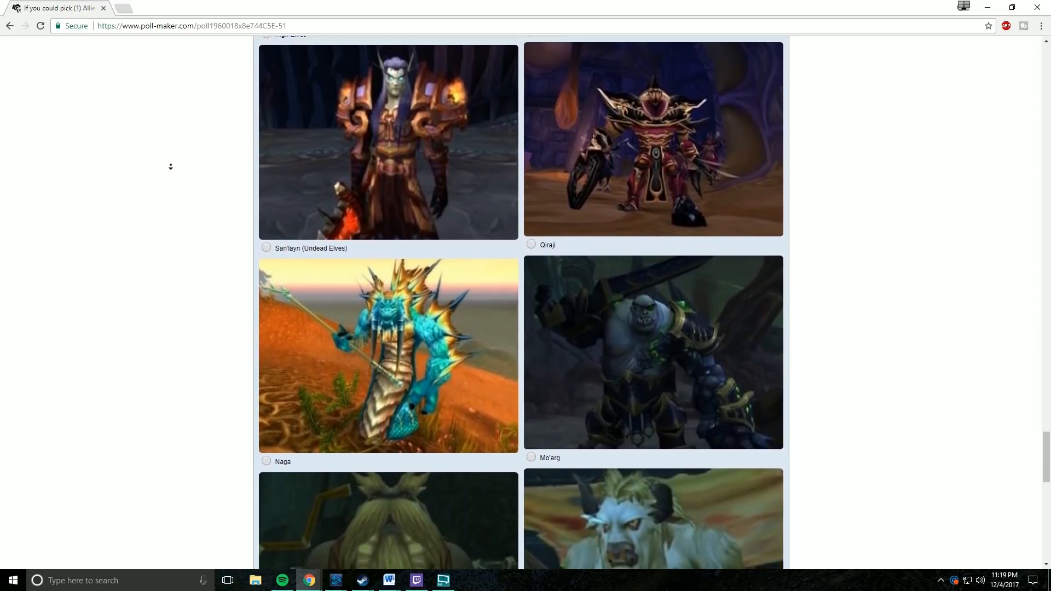
scroll(down, 3)
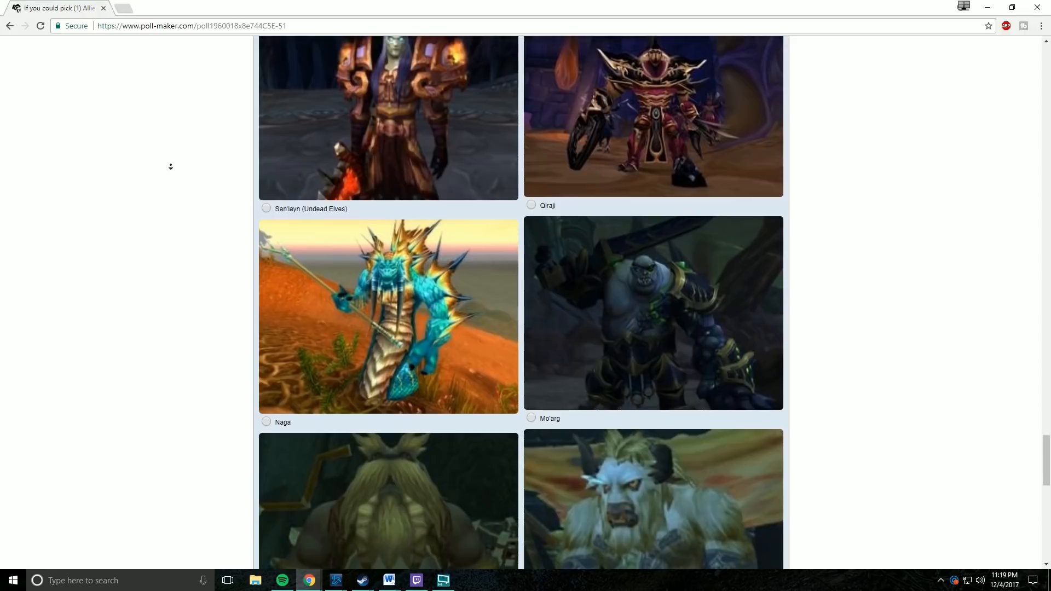
scroll(down, 3)
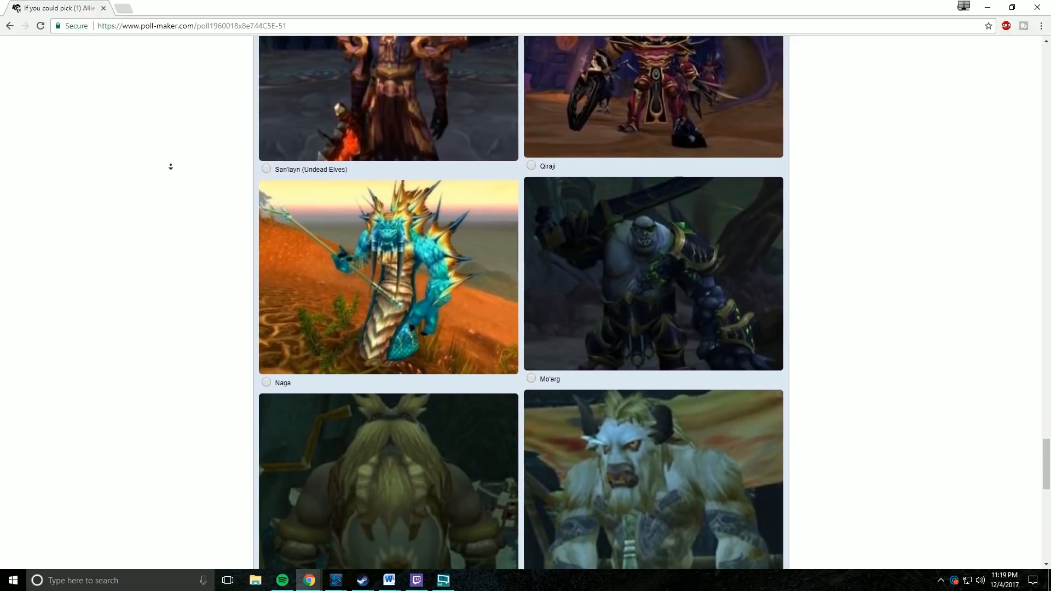
scroll(down, 3)
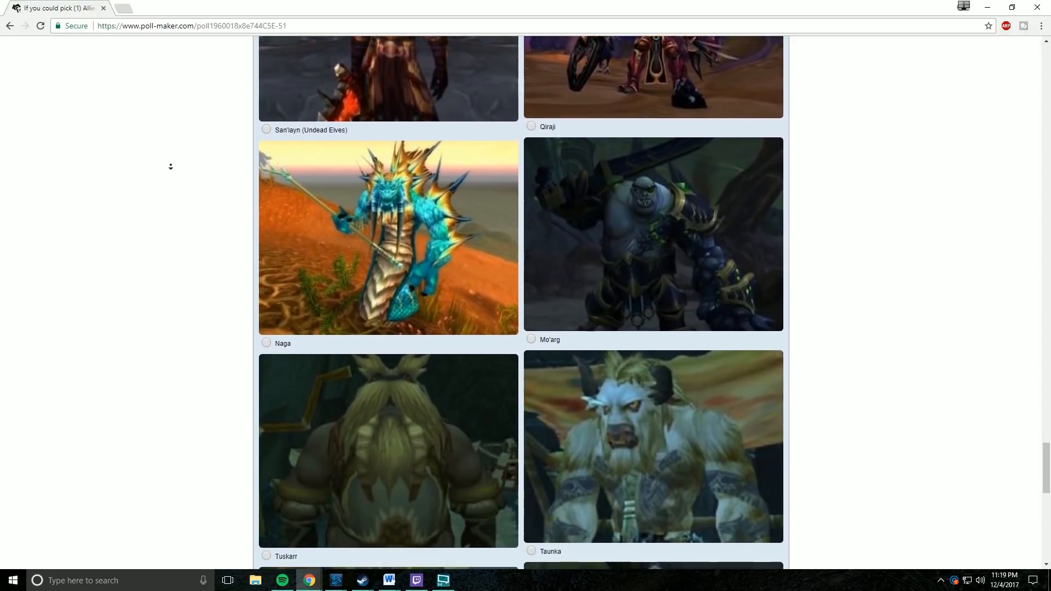
scroll(down, 3)
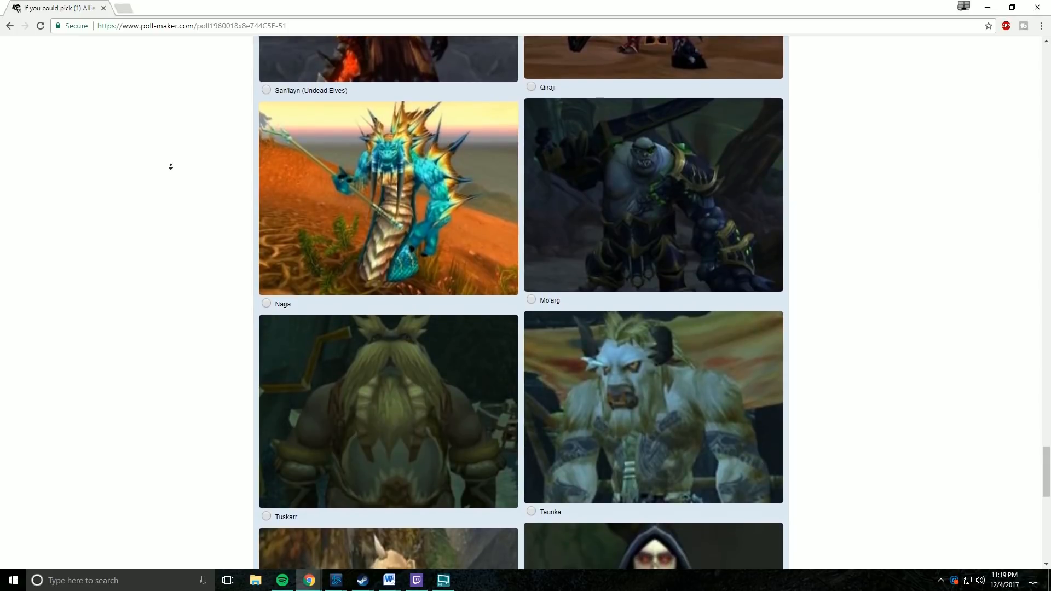
scroll(down, 3)
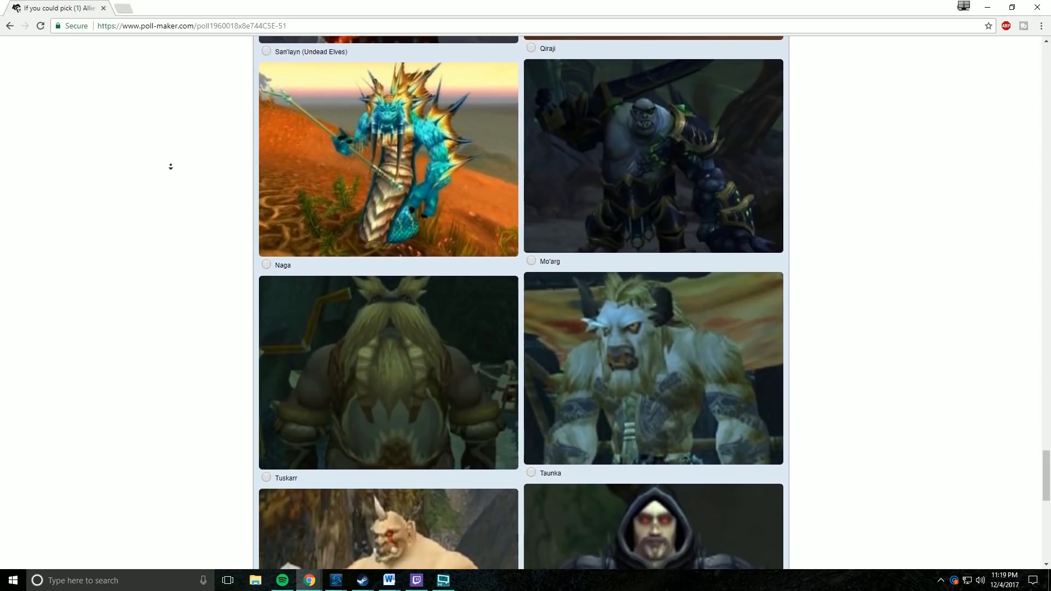
scroll(down, 3)
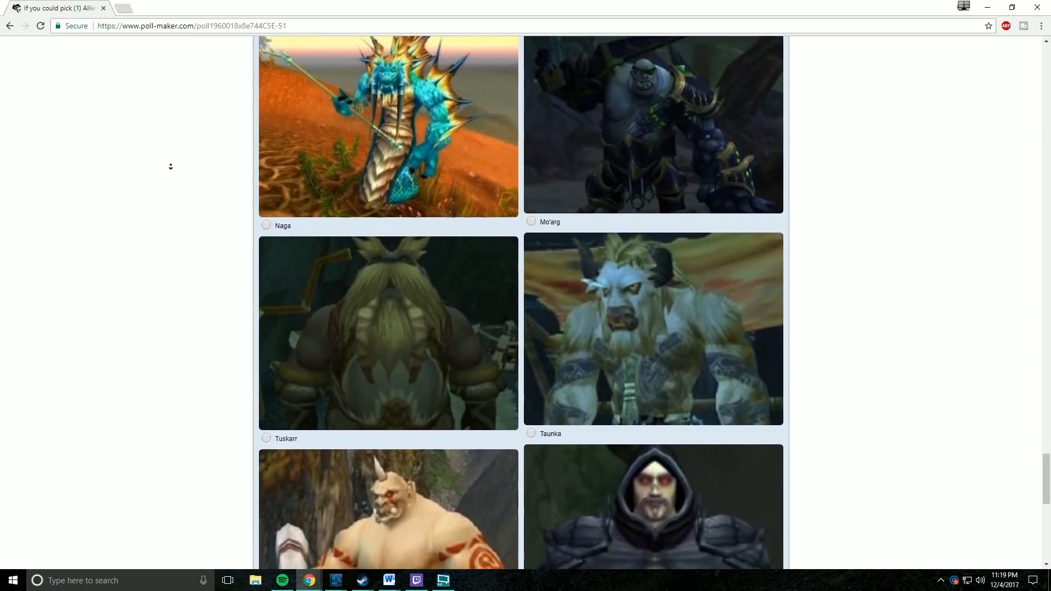
scroll(down, 3)
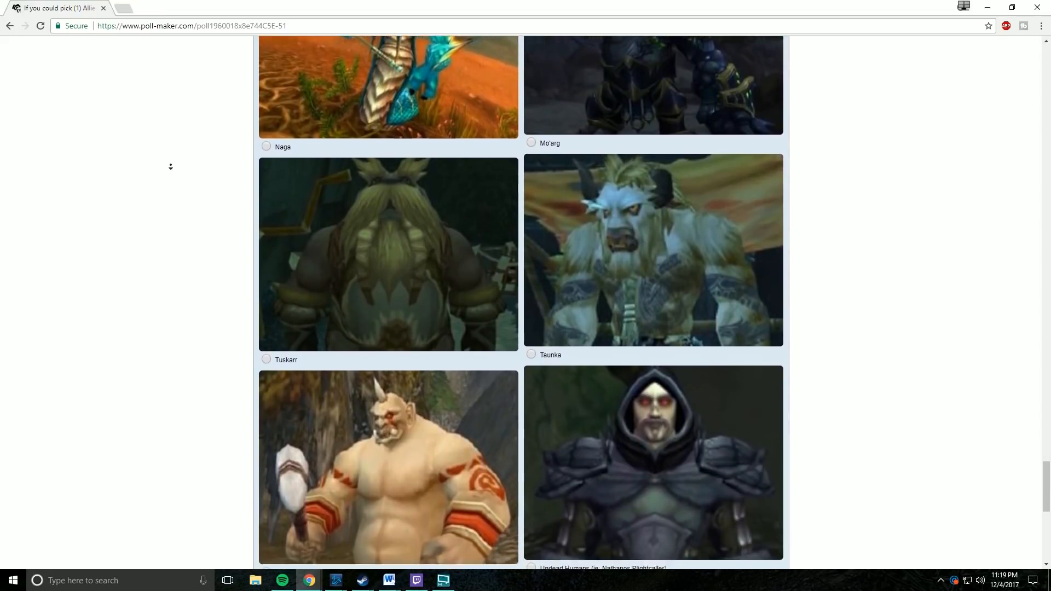
scroll(down, 3)
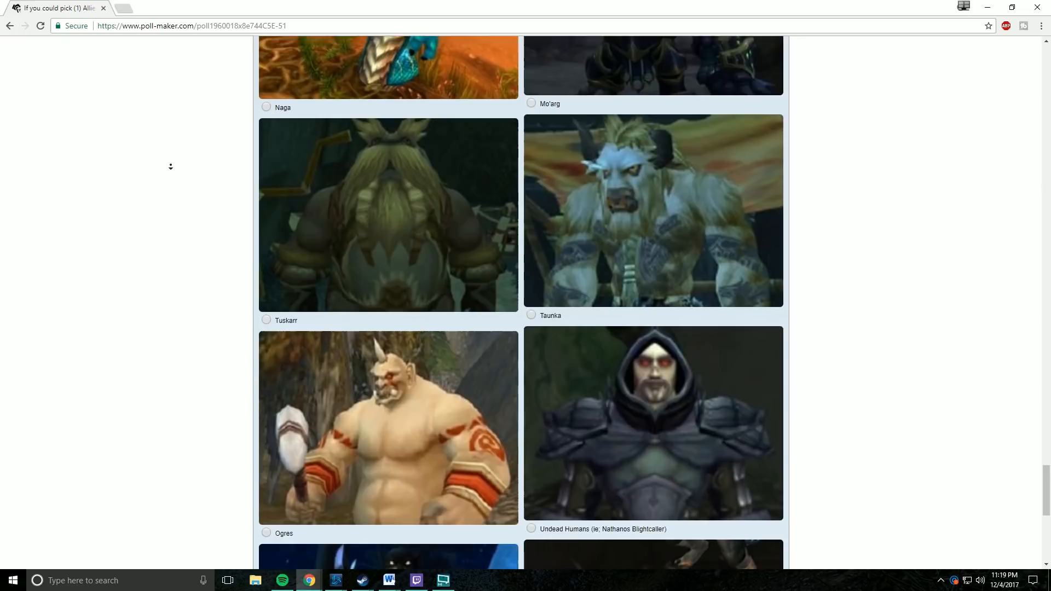
scroll(down, 3)
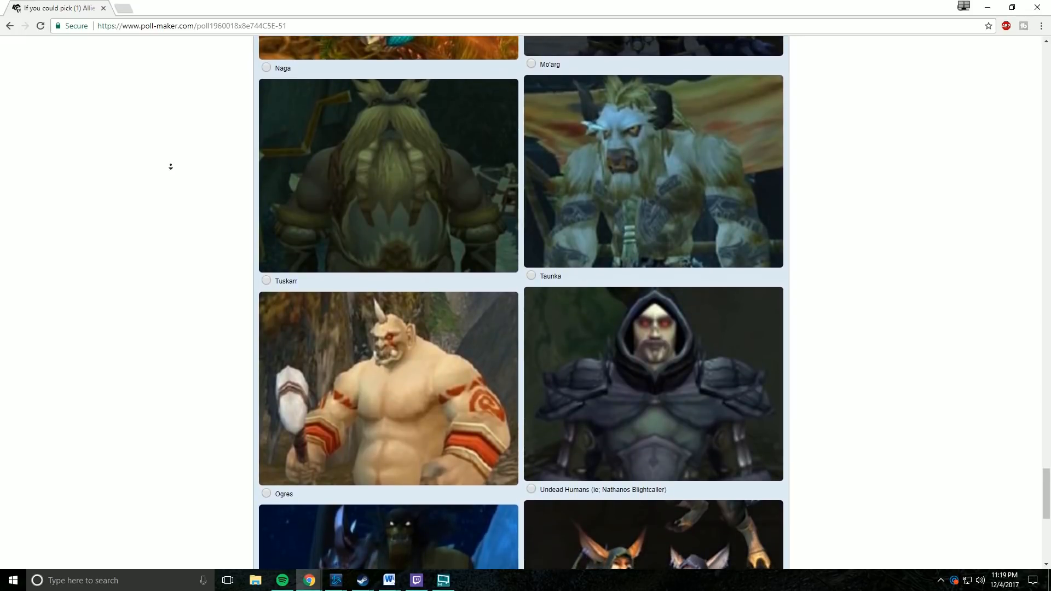
scroll(down, 3)
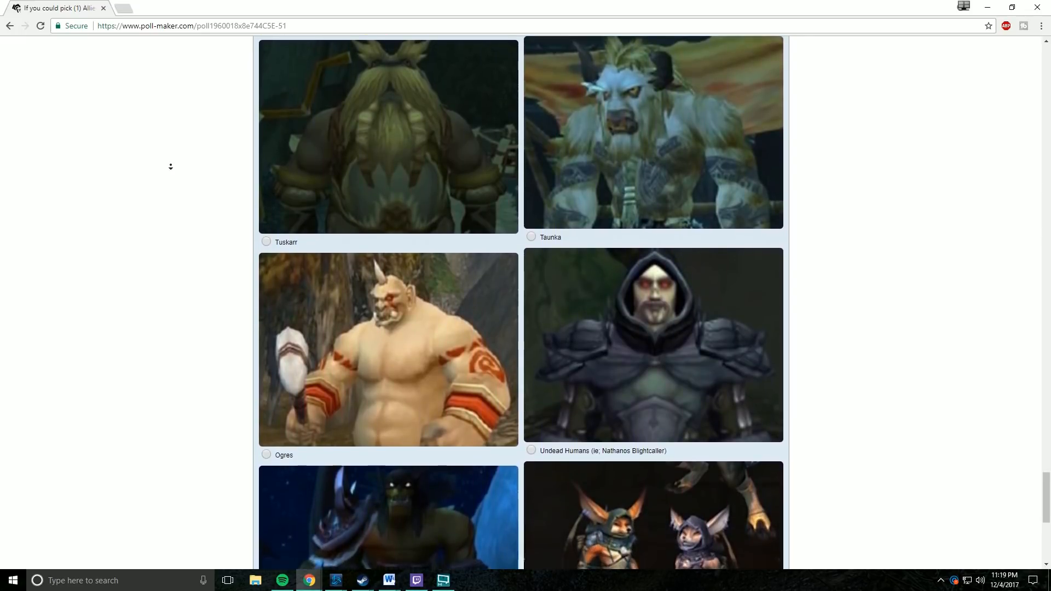
scroll(down, 3)
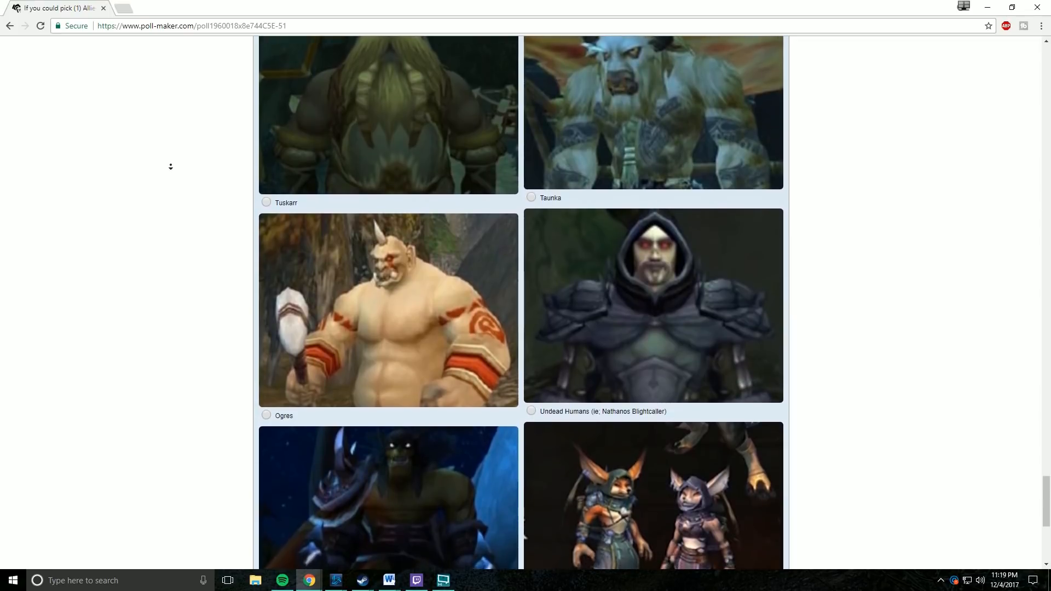
scroll(down, 3)
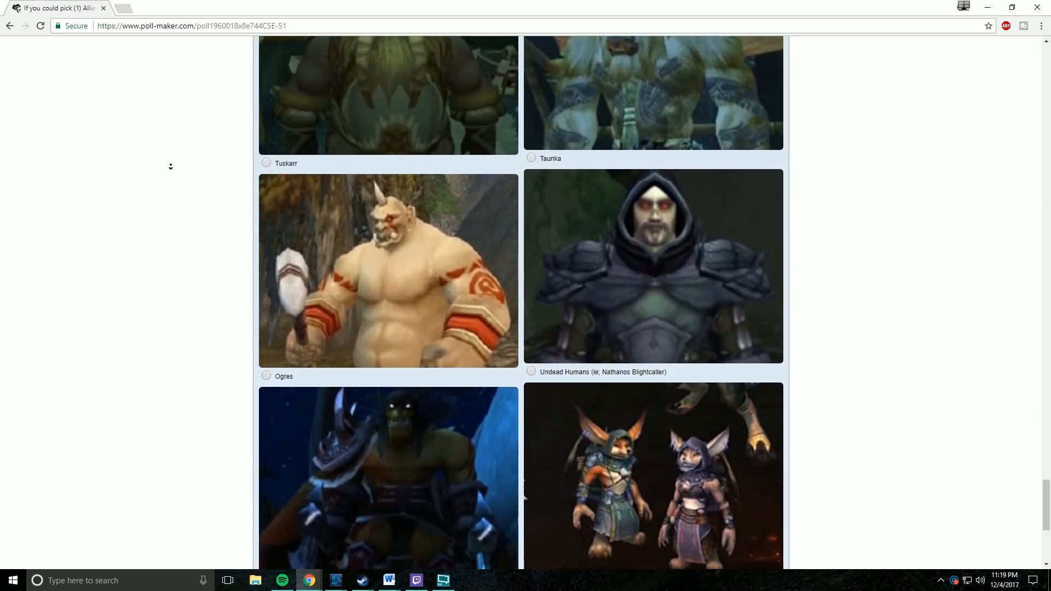
scroll(down, 3)
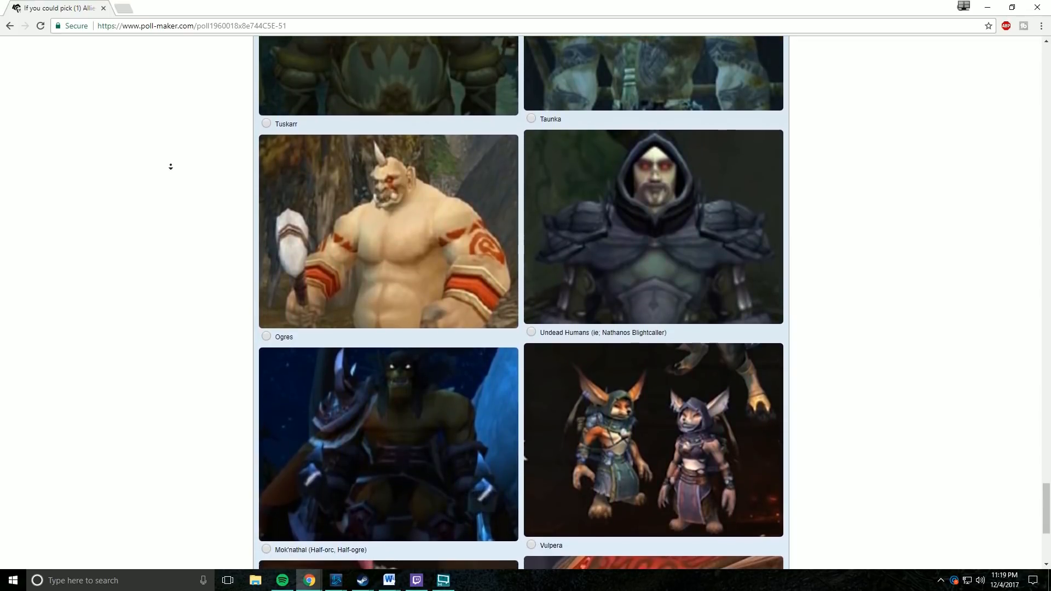
scroll(down, 3)
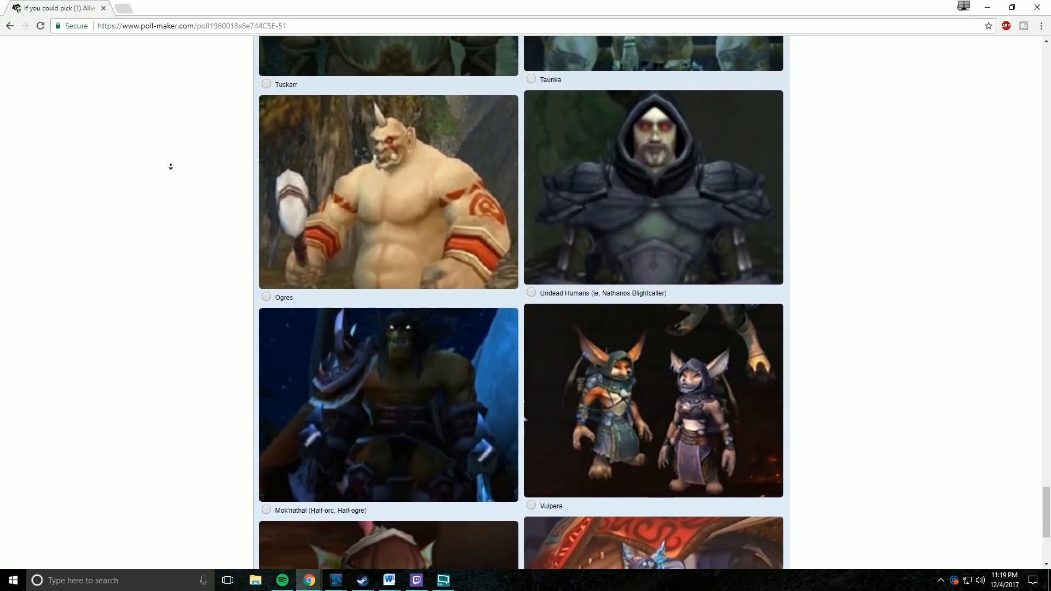
scroll(down, 3)
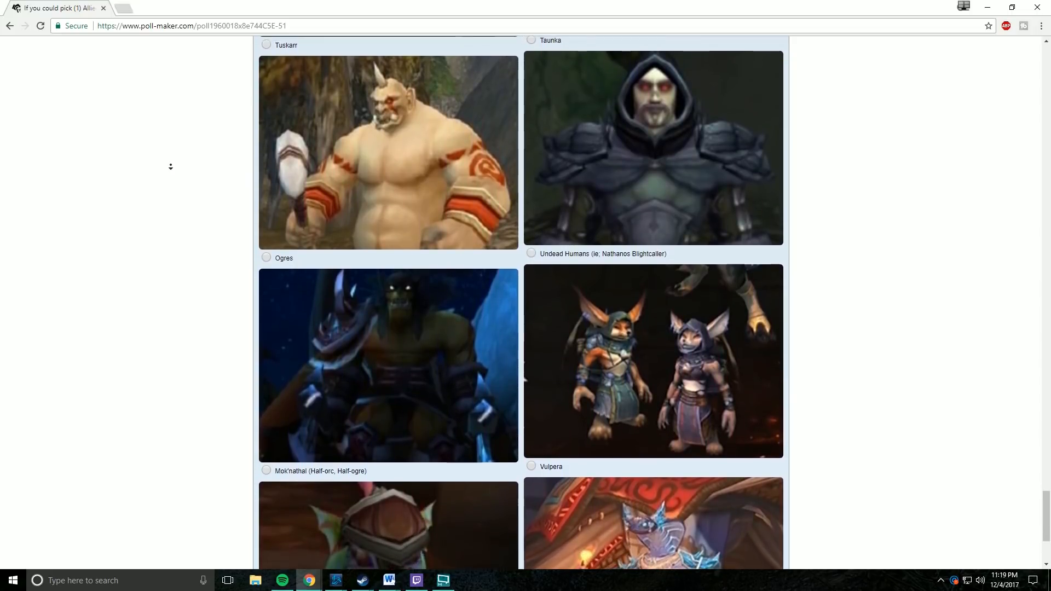
scroll(down, 3)
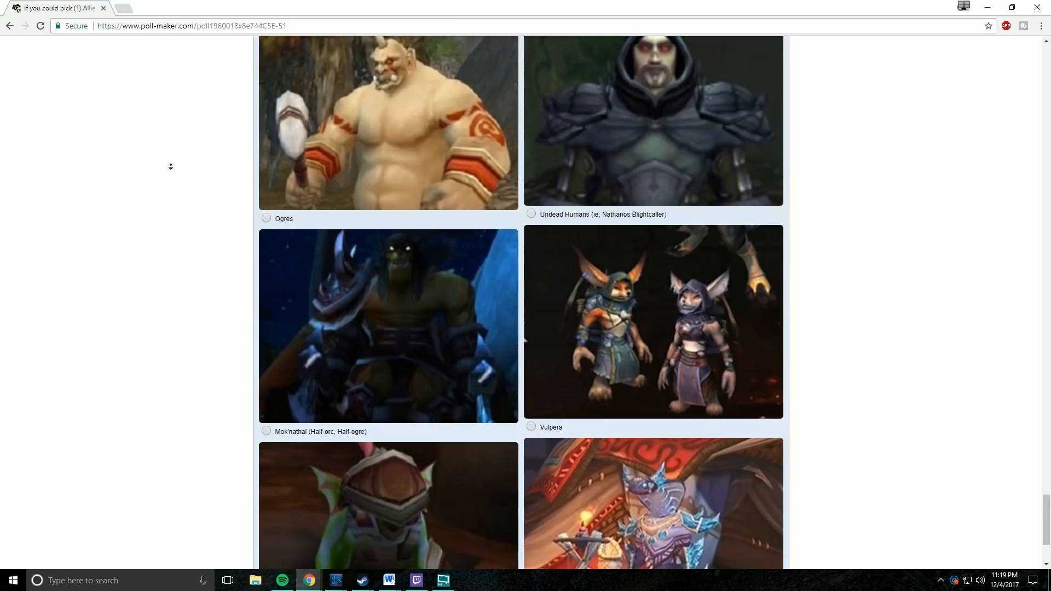
scroll(down, 3)
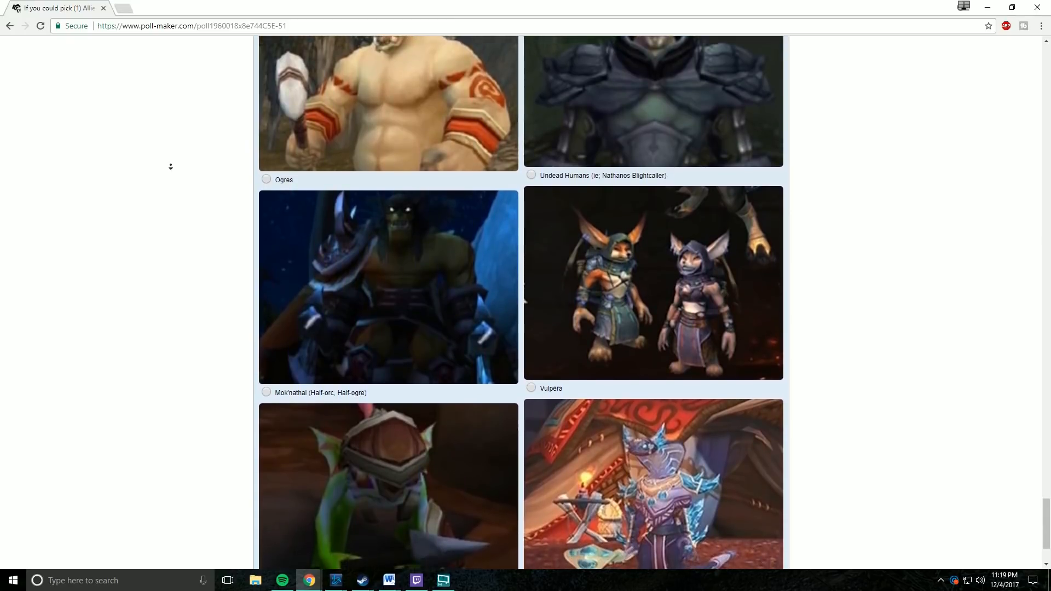
scroll(down, 3)
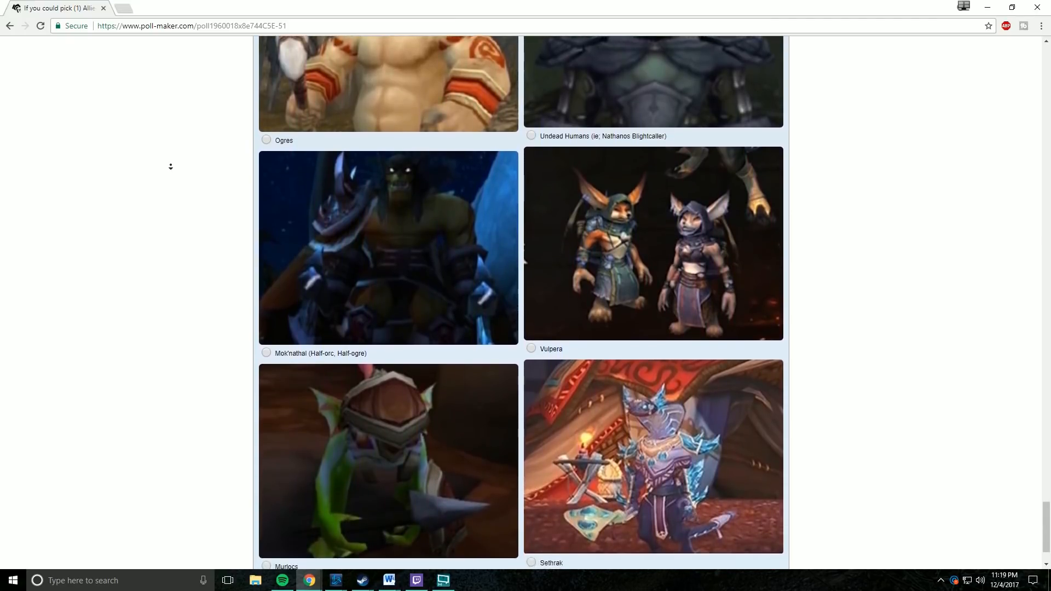
scroll(down, 3)
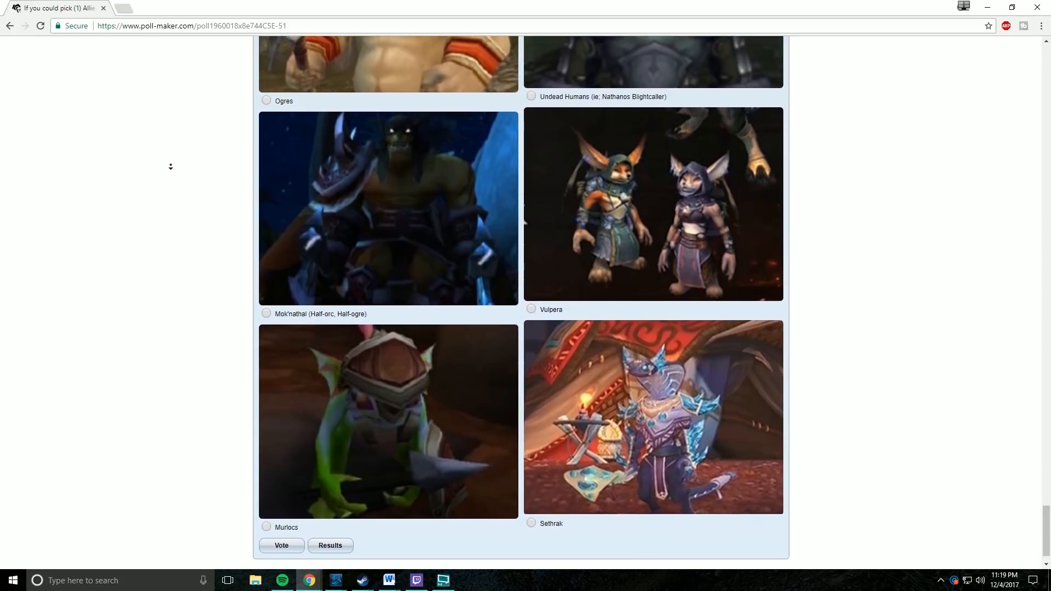
scroll(down, 3)
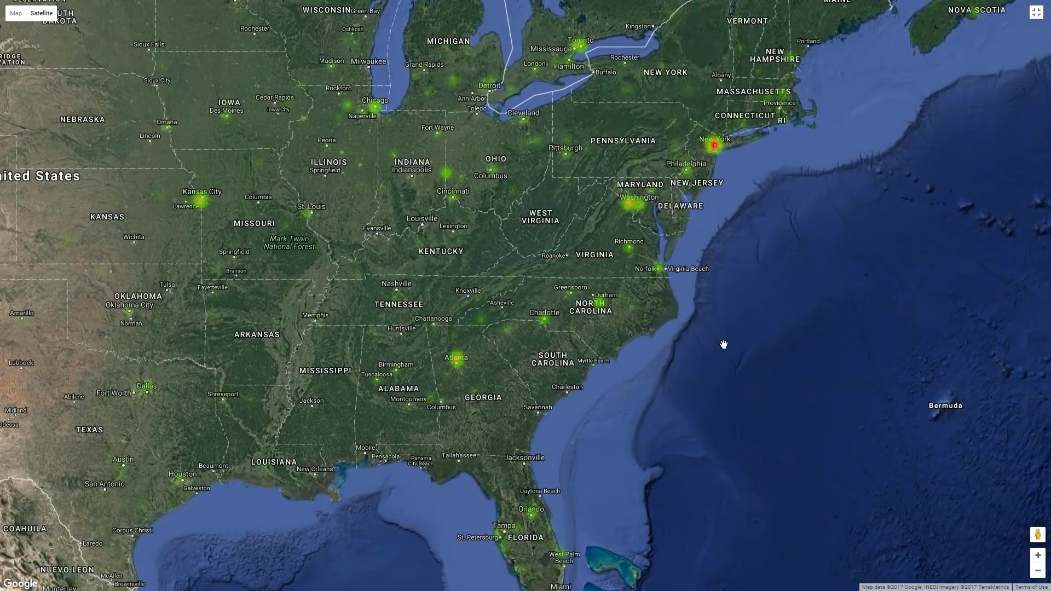
mouse_move(929, 530)
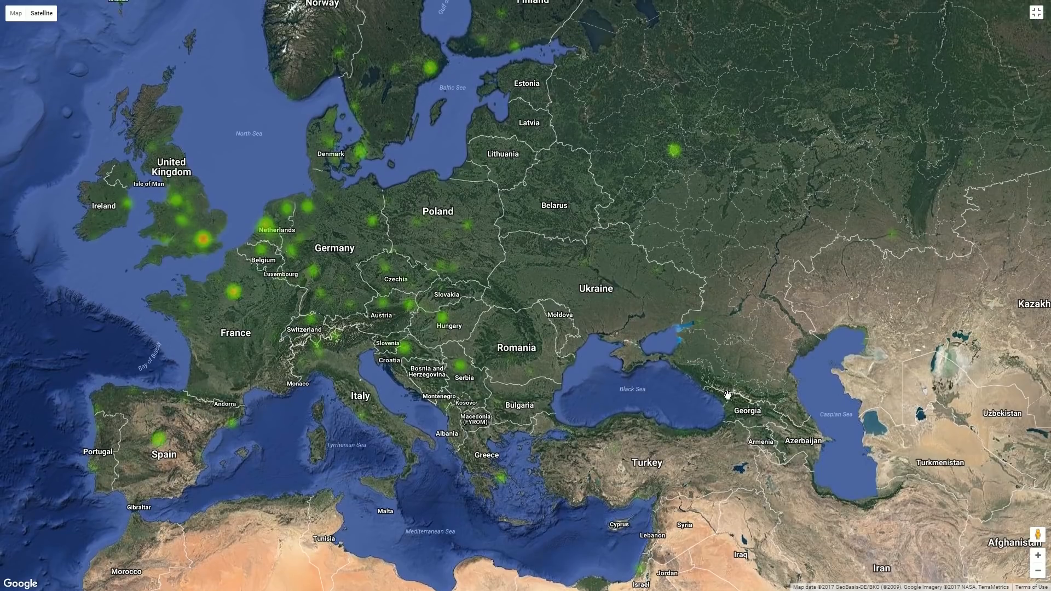
mouse_move(718, 399)
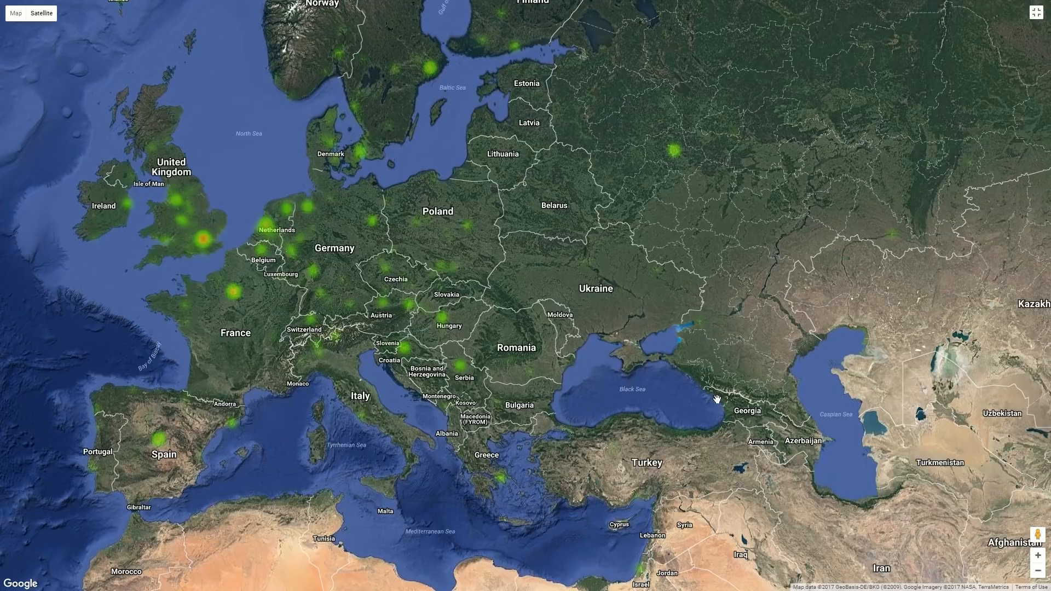
mouse_move(708, 402)
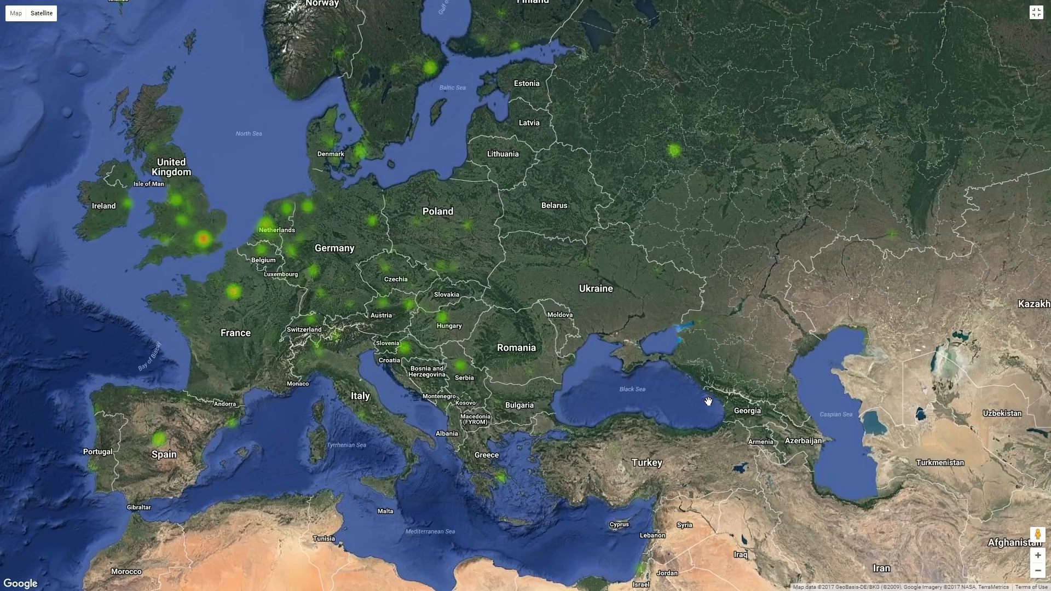
mouse_move(711, 400)
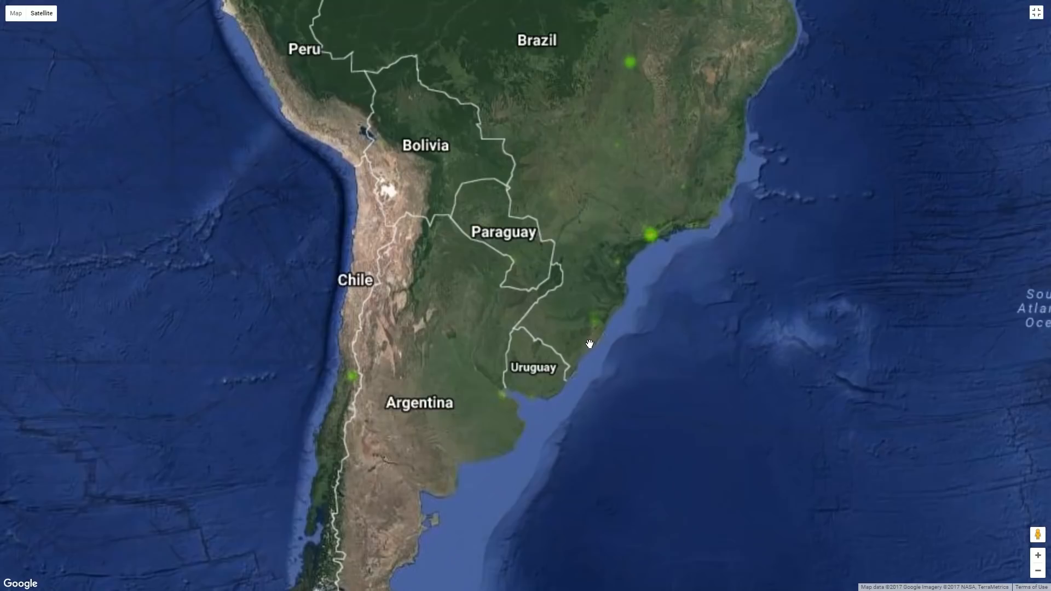
- Pan the voter heatmap from Asia down to Australia and New Zealand
scroll(down, 3)
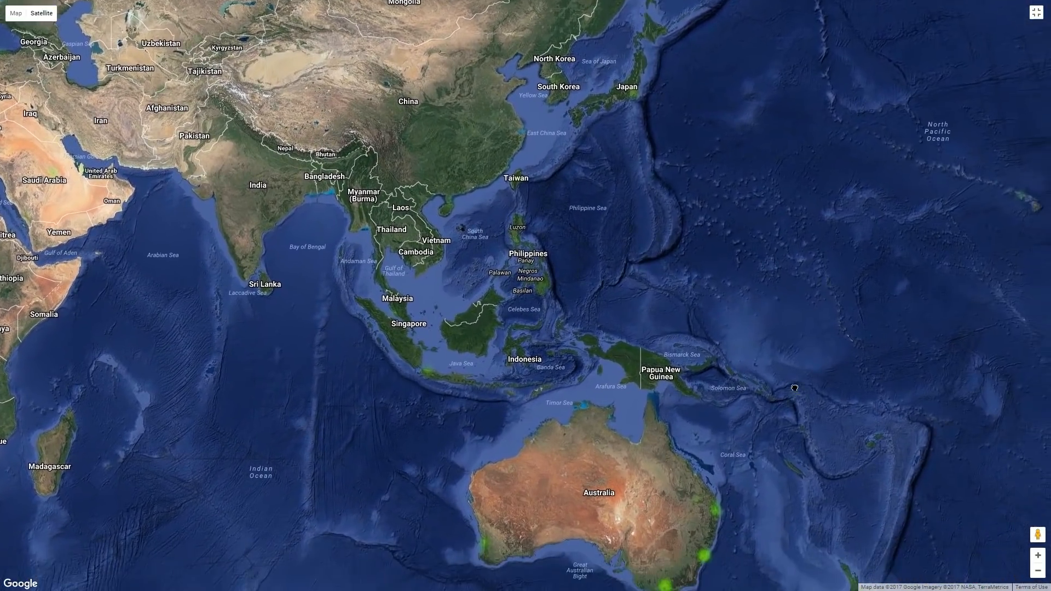
drag(795, 388, 629, 505)
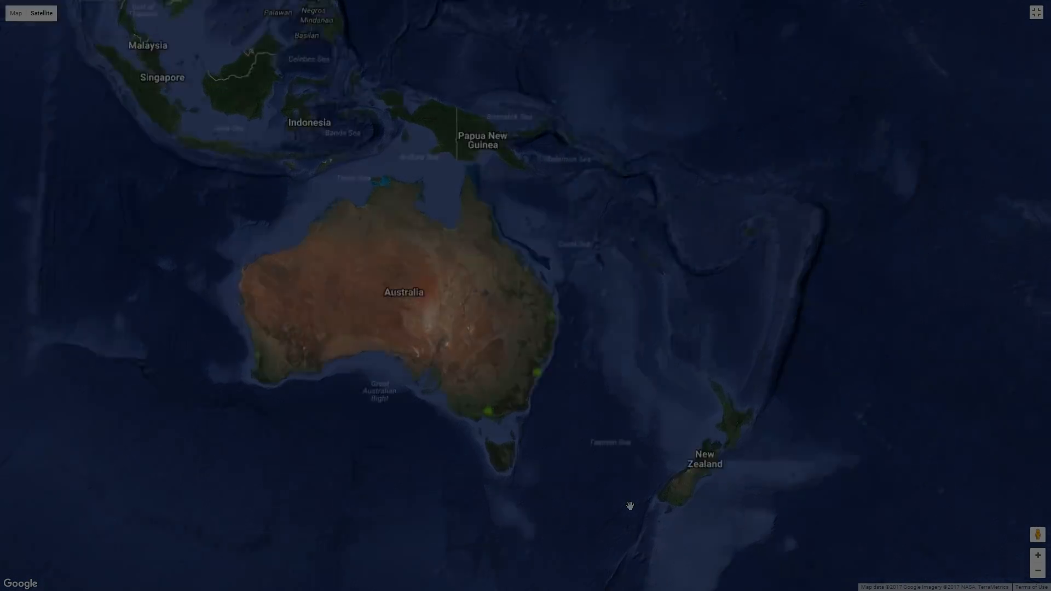